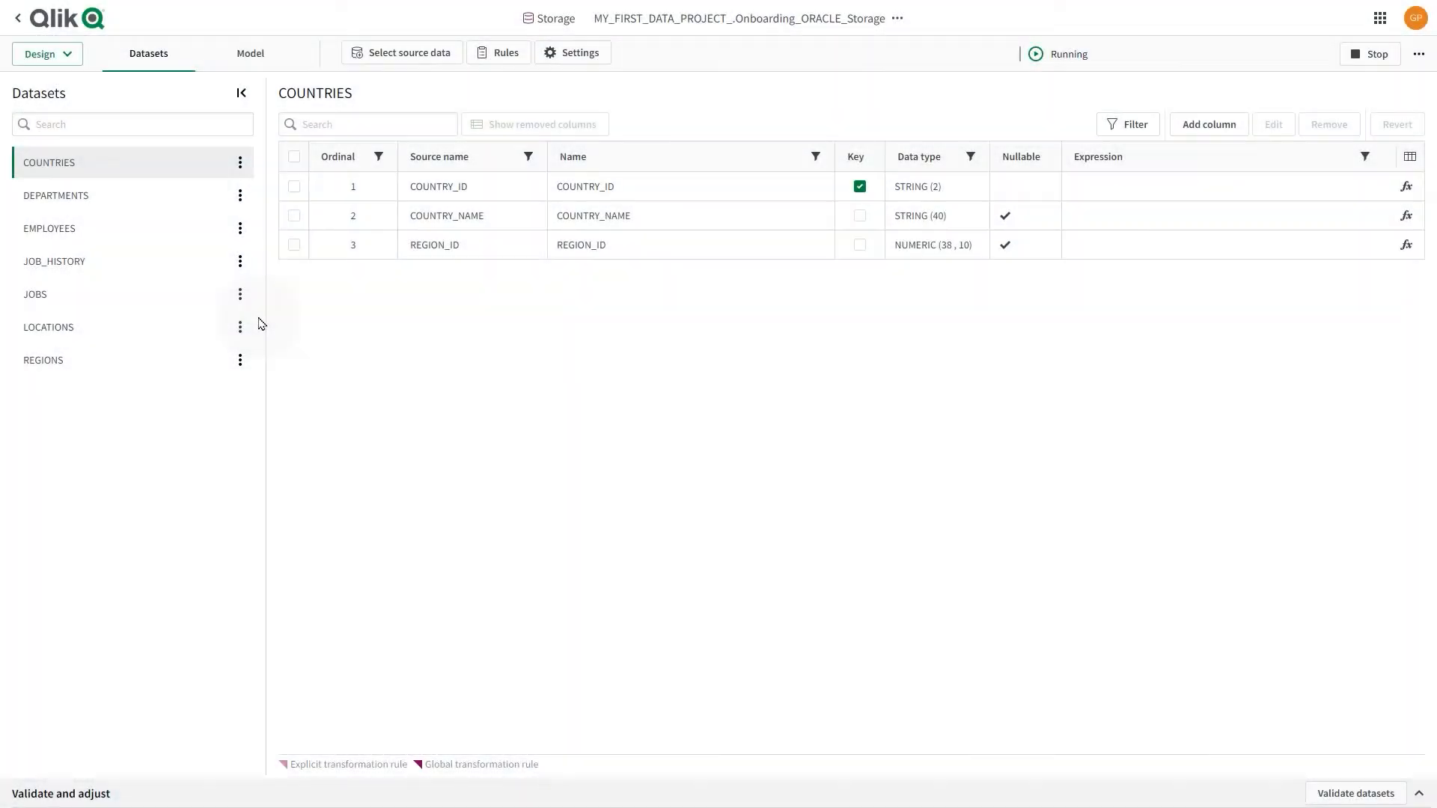
mouse_move(256, 344)
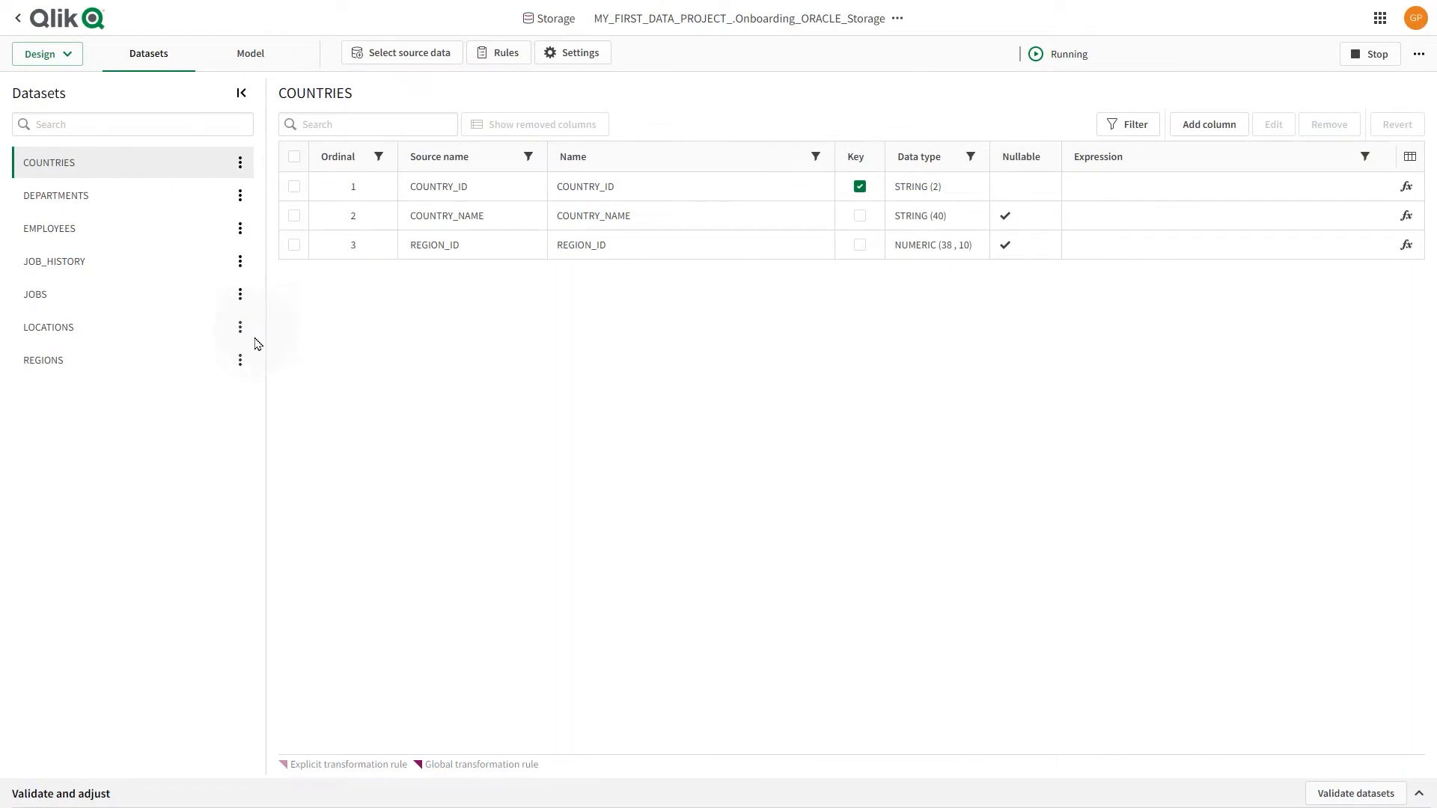
mouse_move(347, 371)
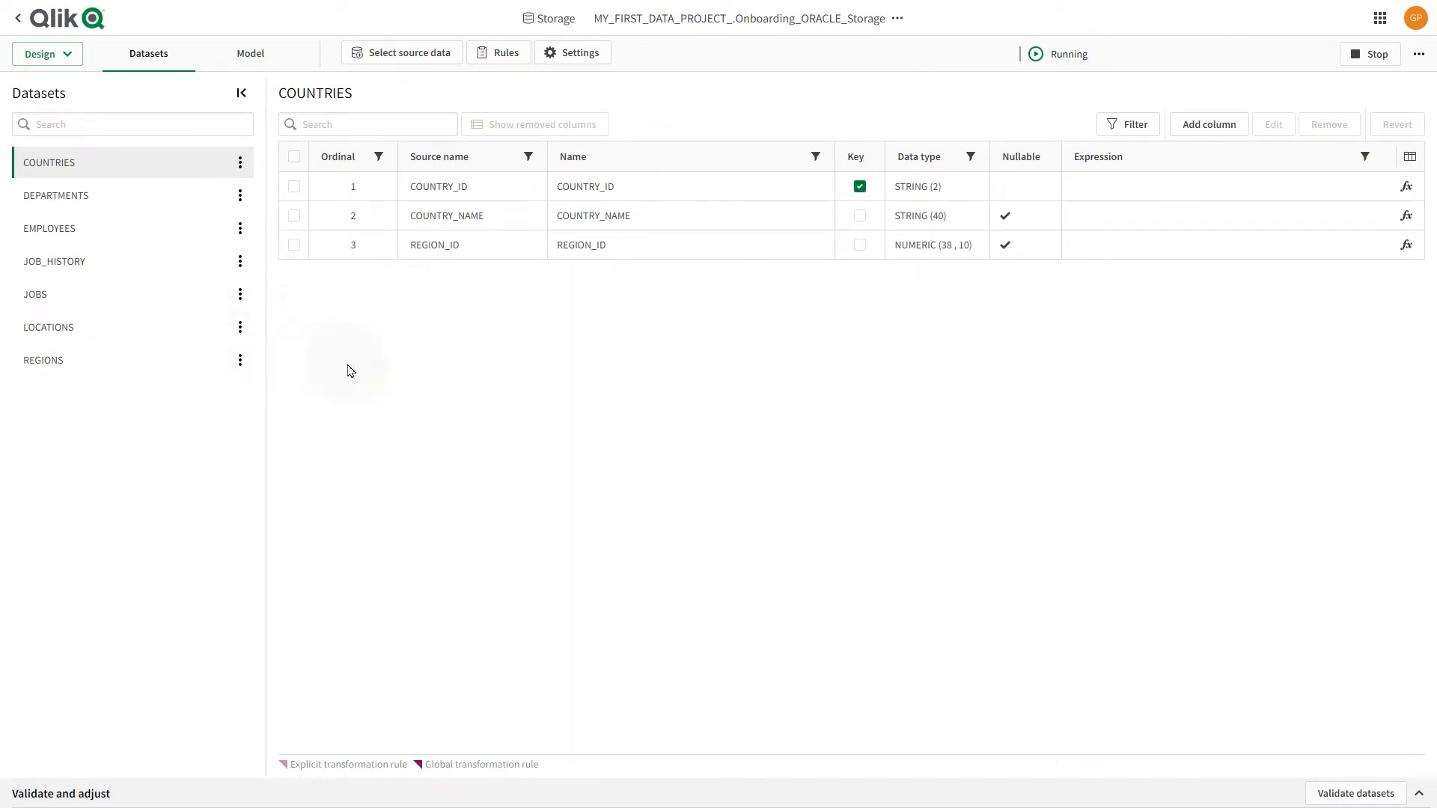
mouse_move(389, 799)
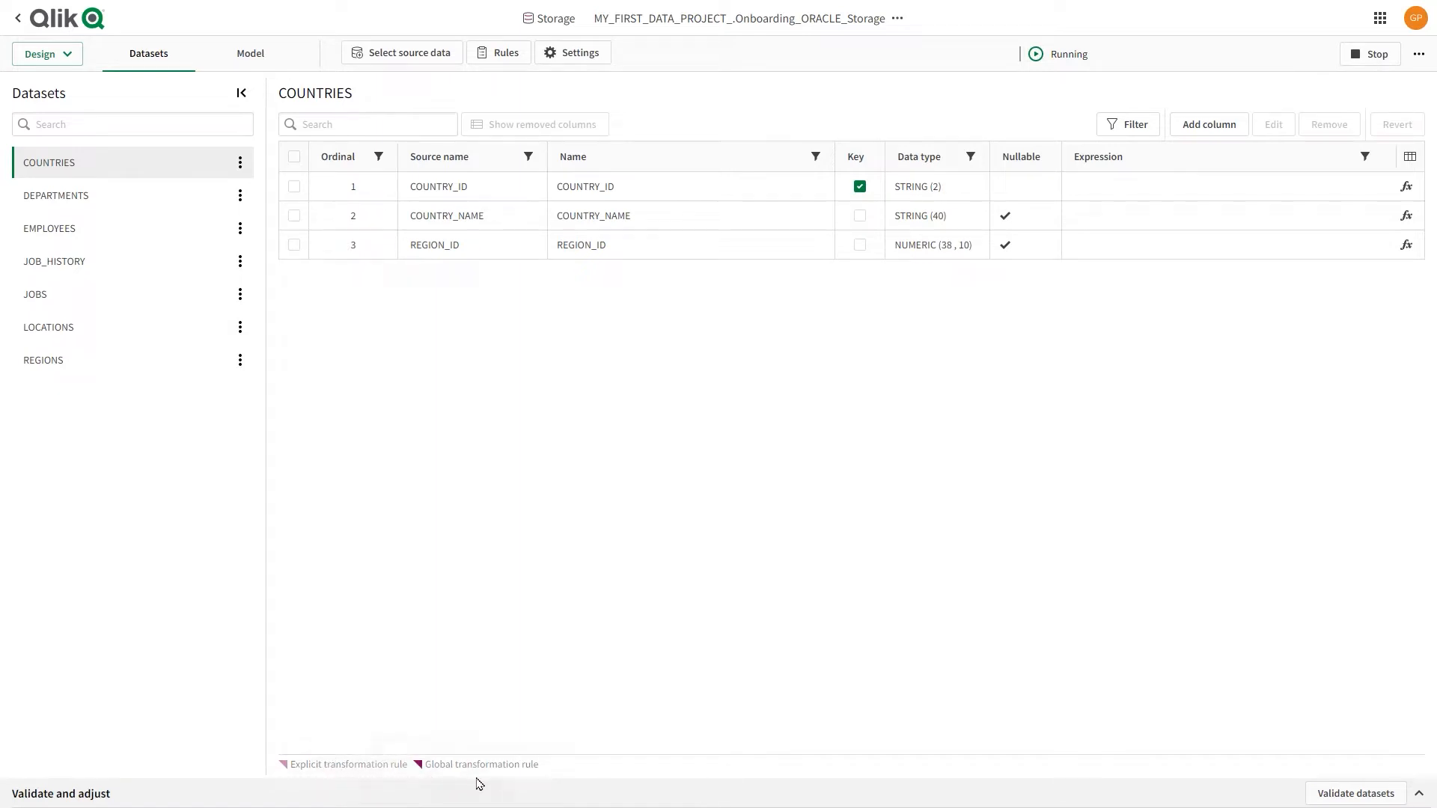
mouse_move(346, 783)
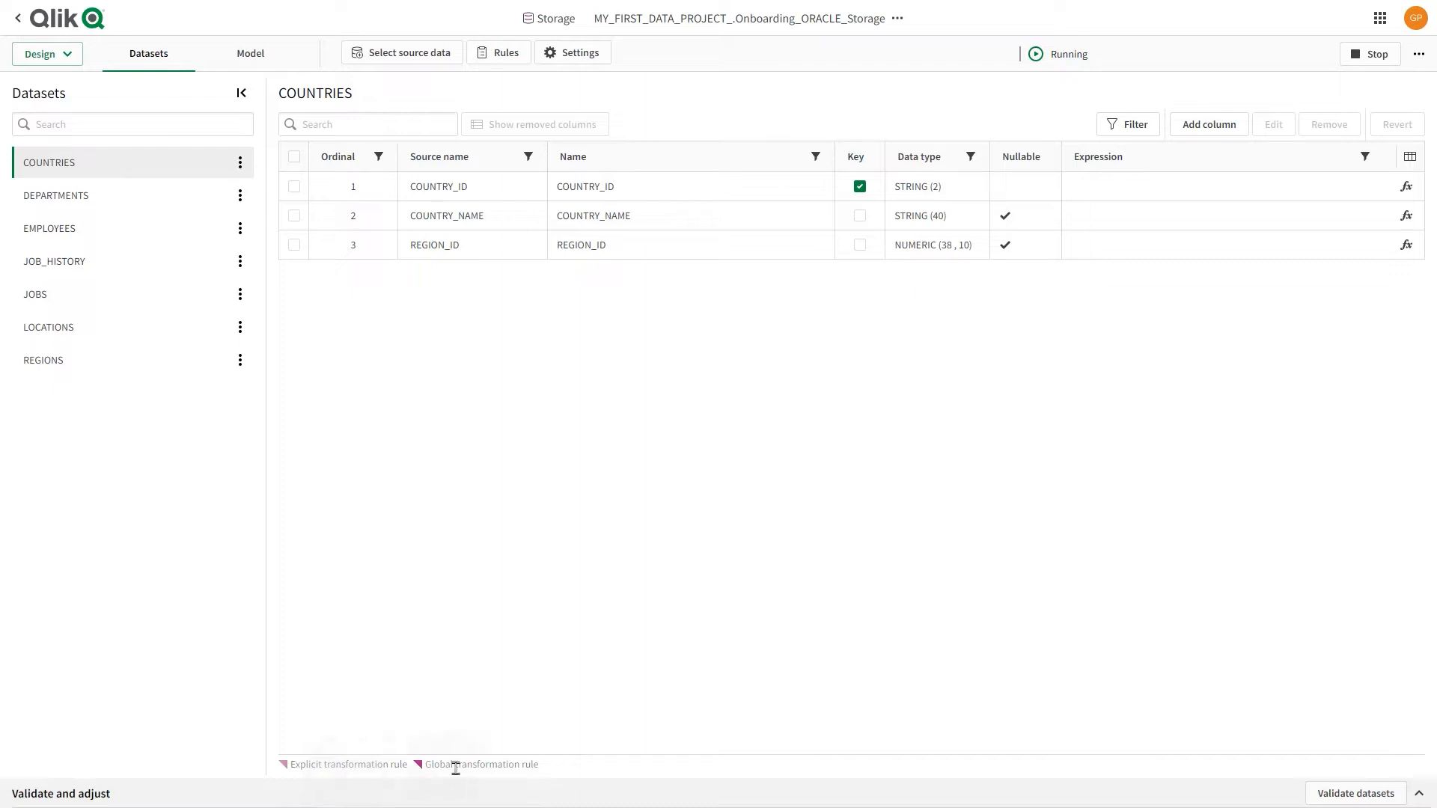
Step: Show the Rules pane for the Oracle storage task, currently with no rules defined
left_click(499, 53)
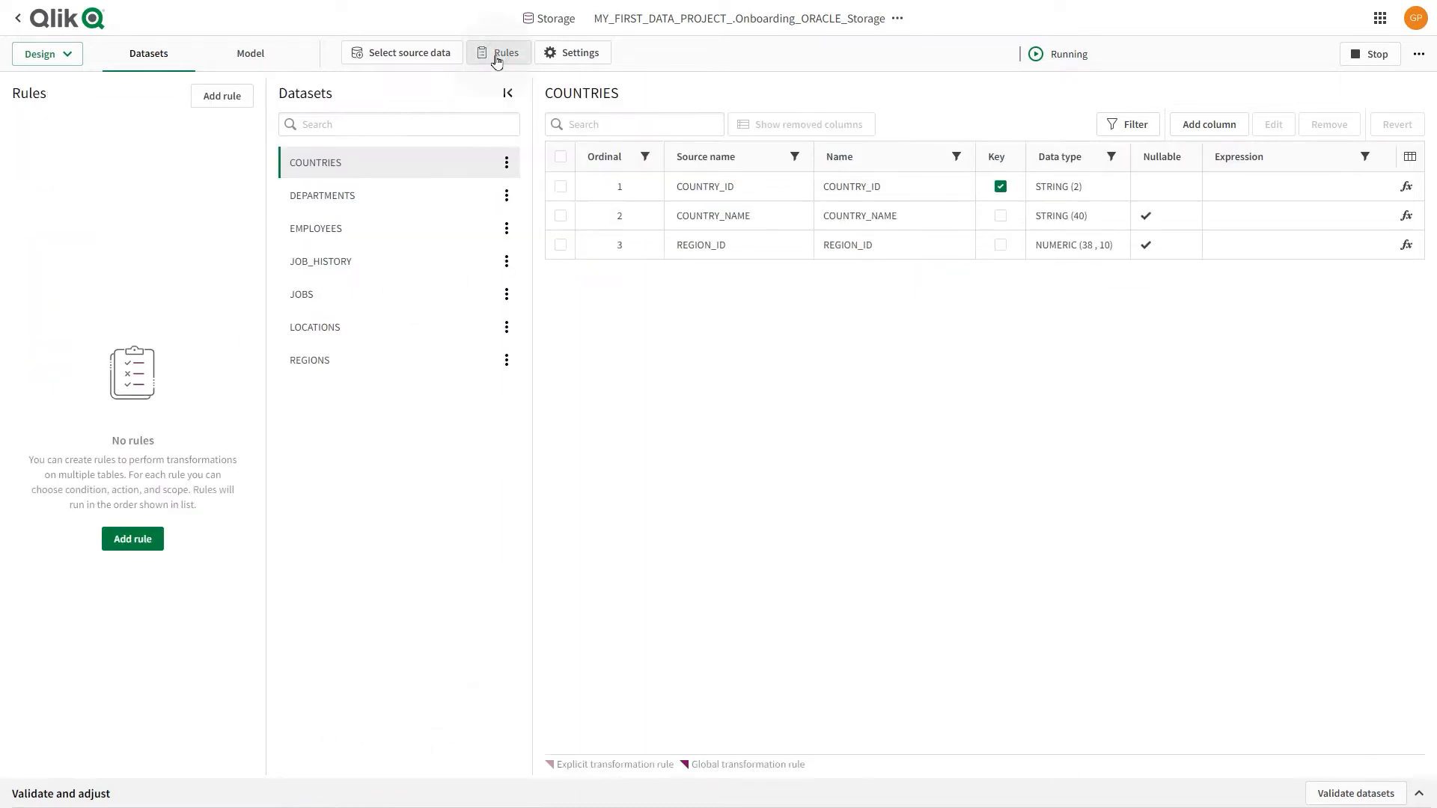
mouse_move(489, 109)
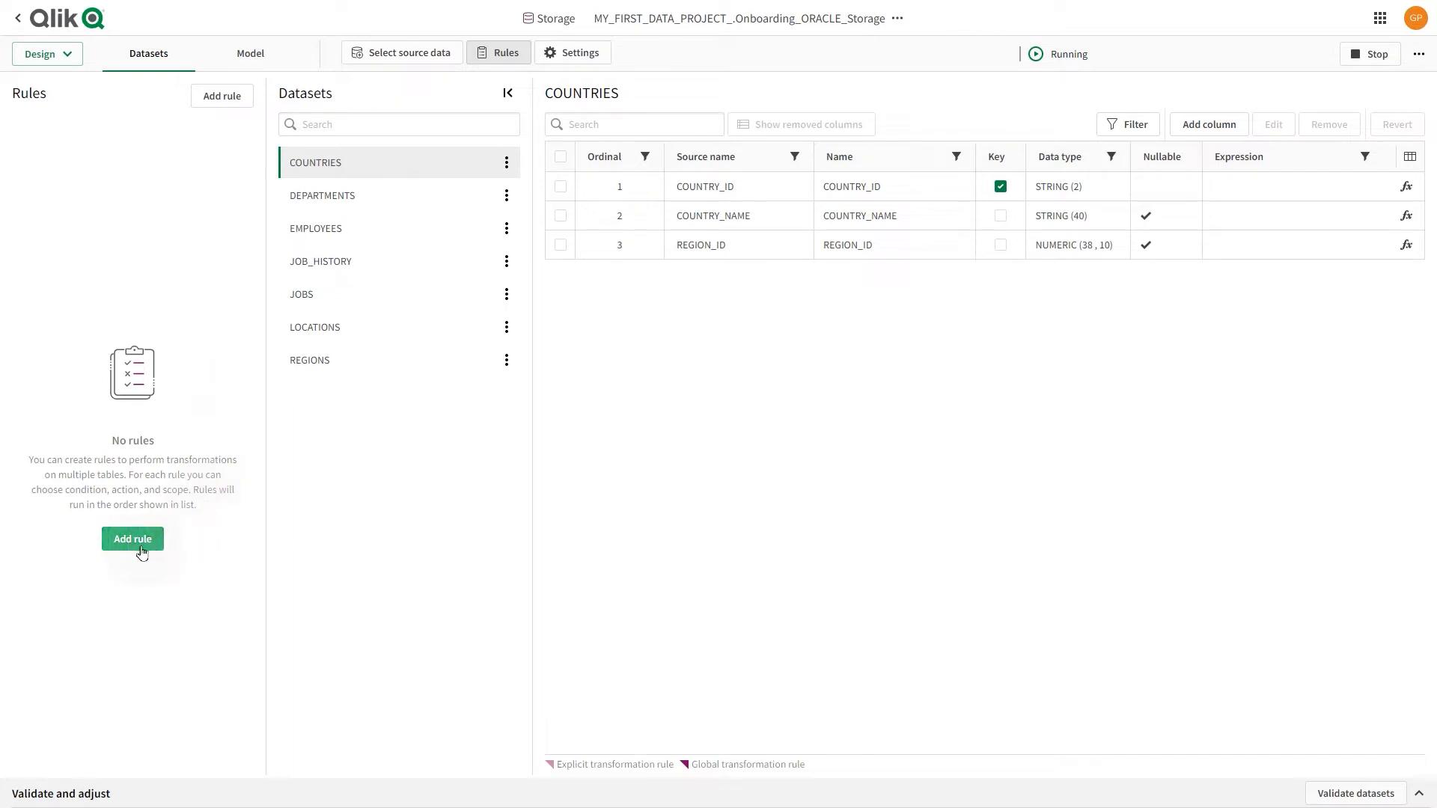
Step: Begin a new Rename dataset rule and advance to its Transformation scope
left_click(132, 539)
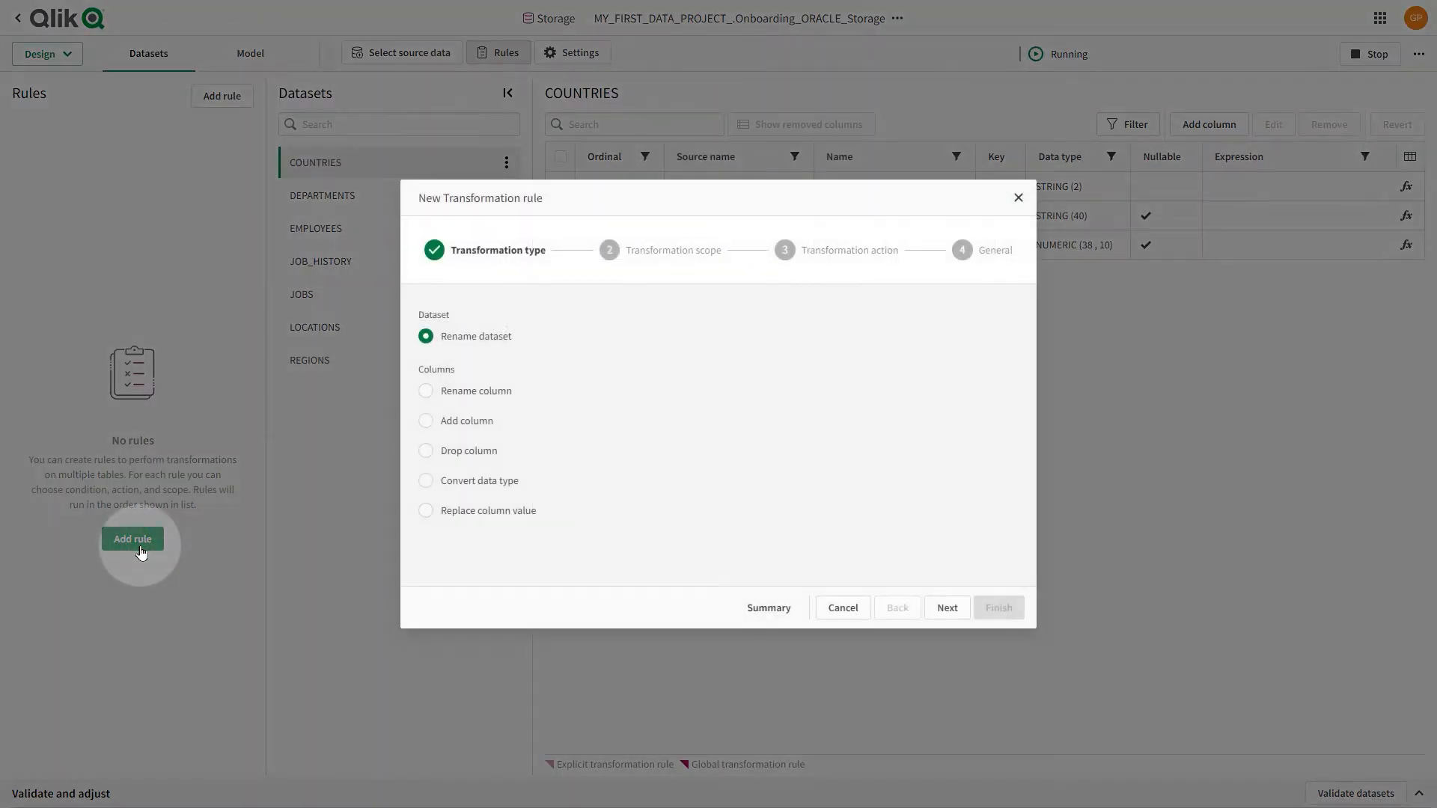
mouse_move(462, 266)
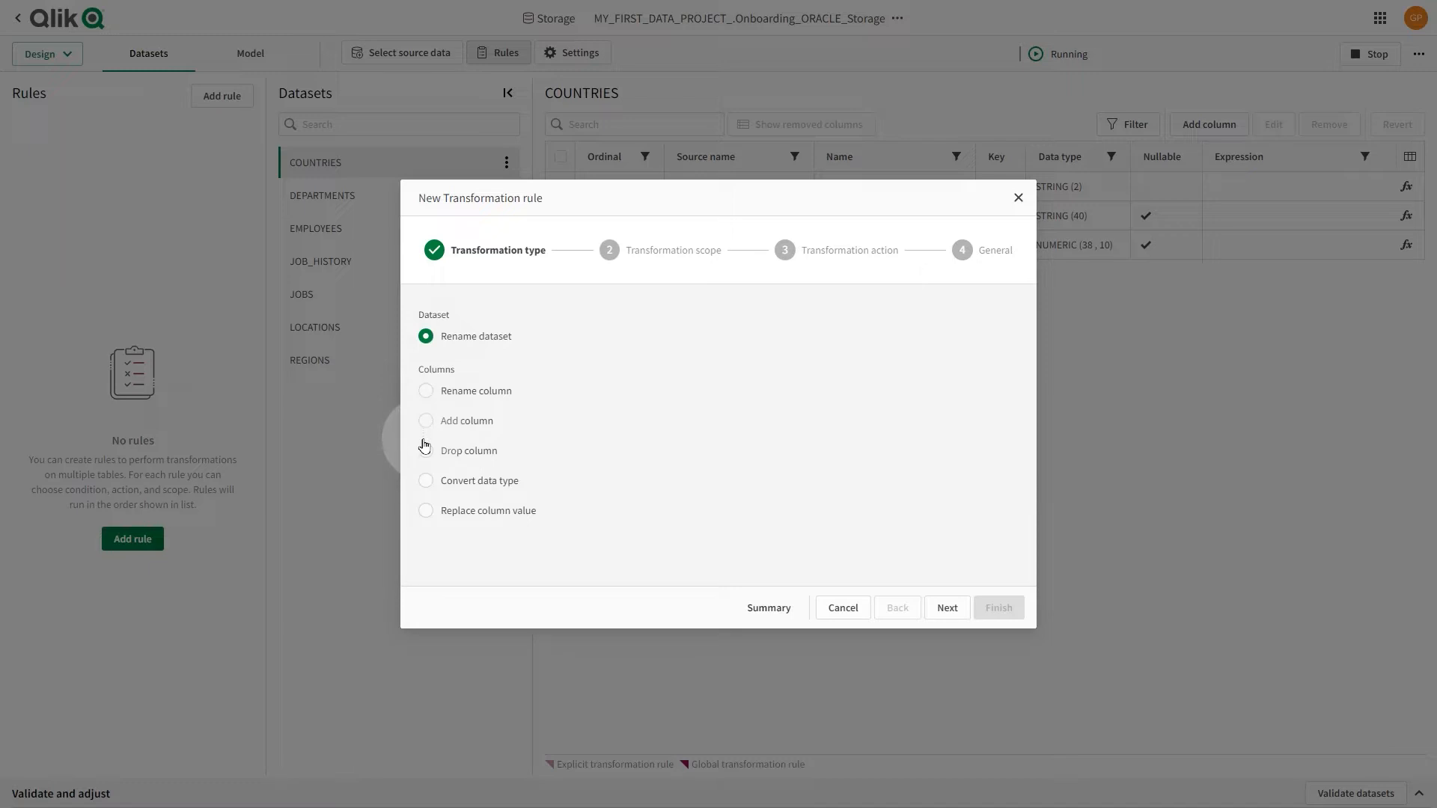
mouse_move(423, 510)
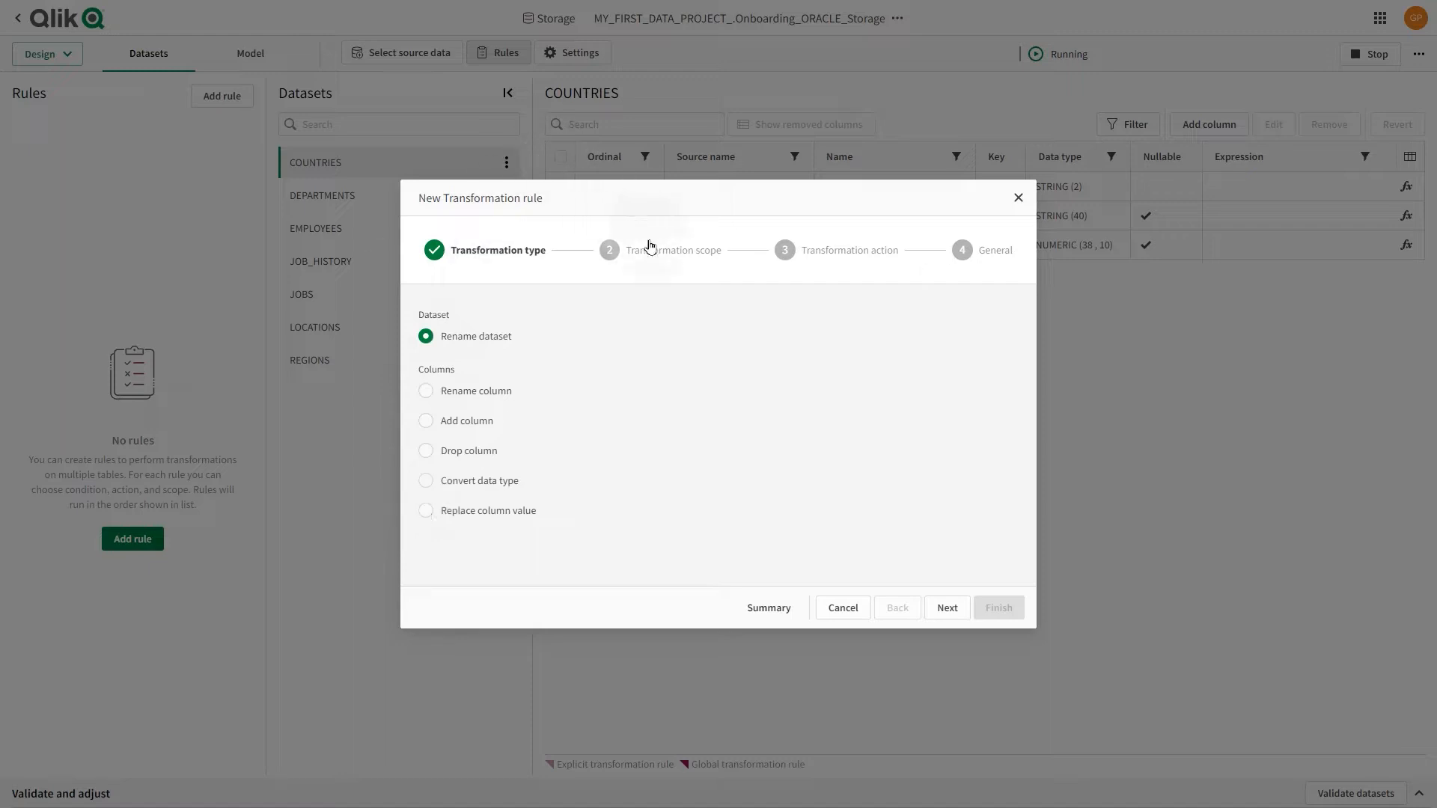
left_click(946, 608)
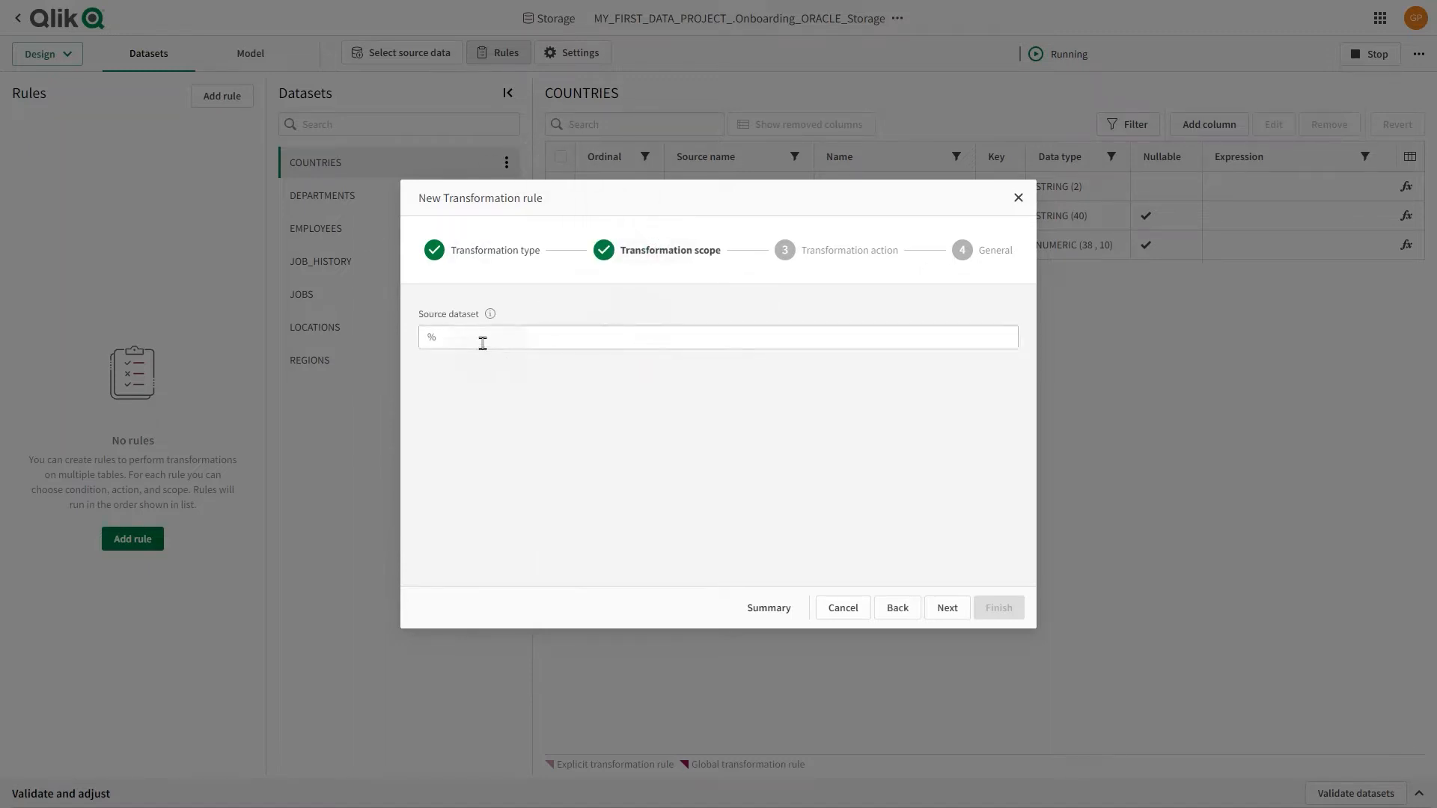
Step: Keep source dataset scope %, try Add prefix and Lowercase case actions, settle on Rename dataset to expression
left_click(717, 337)
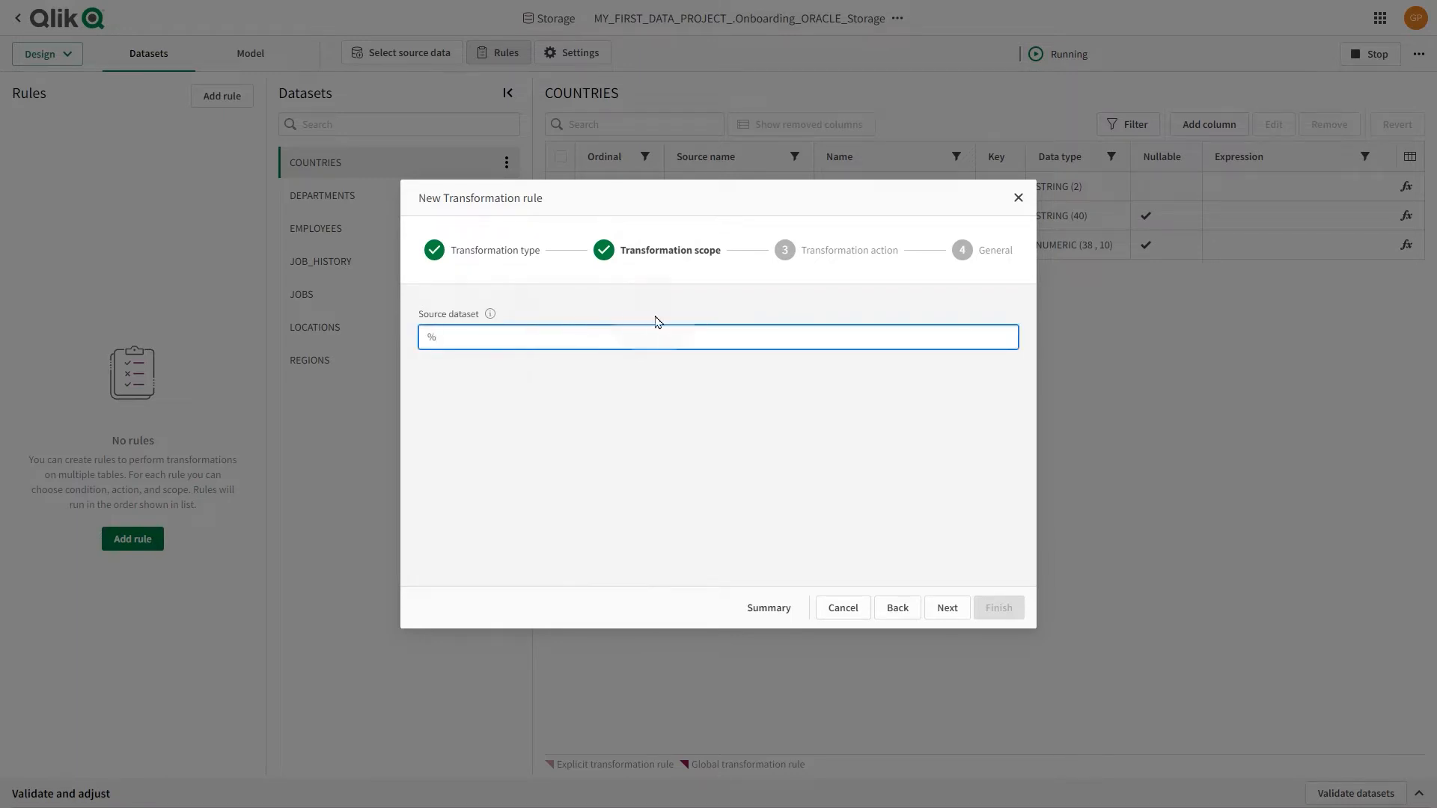
left_click(946, 608)
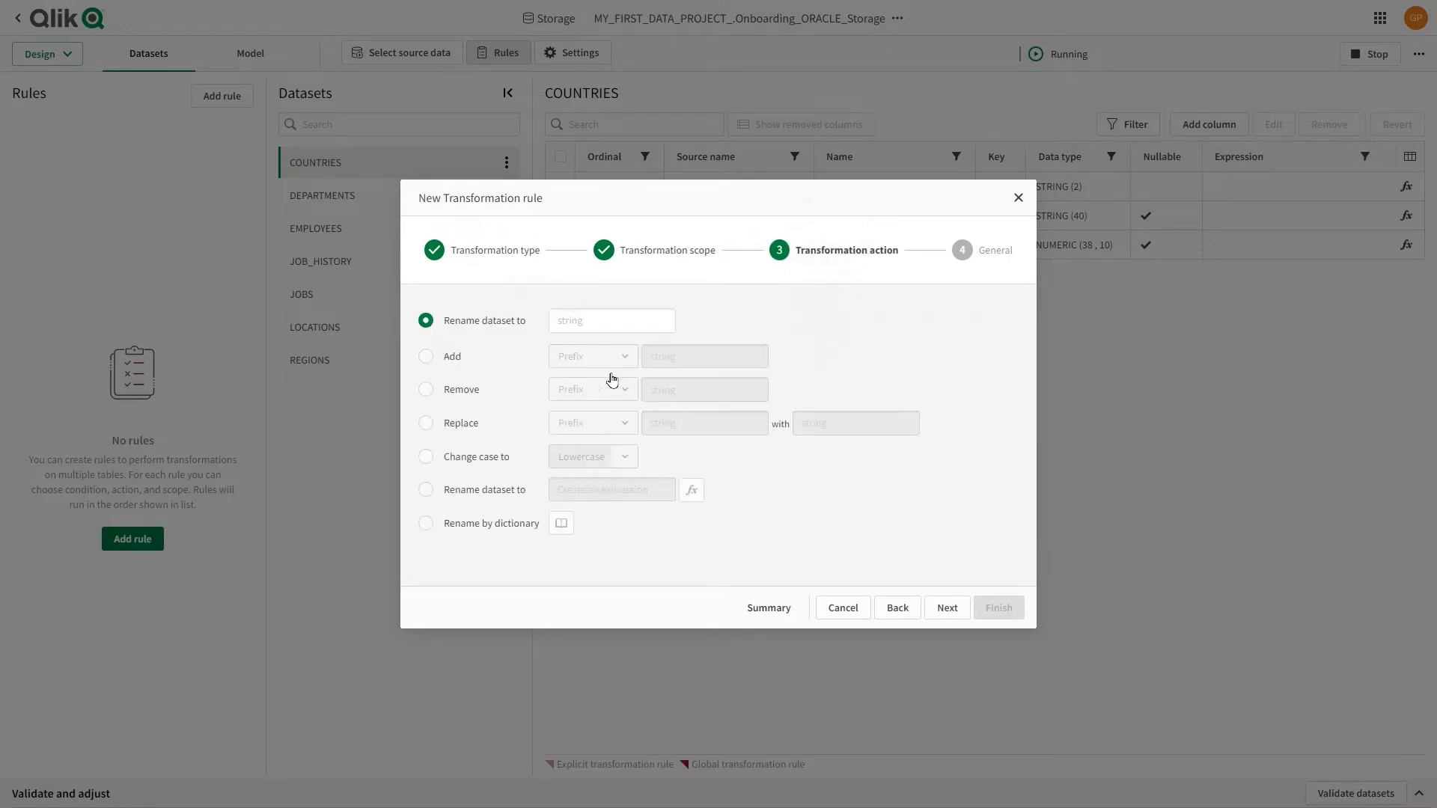
left_click(611, 321)
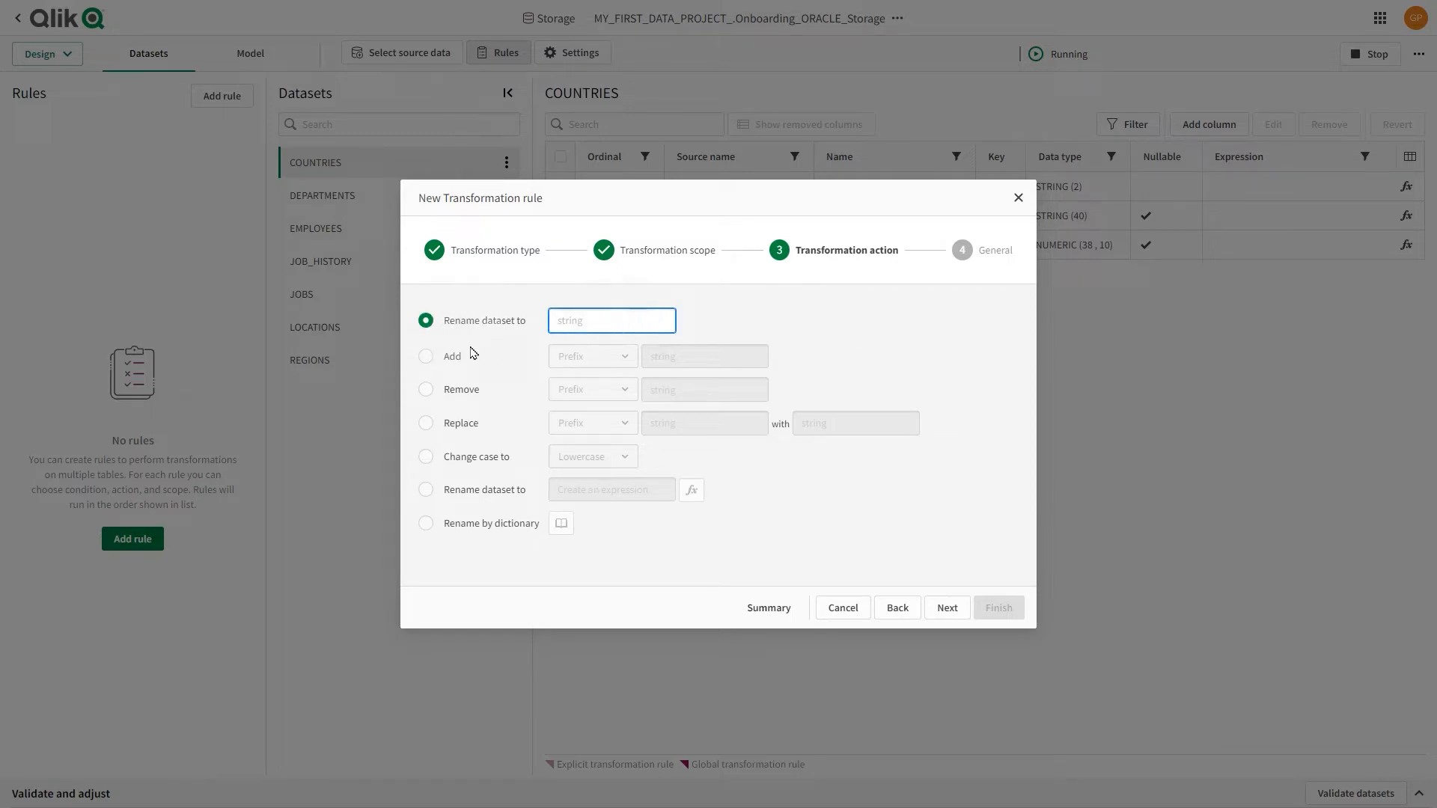
left_click(425, 355)
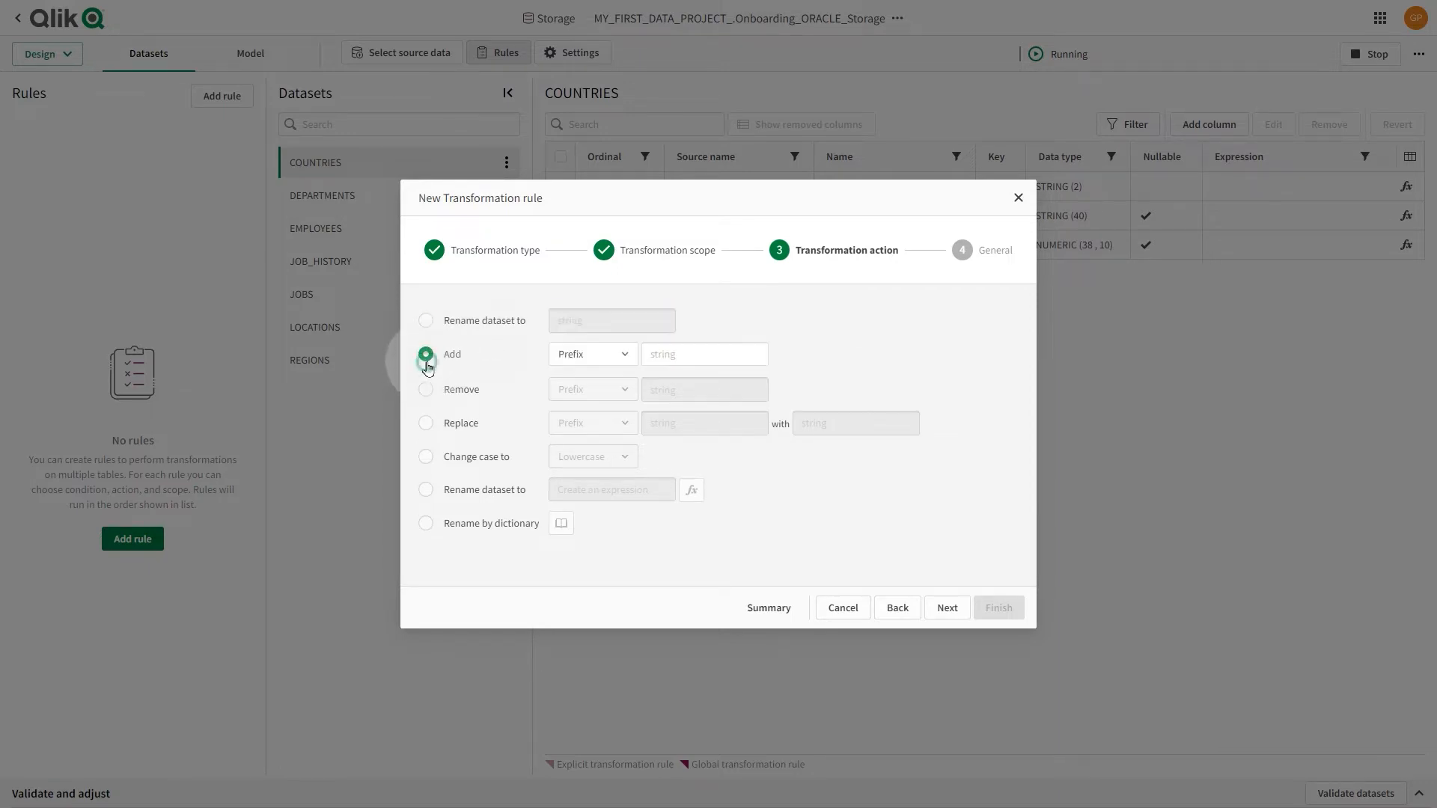
left_click(592, 353)
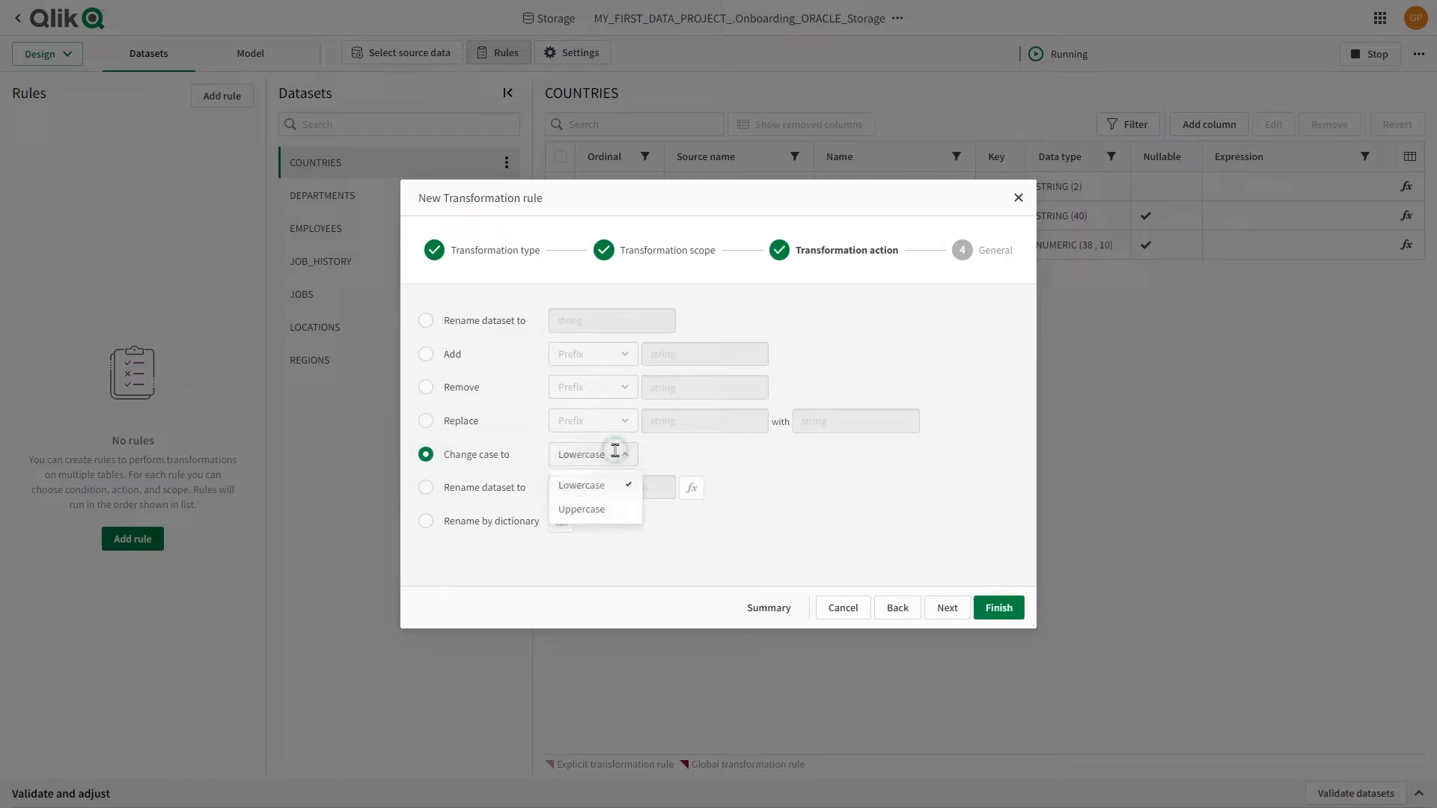
left_click(581, 484)
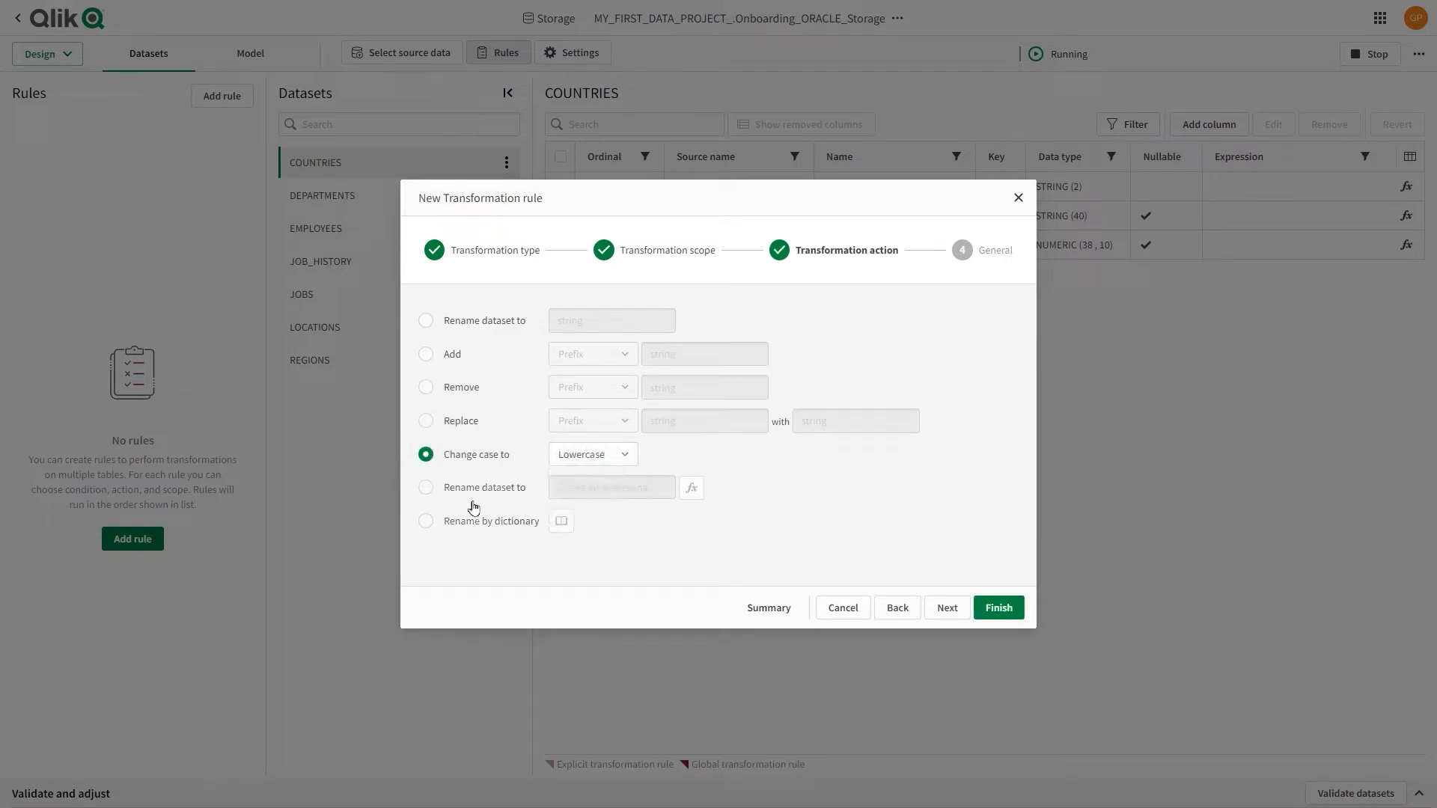
left_click(426, 487)
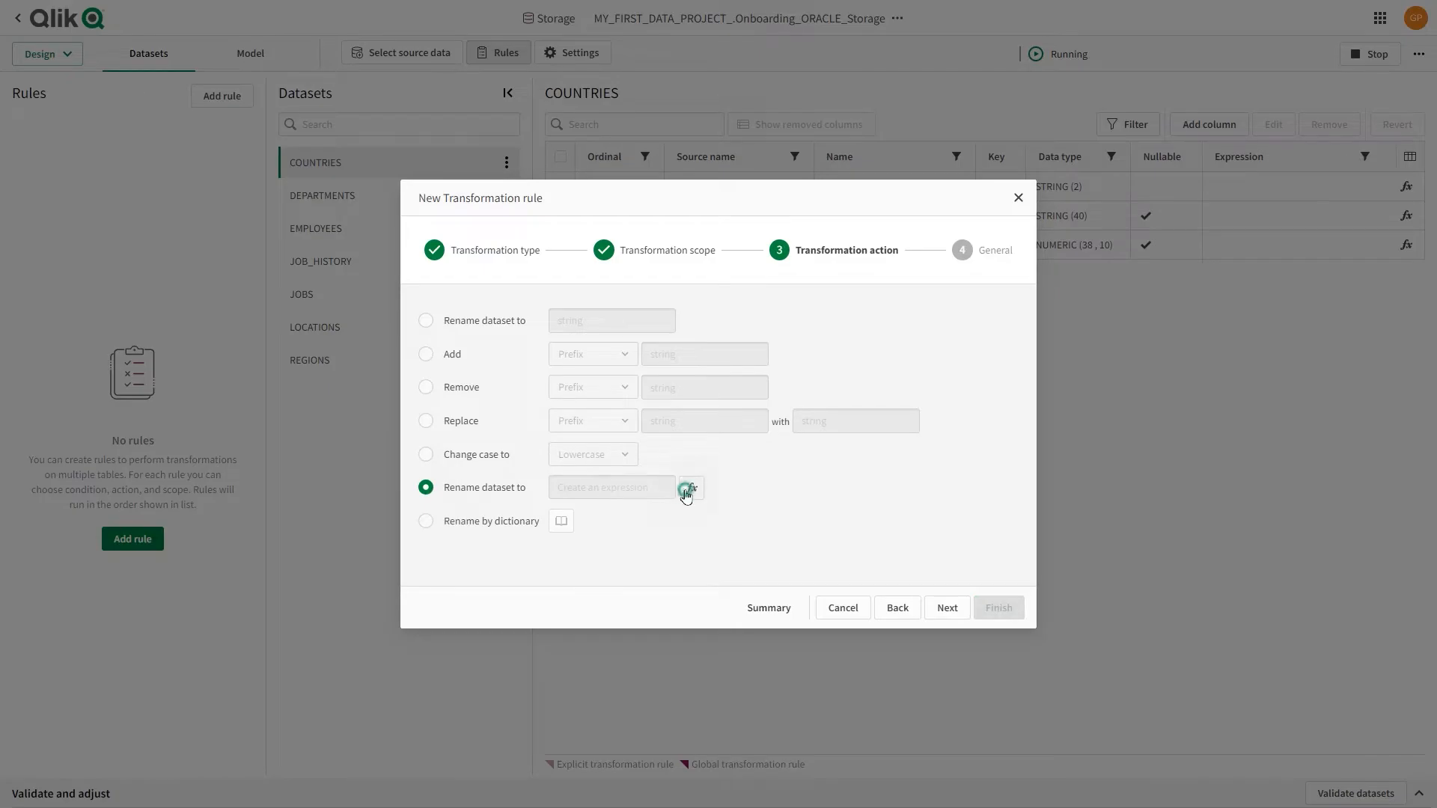
Step: Browse the expression builder's Functions and Operators lists for dataset names
left_click(687, 493)
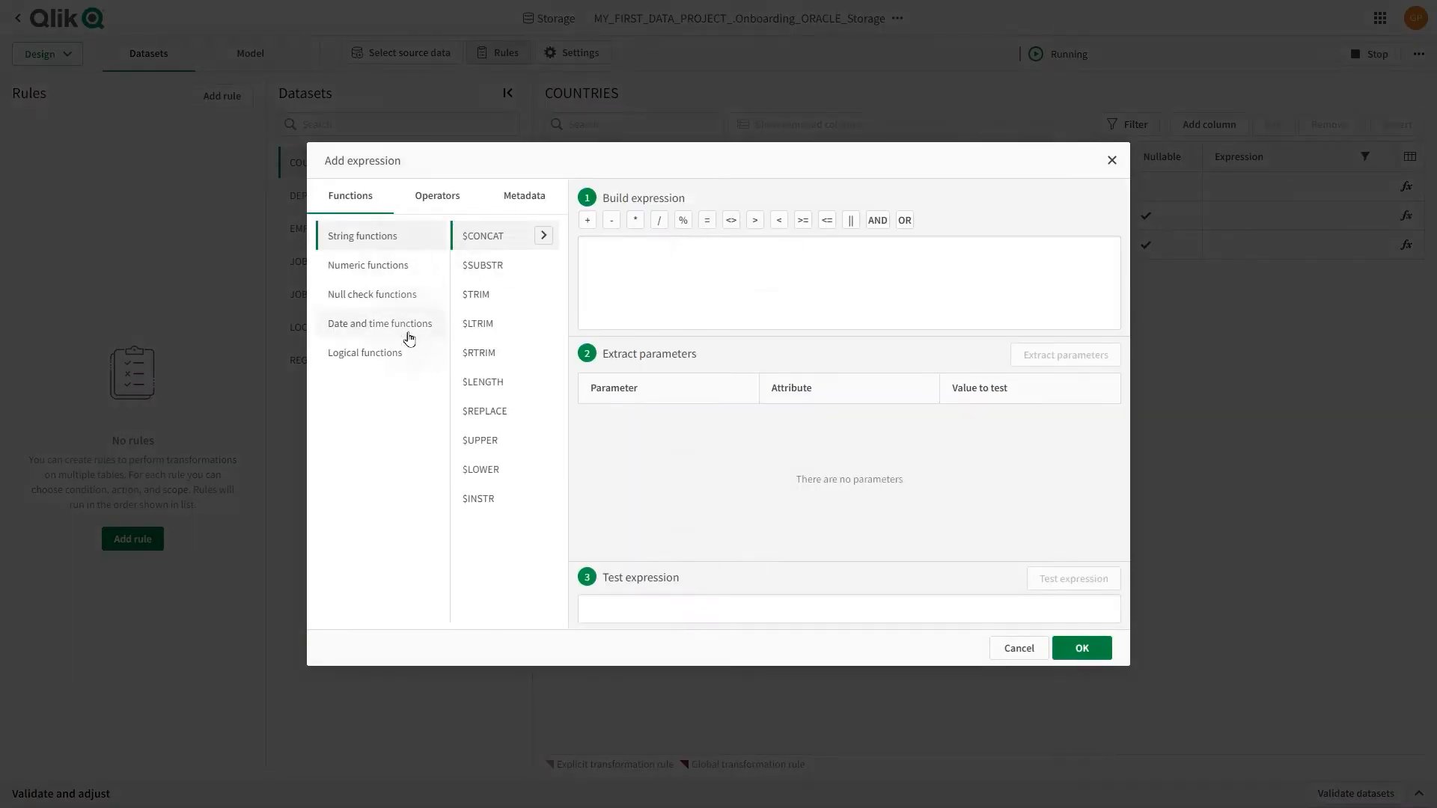
left_click(437, 195)
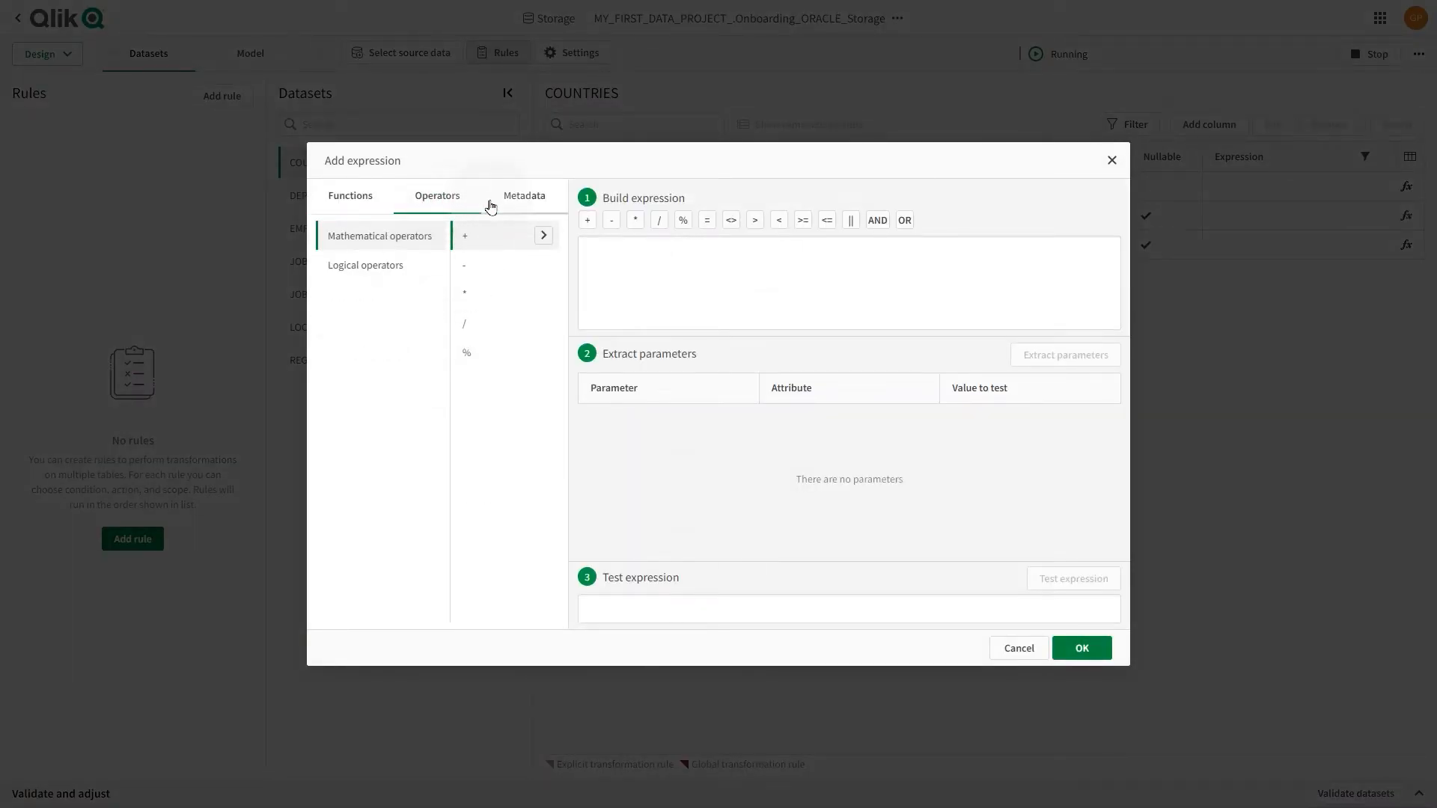
left_click(524, 195)
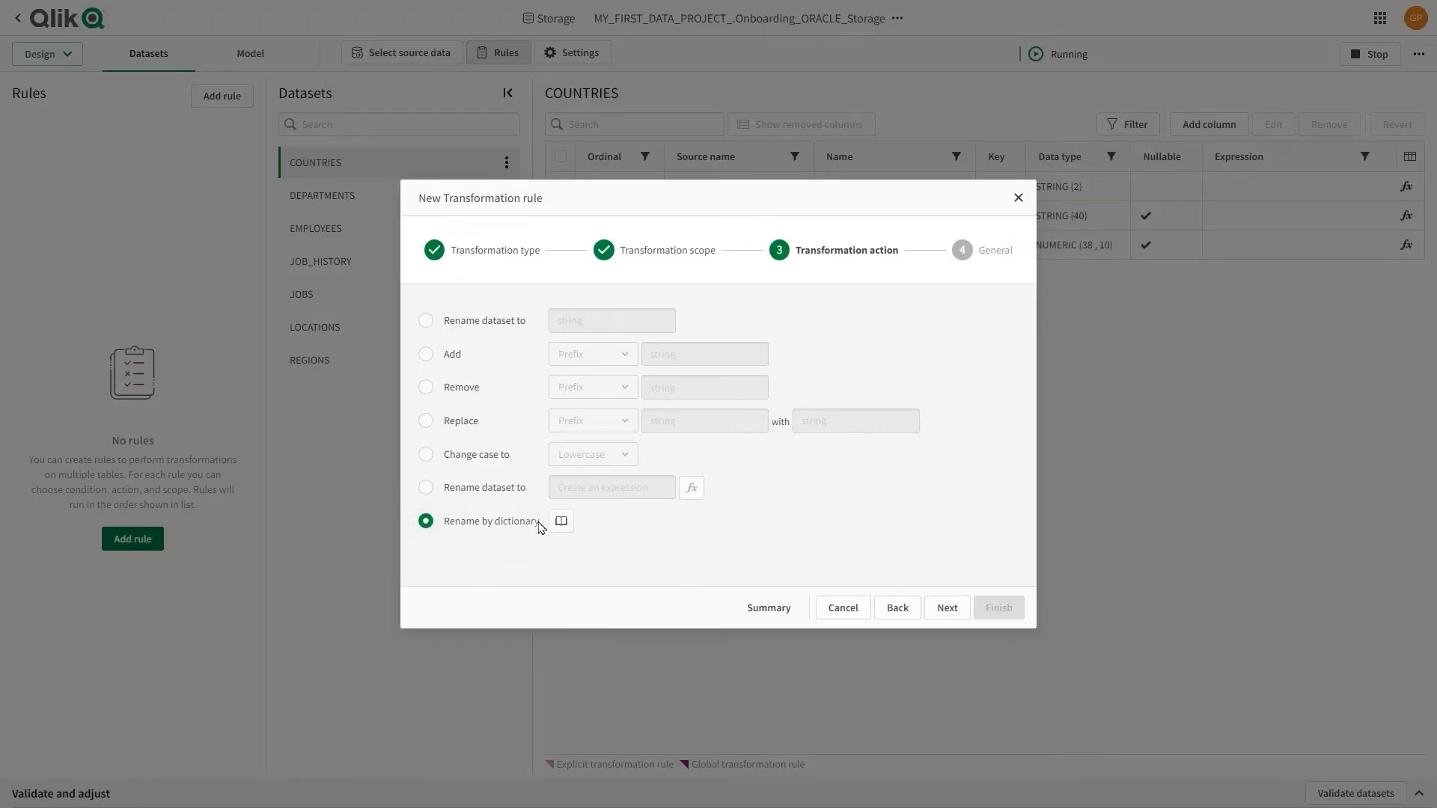
Step: Inspect the rename dictionary, remove its empty translation row, and close it with no translations
left_click(560, 521)
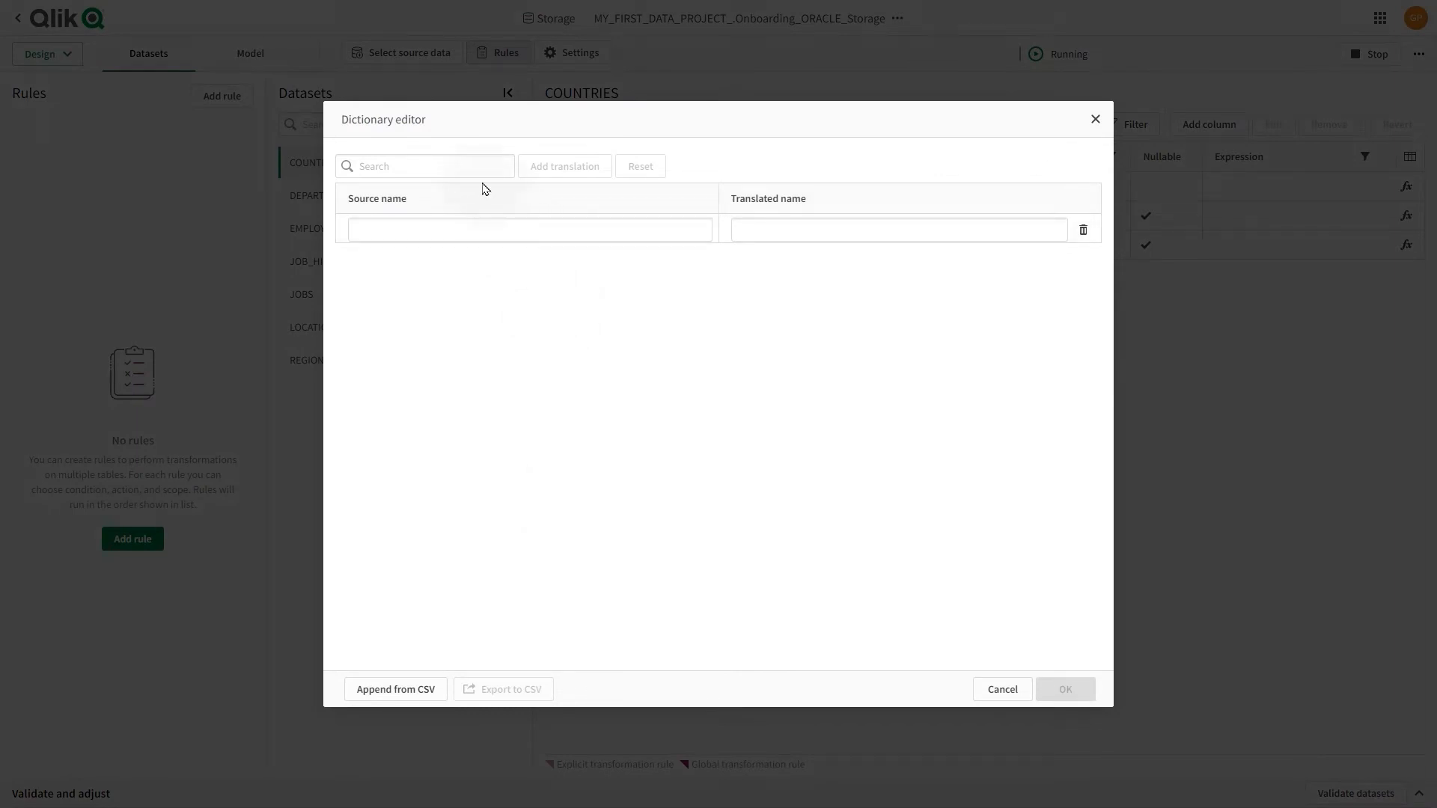
left_click(529, 229)
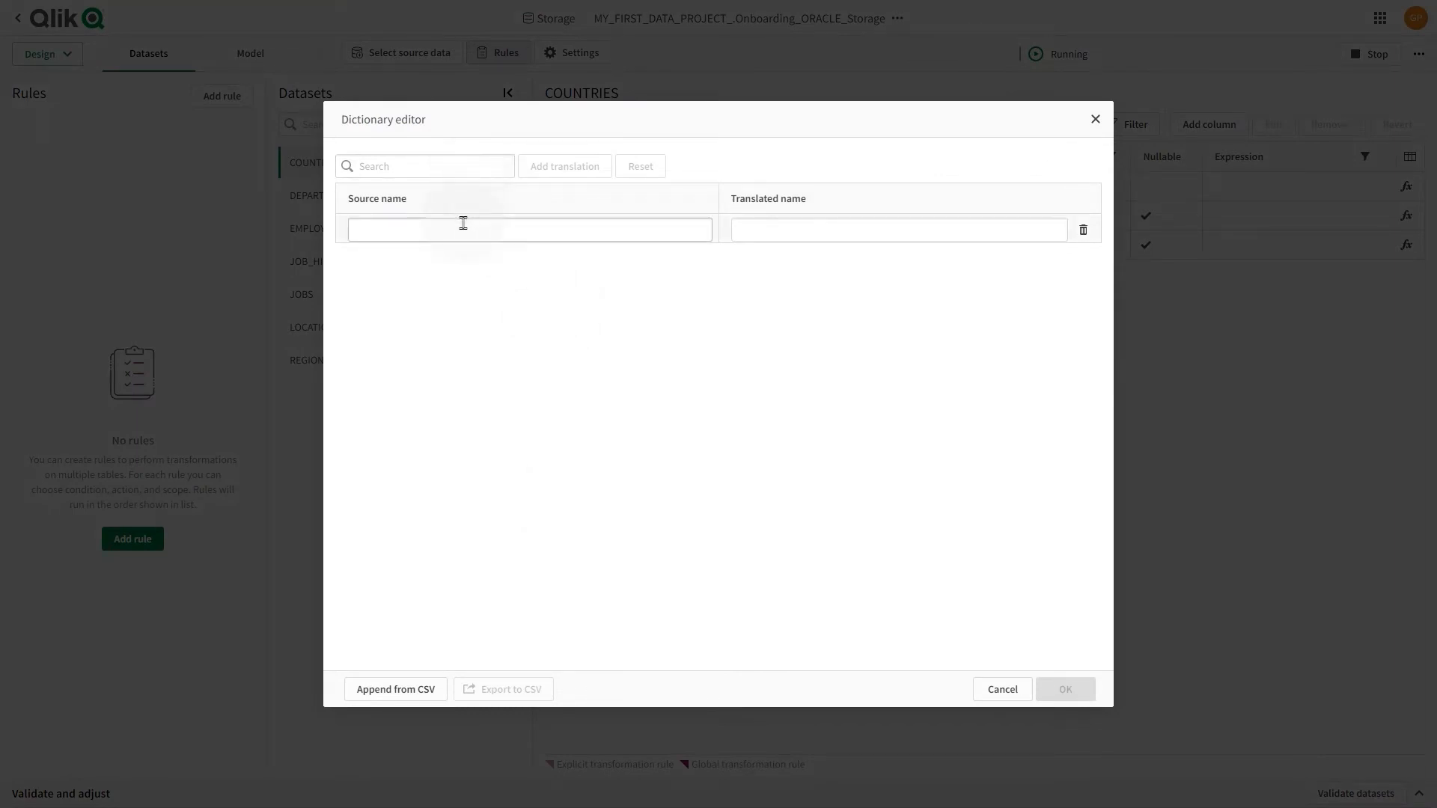
left_click(528, 229)
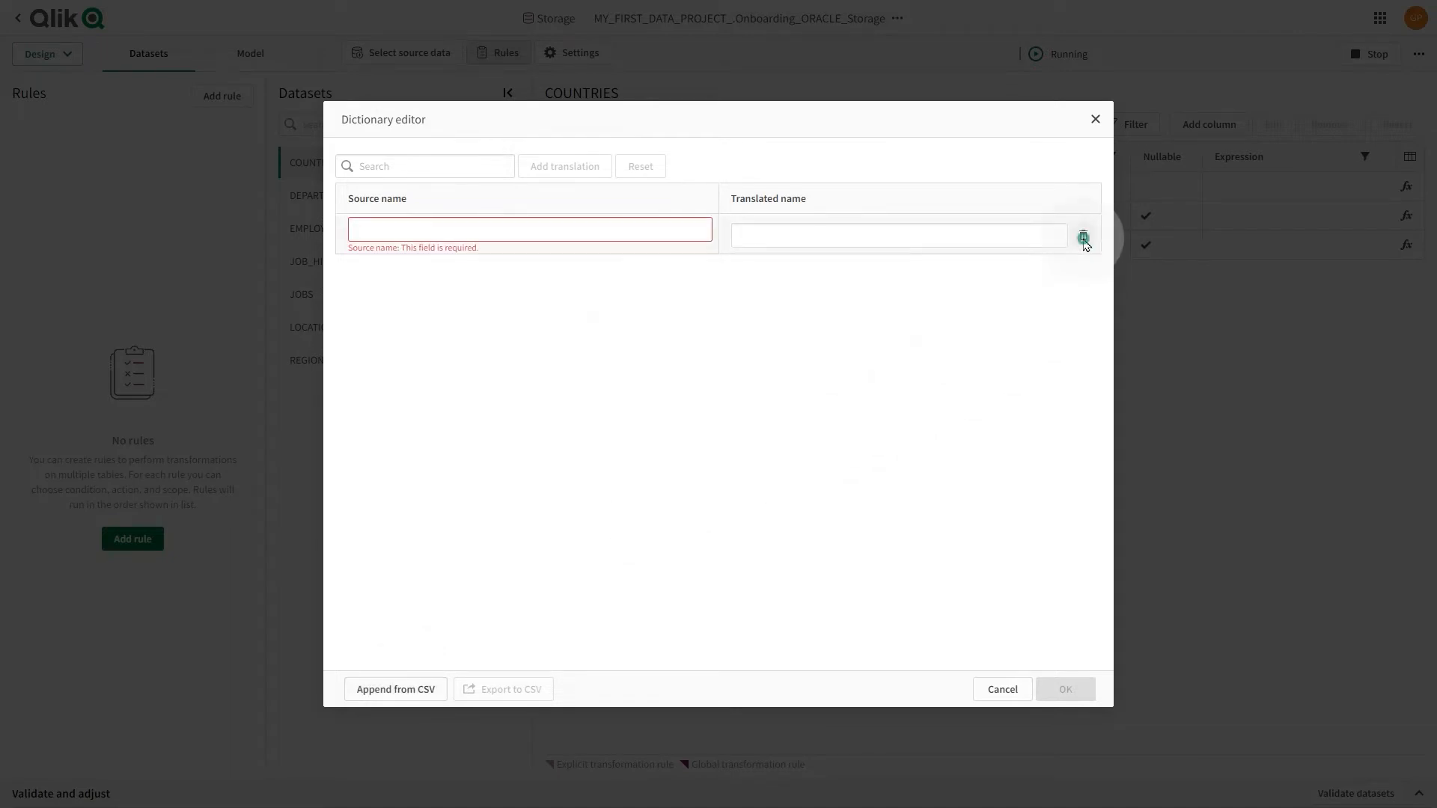
left_click(1082, 235)
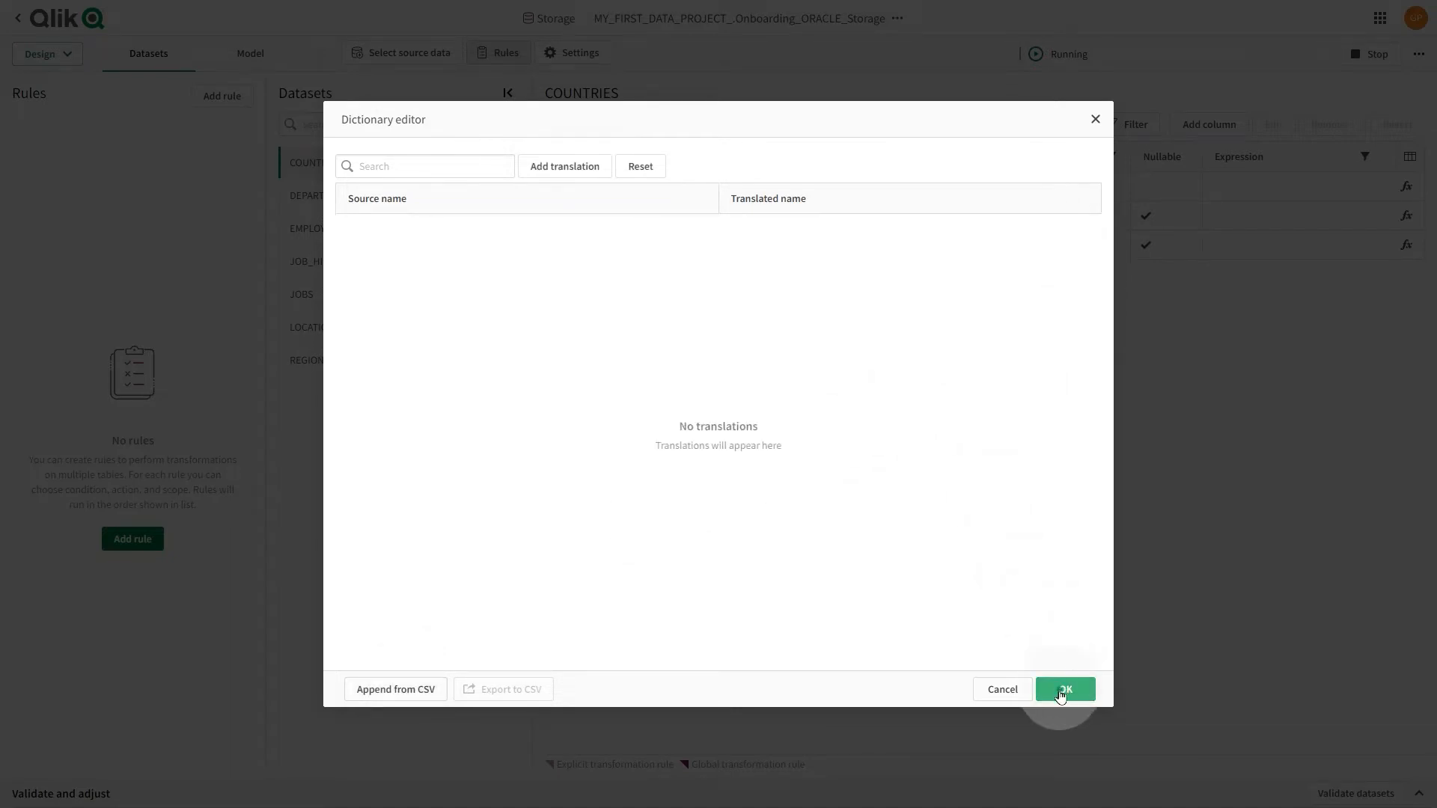
left_click(1064, 689)
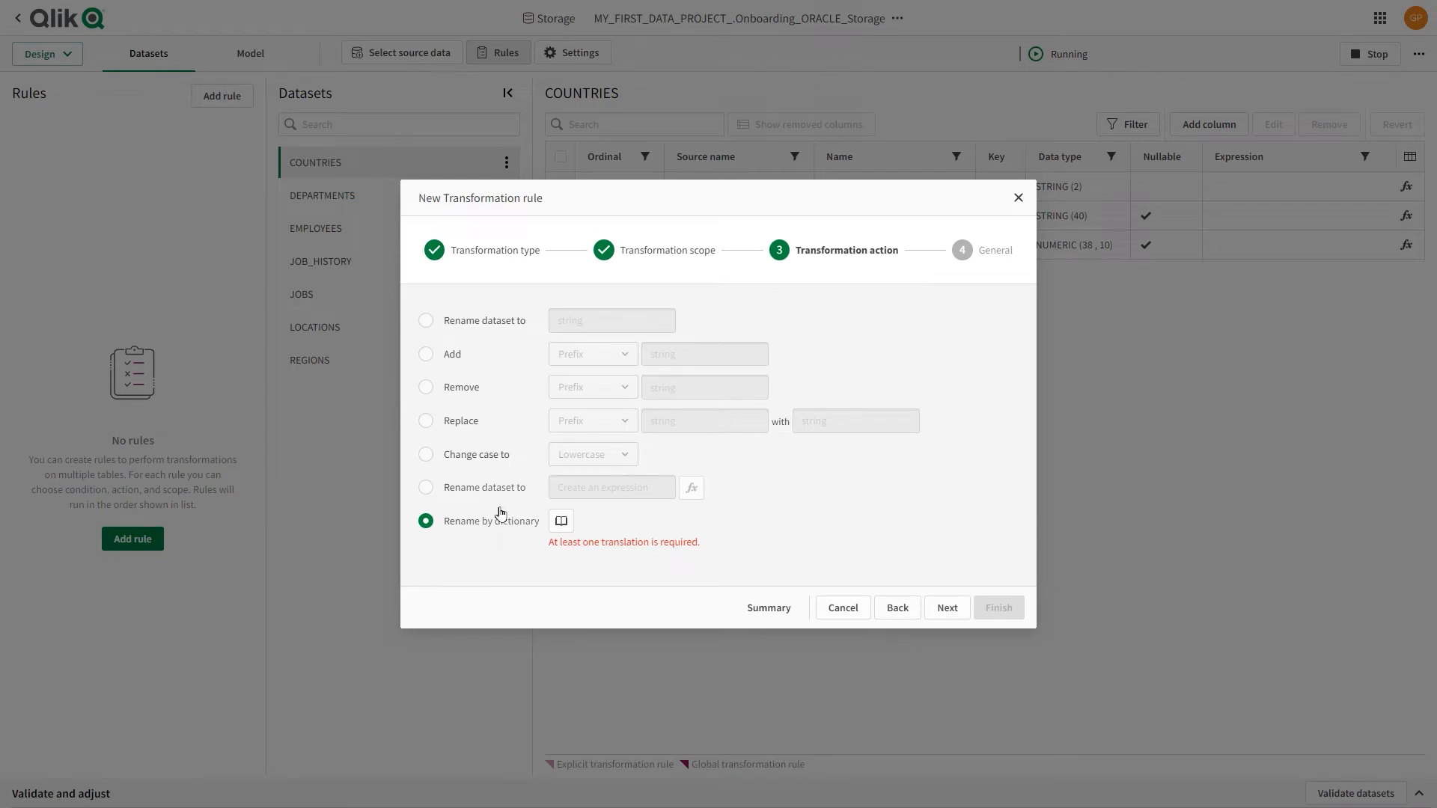
Step: Finish the rule as Lowercase_rule with Change case to Lowercase, lowering all dataset names
left_click(425, 454)
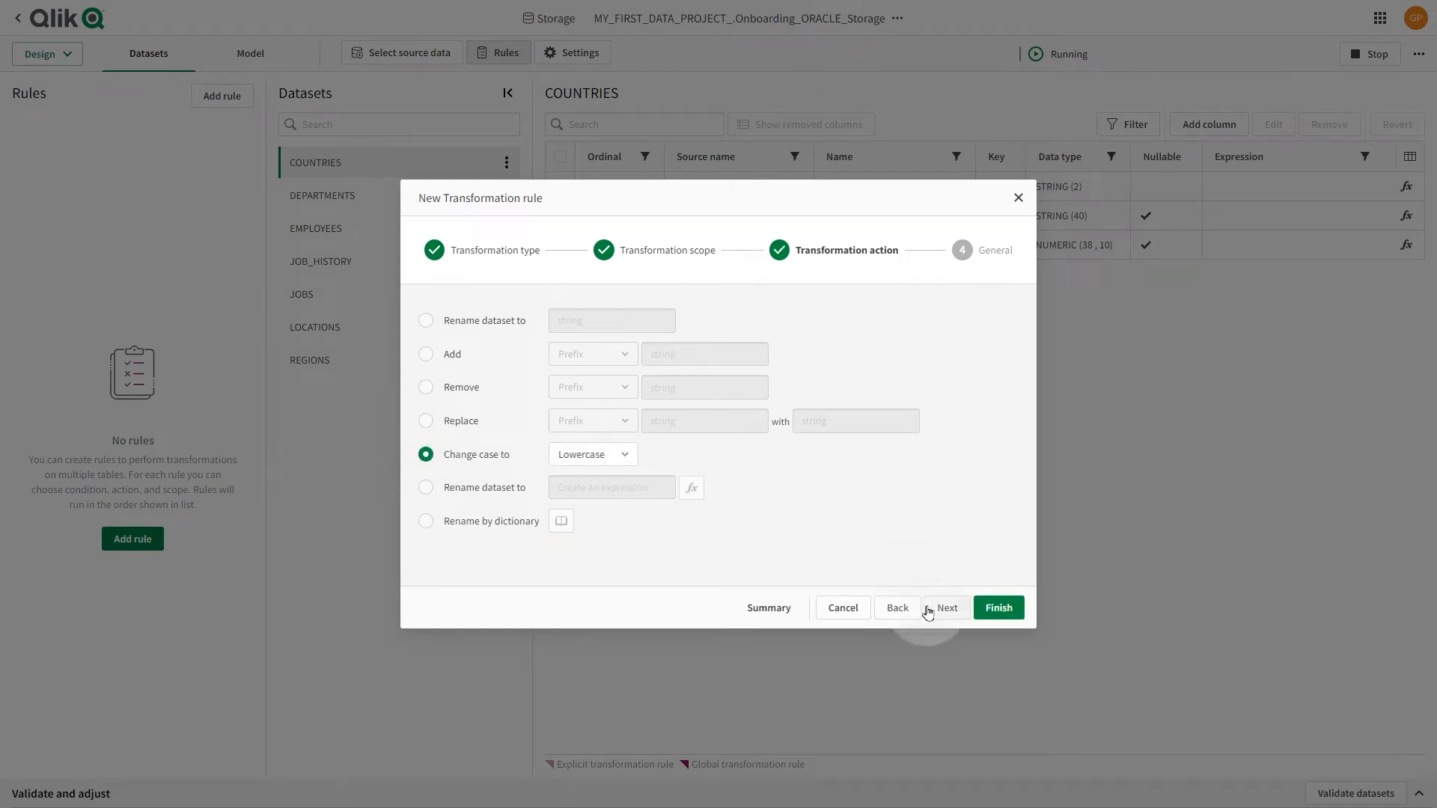
left_click(946, 608)
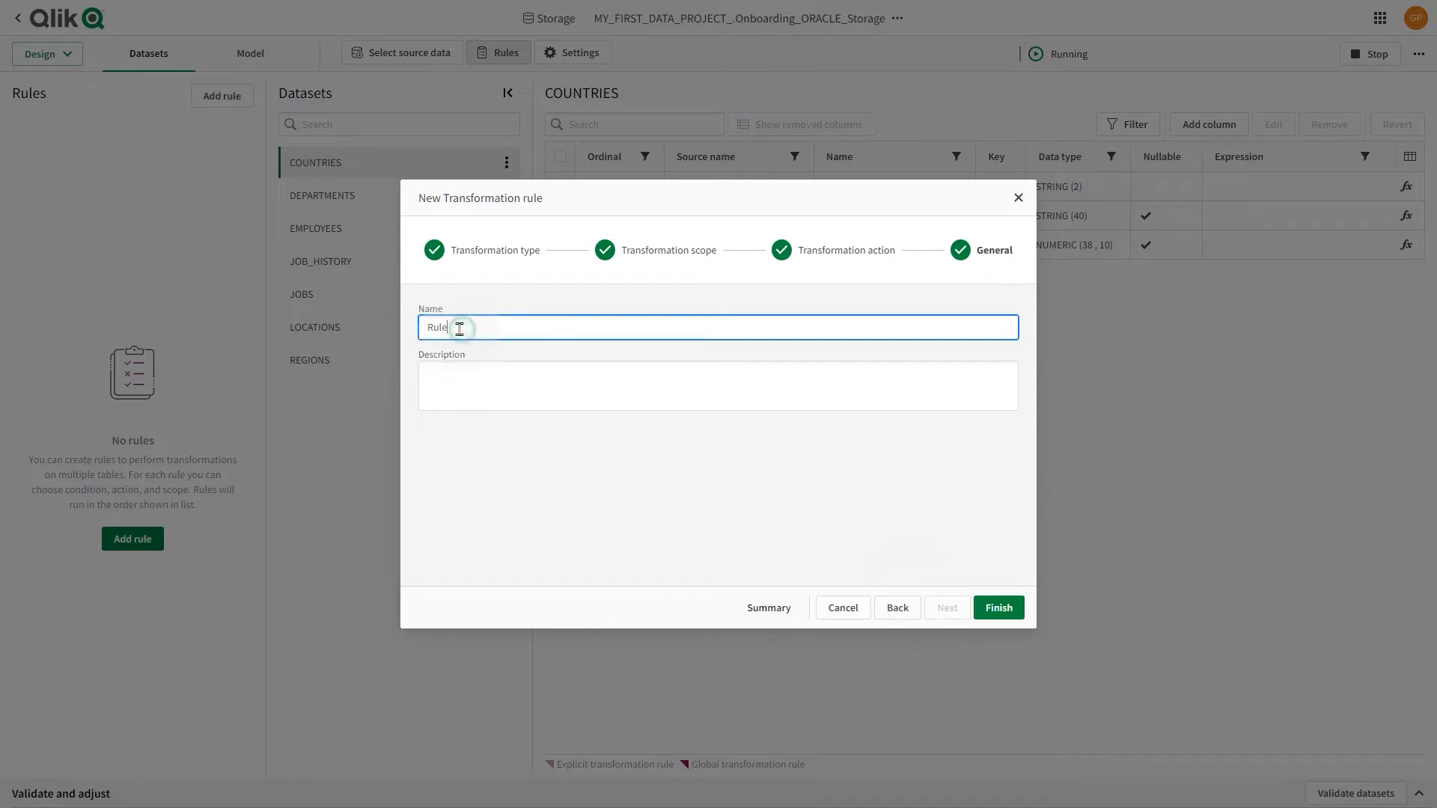
type("Lowercase_r")
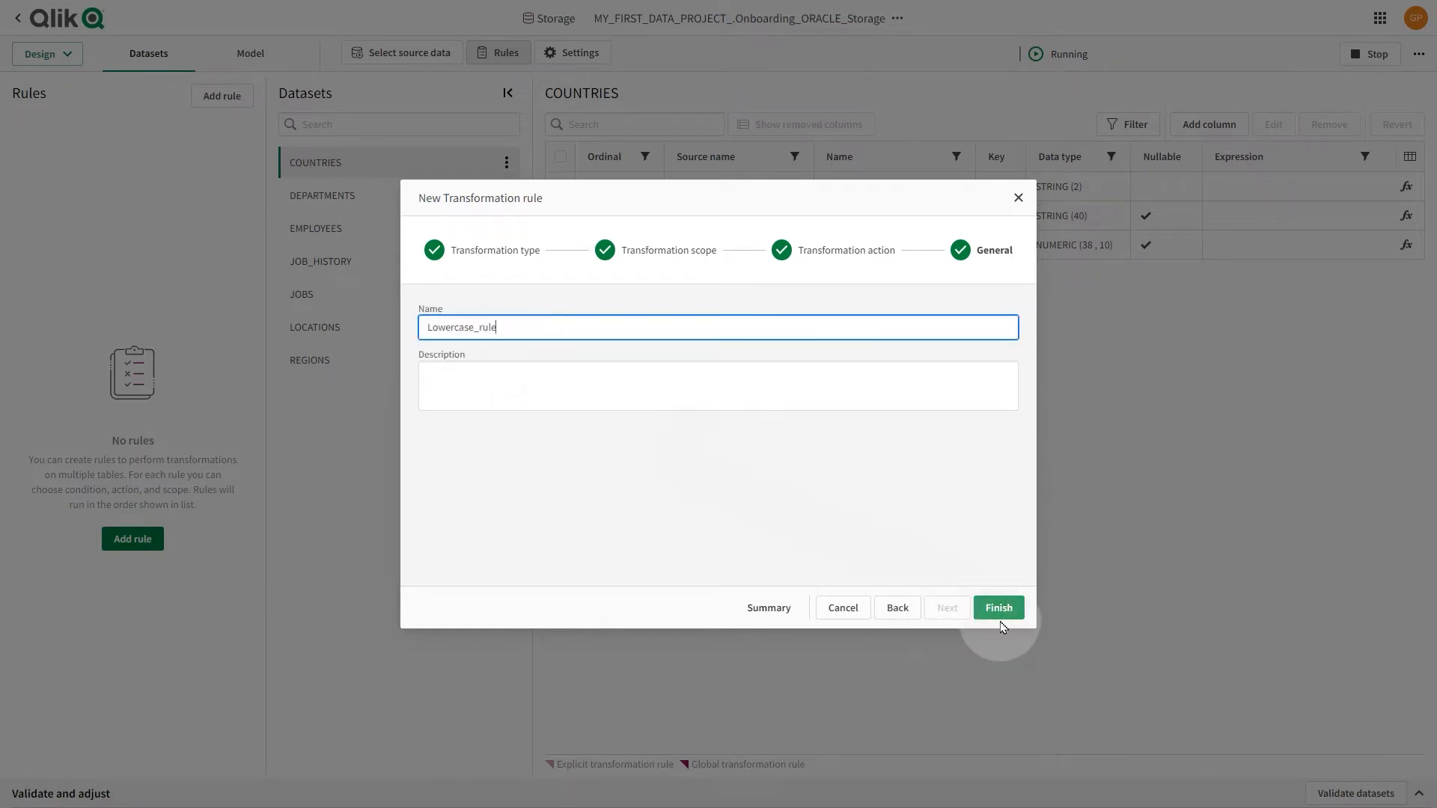
left_click(997, 607)
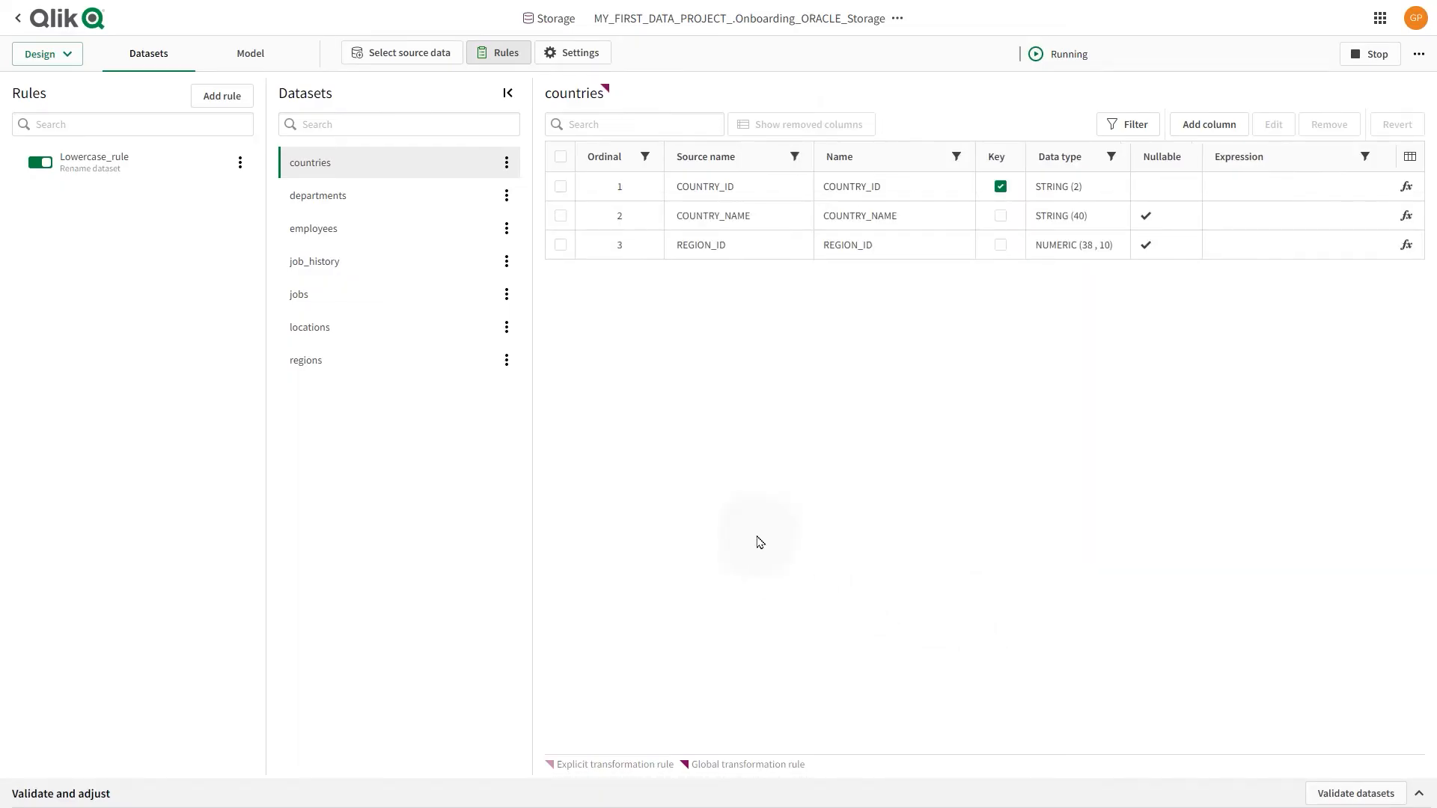
left_click(220, 96)
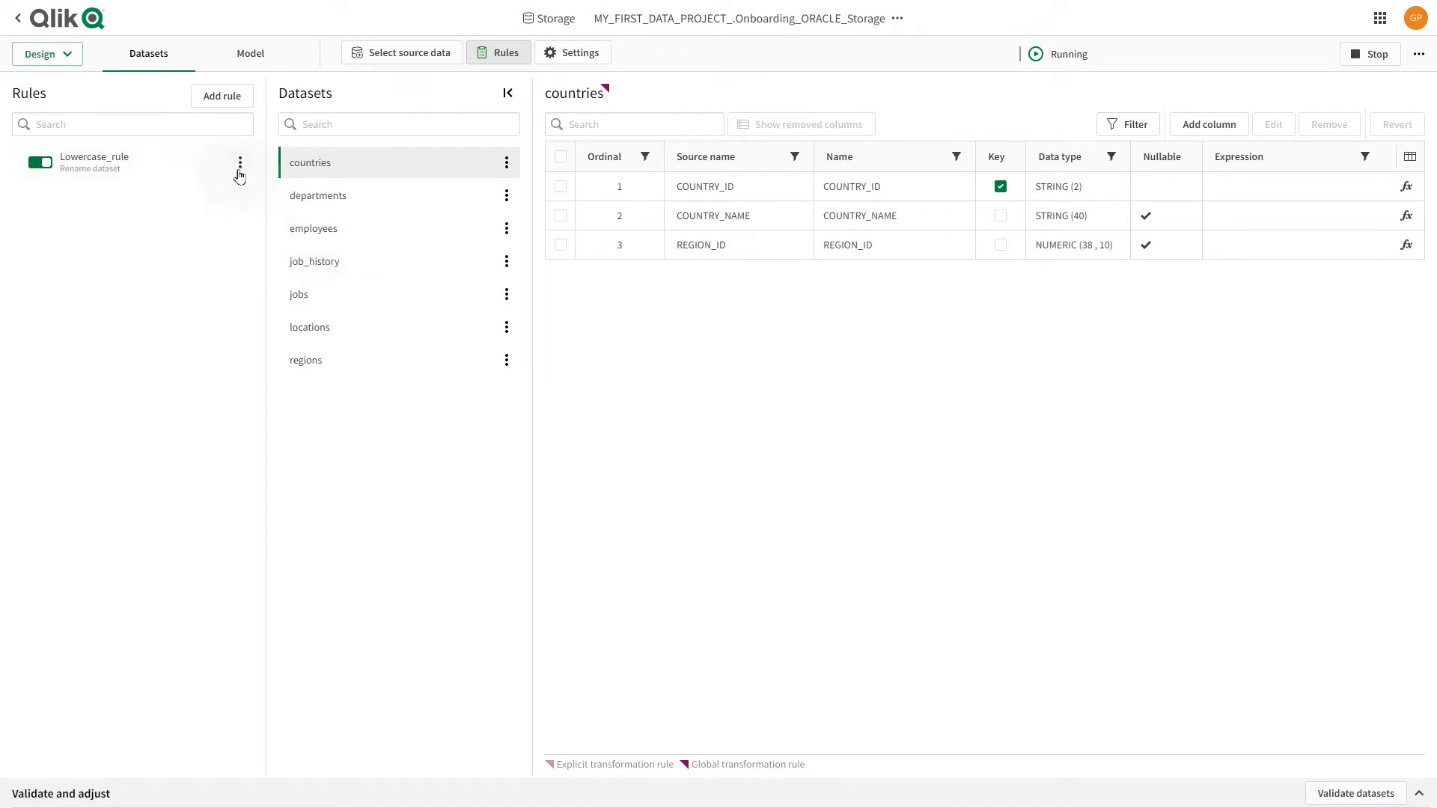
Step: Toggle Lowercase_rule off and back on so dataset names return to lowercase
left_click(39, 161)
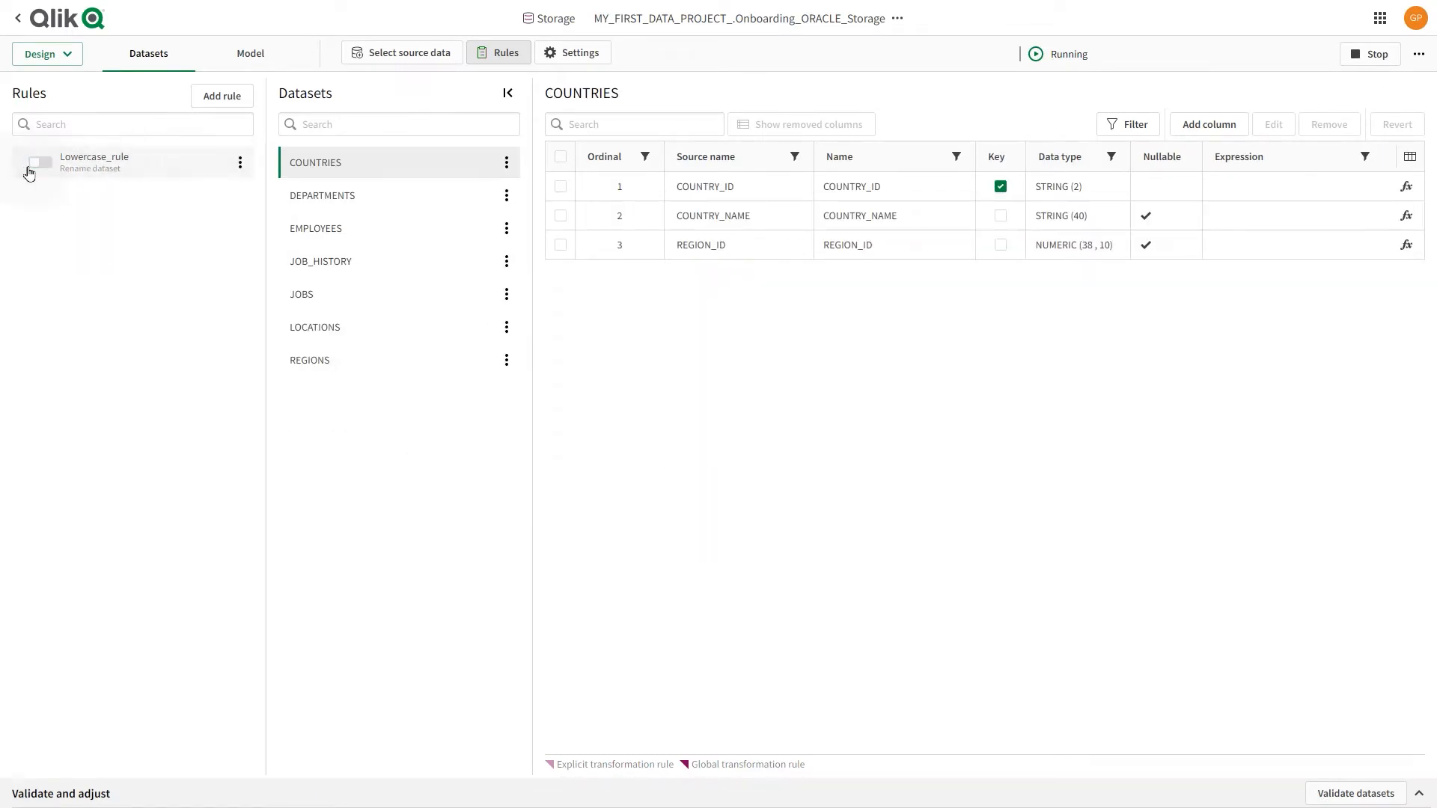
left_click(38, 162)
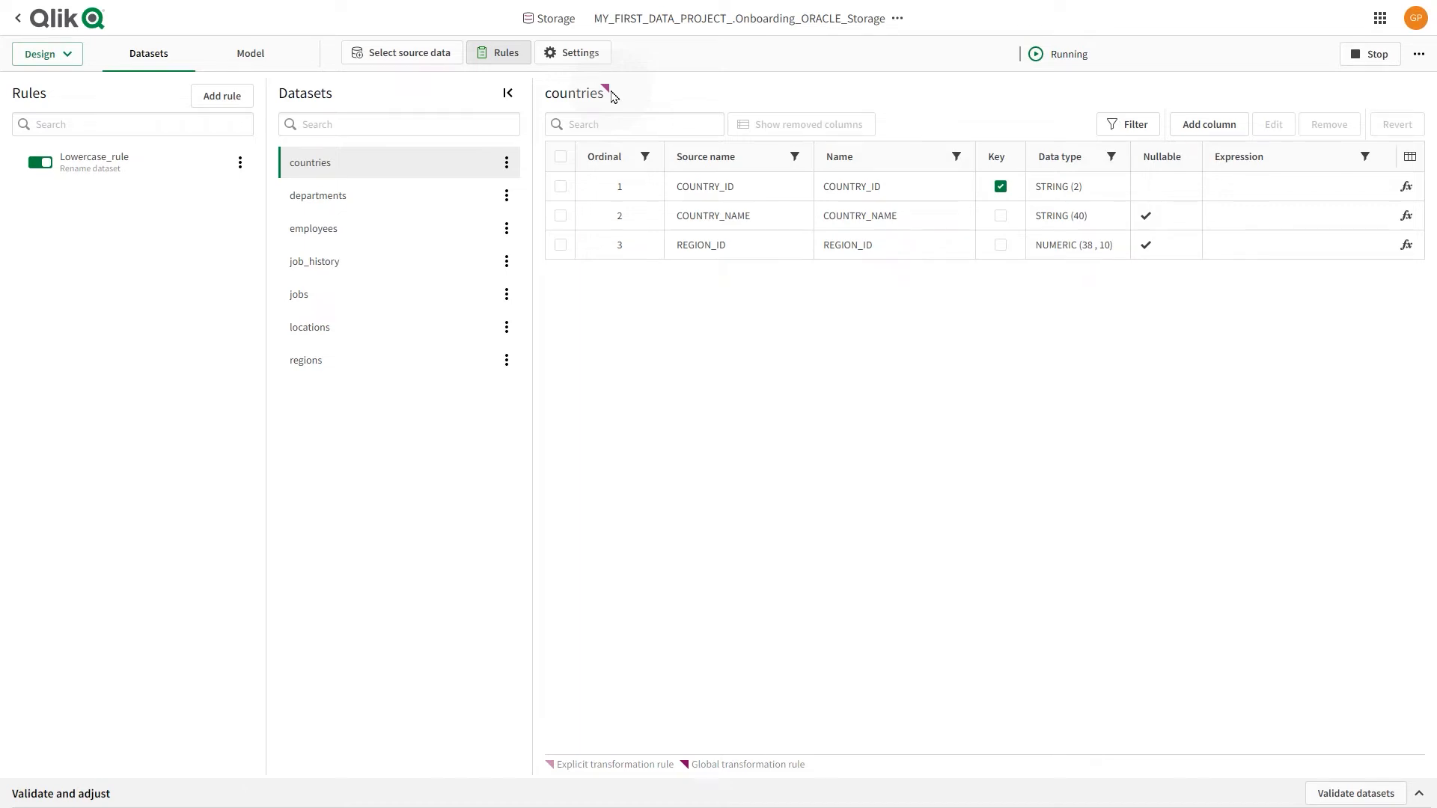
Step: Add a NewCol column of type STRING, length 50, to the countries dataset
left_click(1208, 125)
type("NewCol")
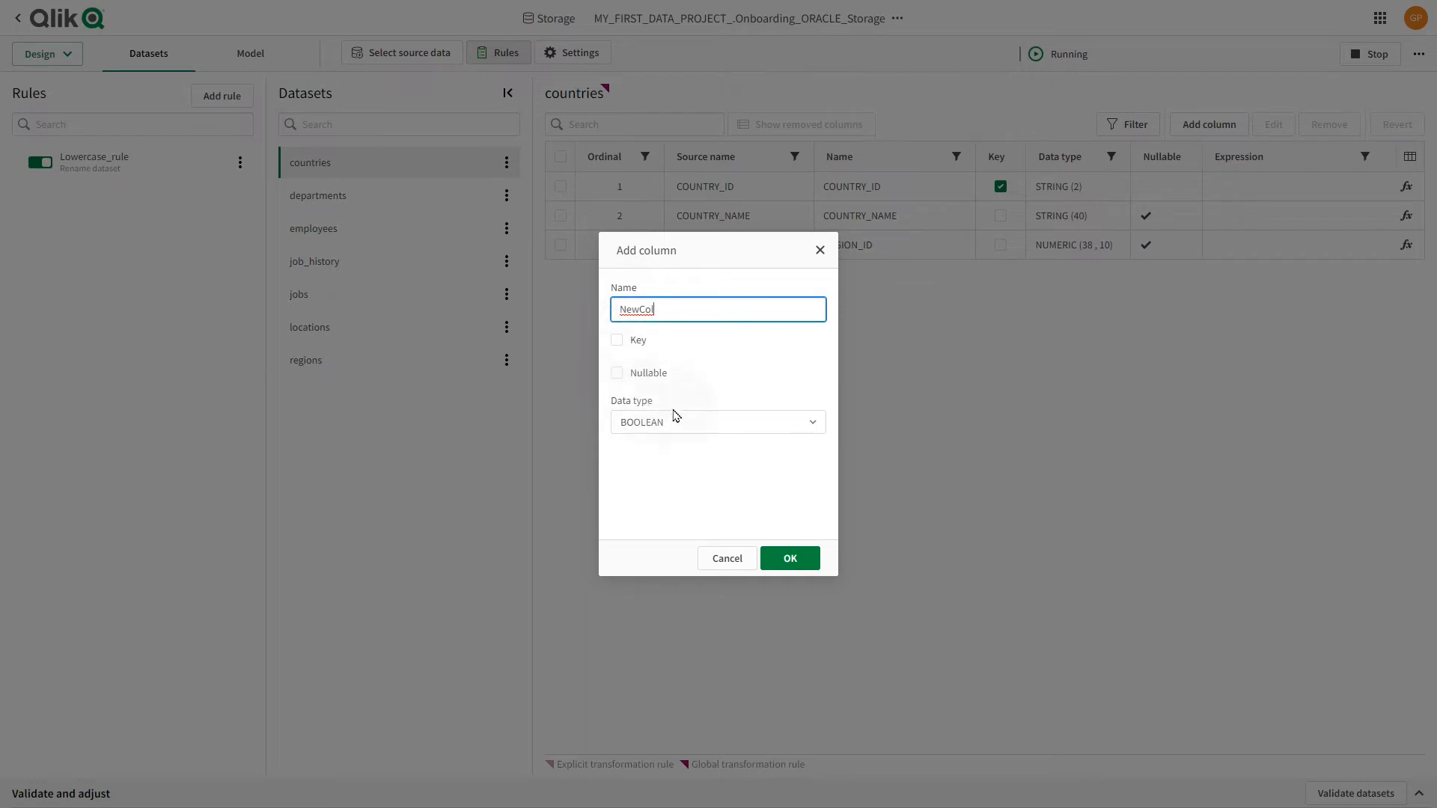
left_click(717, 422)
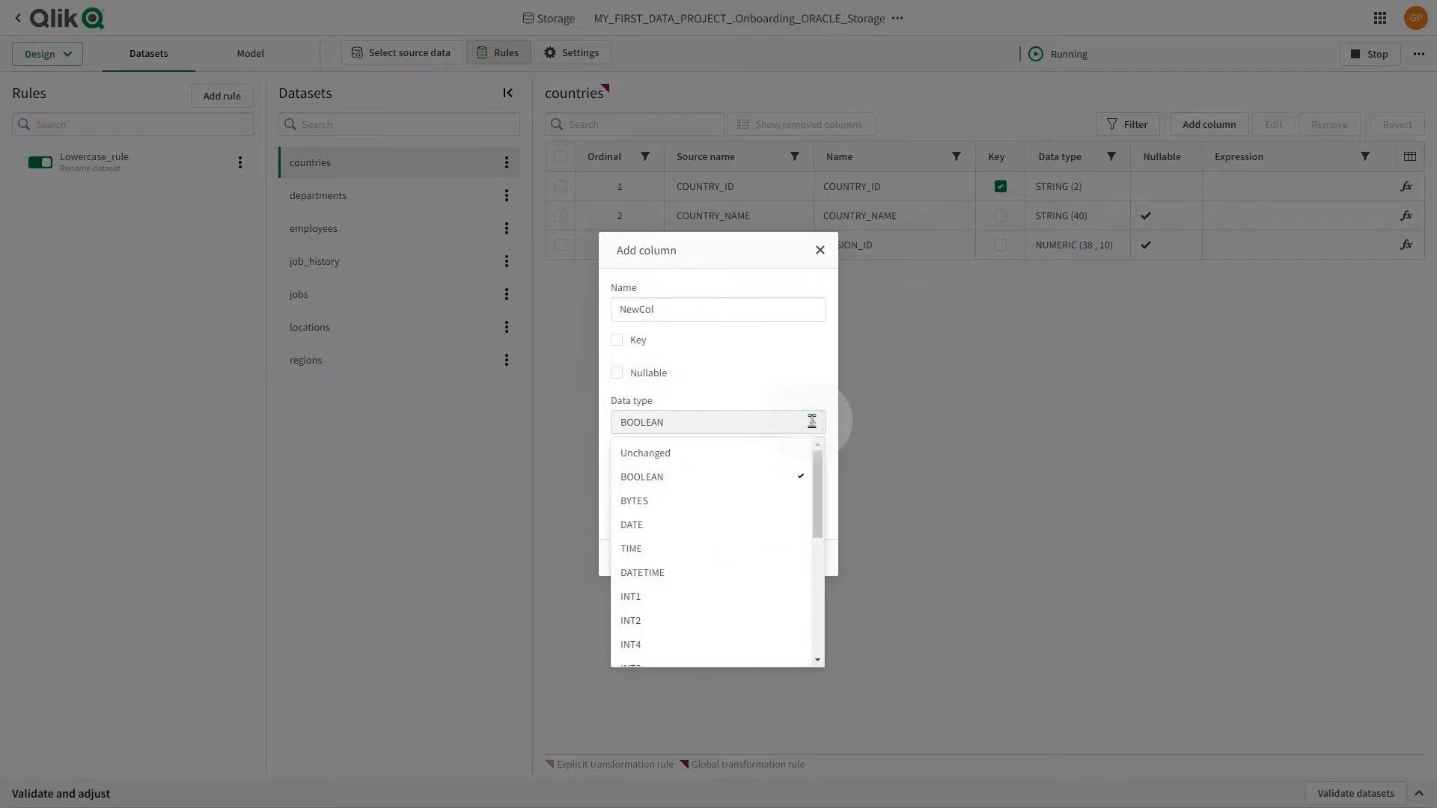
scroll("down", 3)
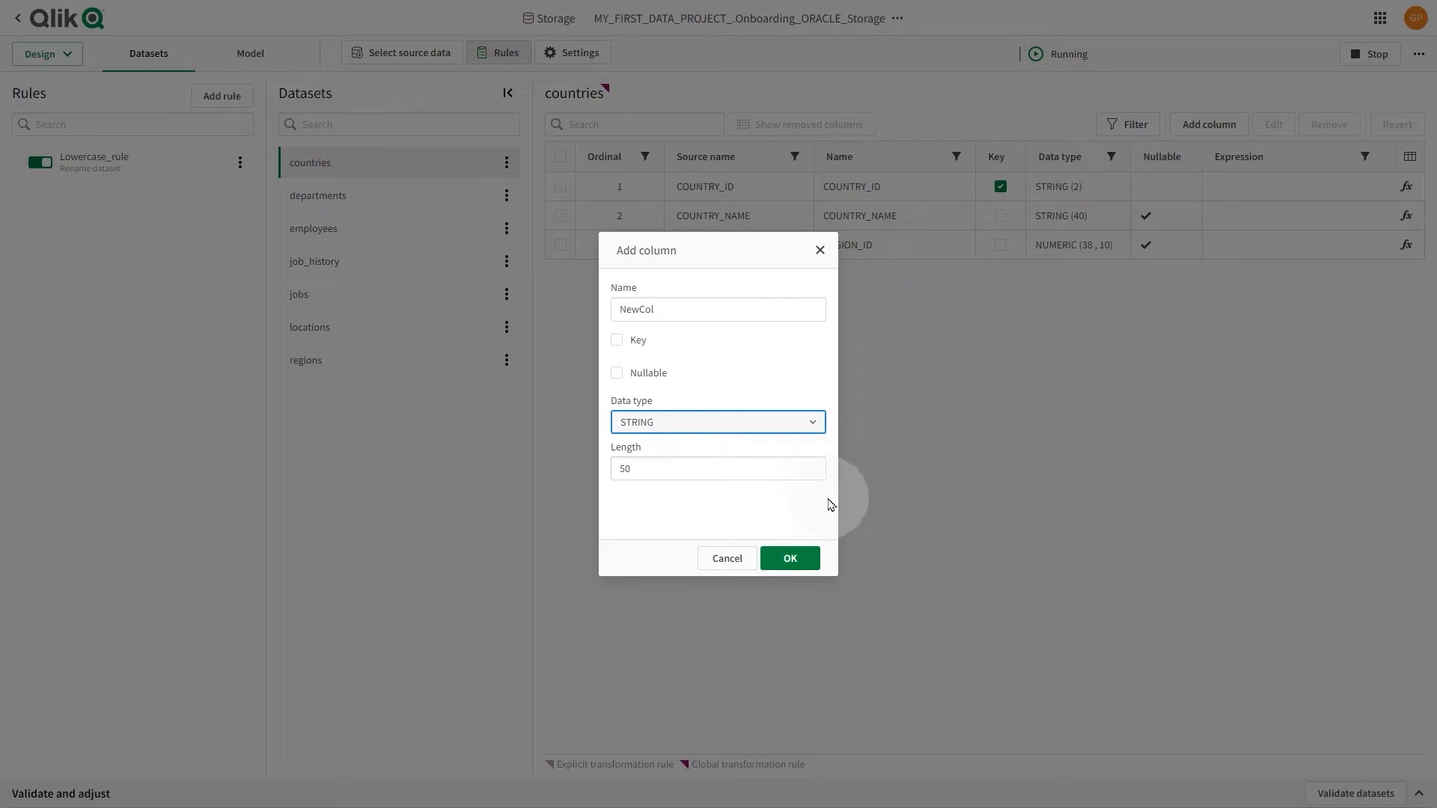
left_click(726, 558)
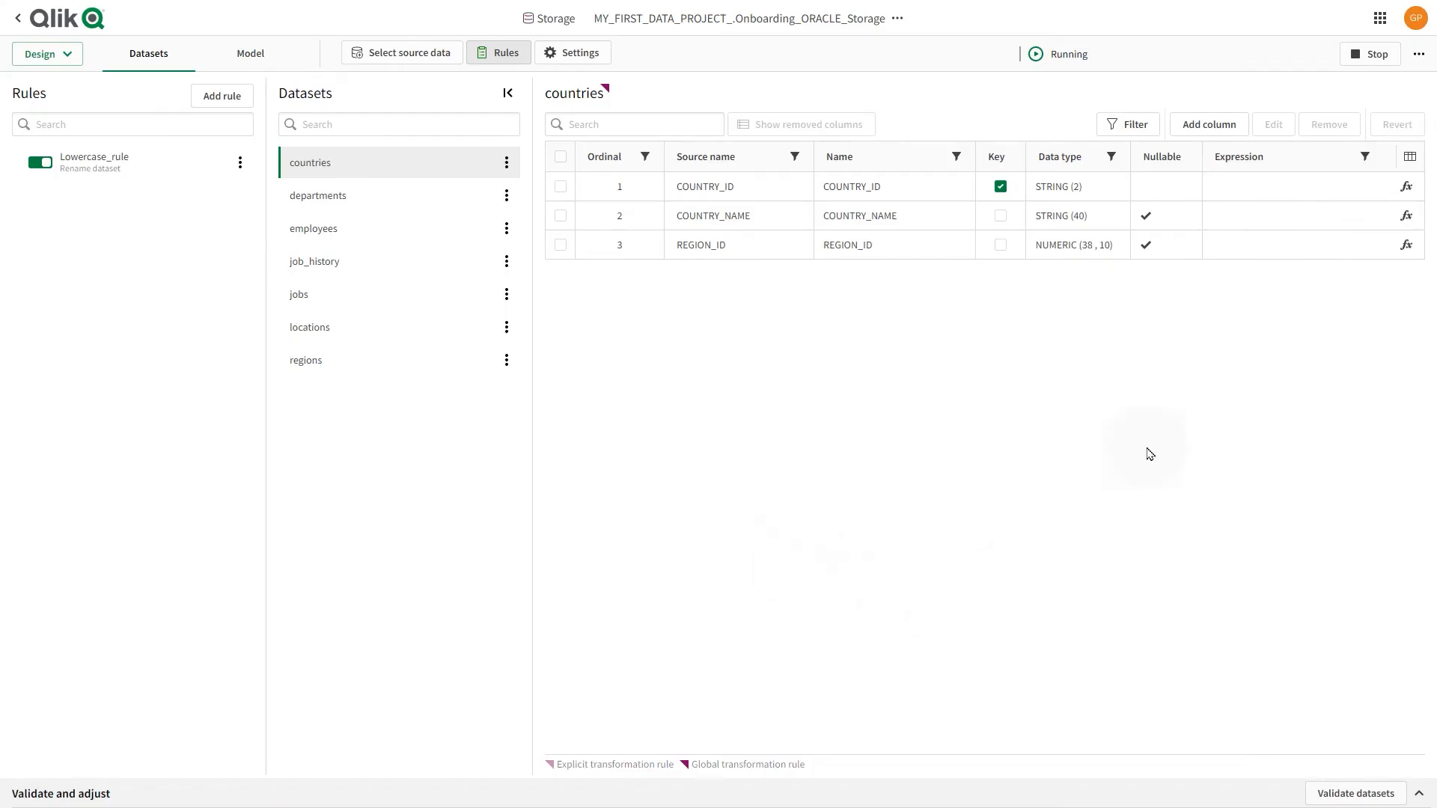
left_click(1208, 124)
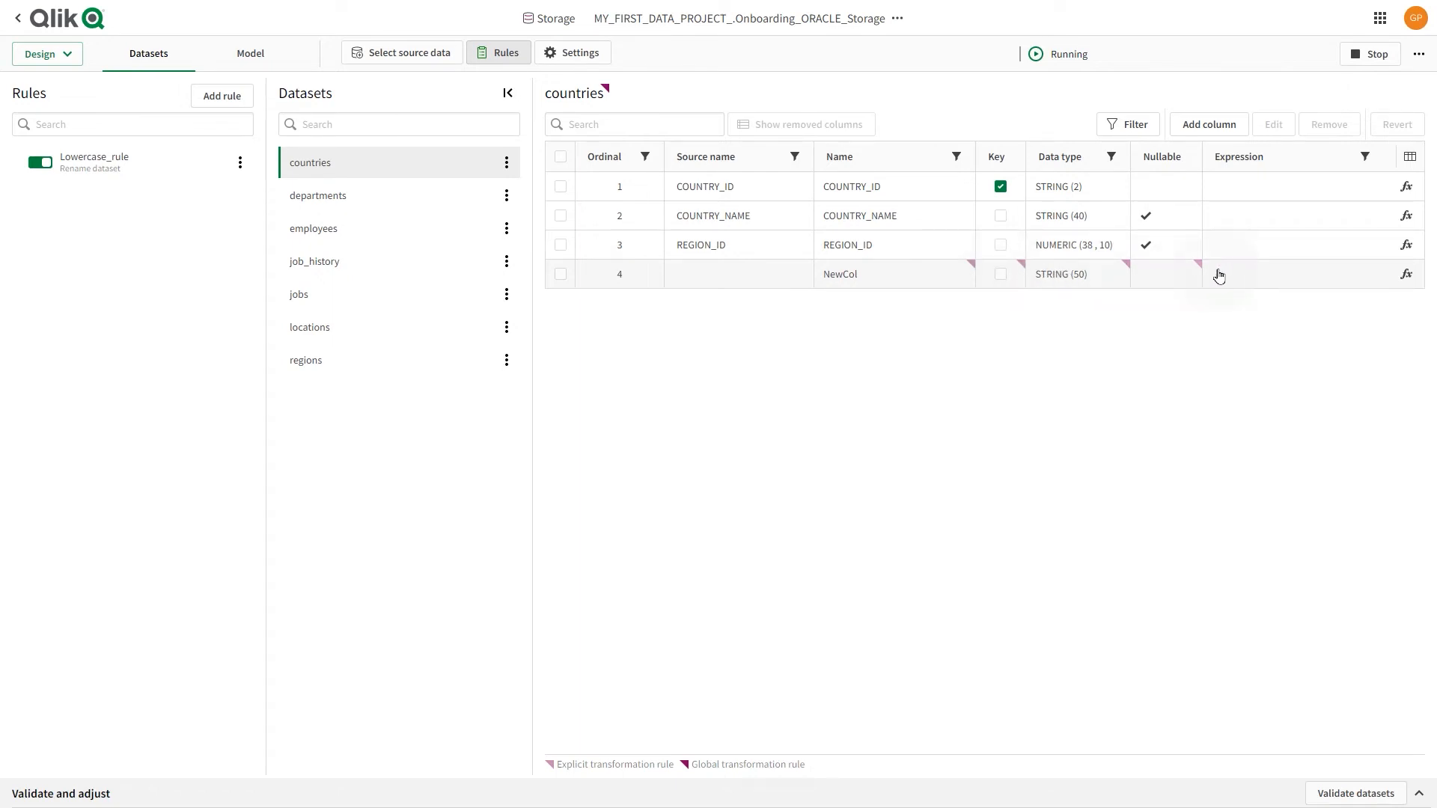
left_click(1405, 274)
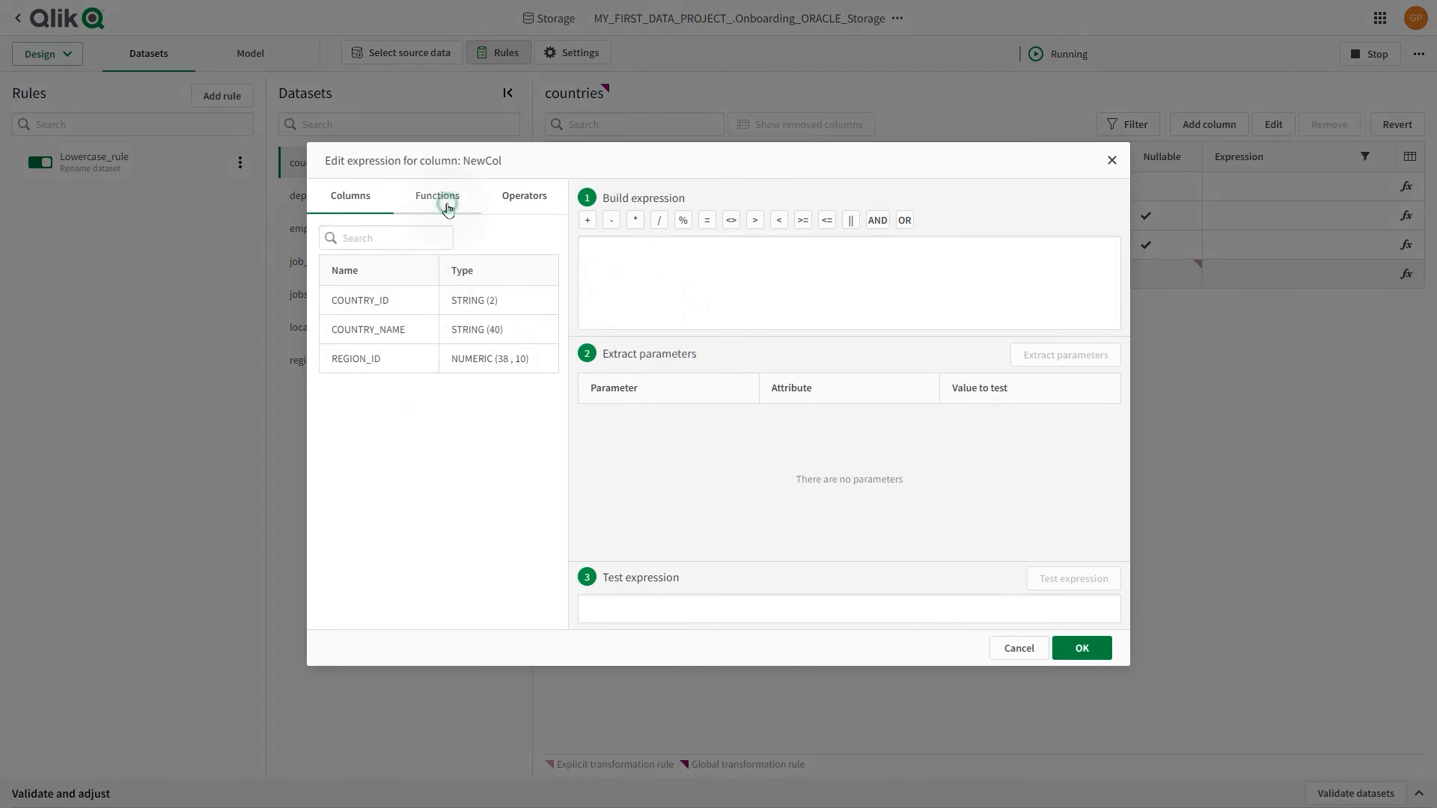
left_click(437, 194)
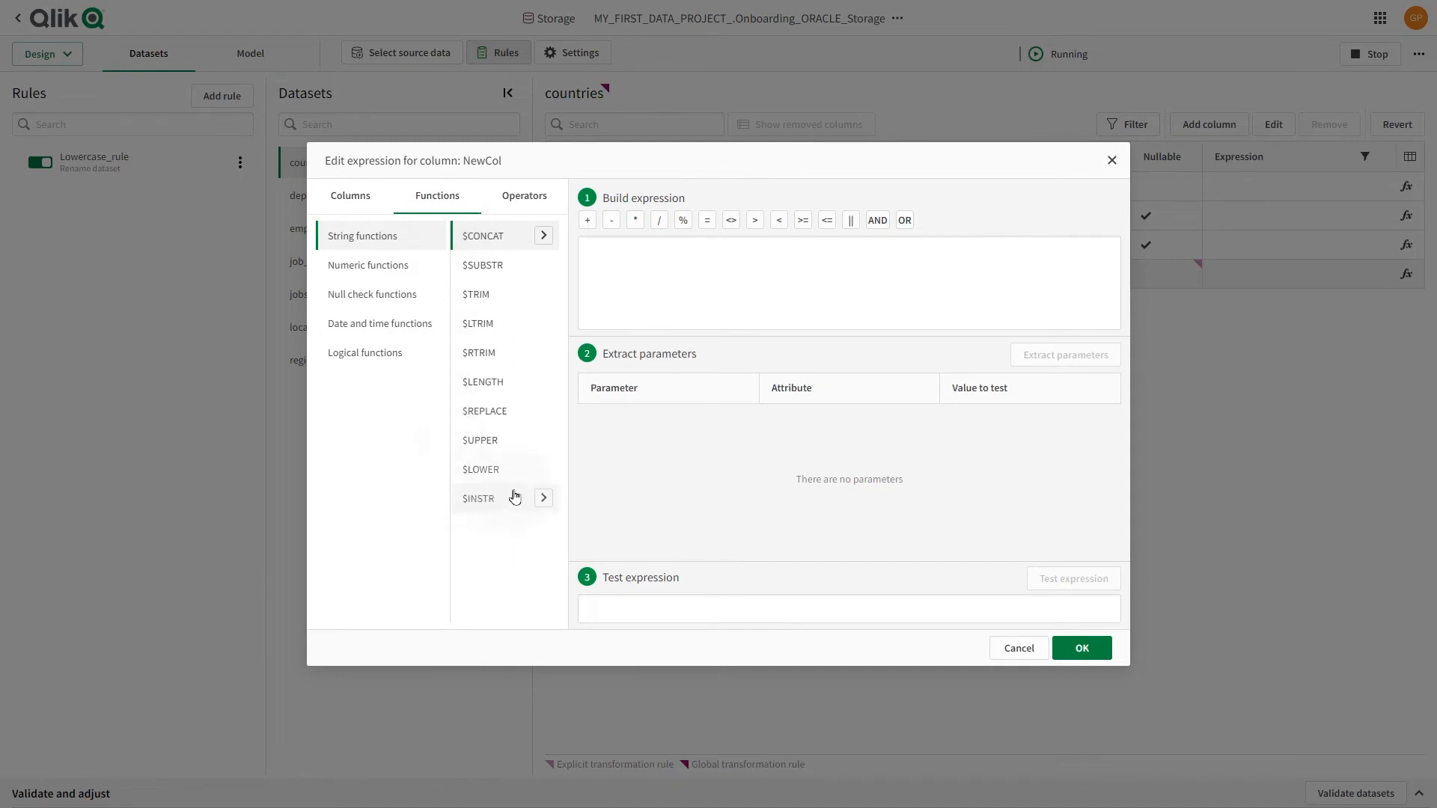
left_click(523, 195)
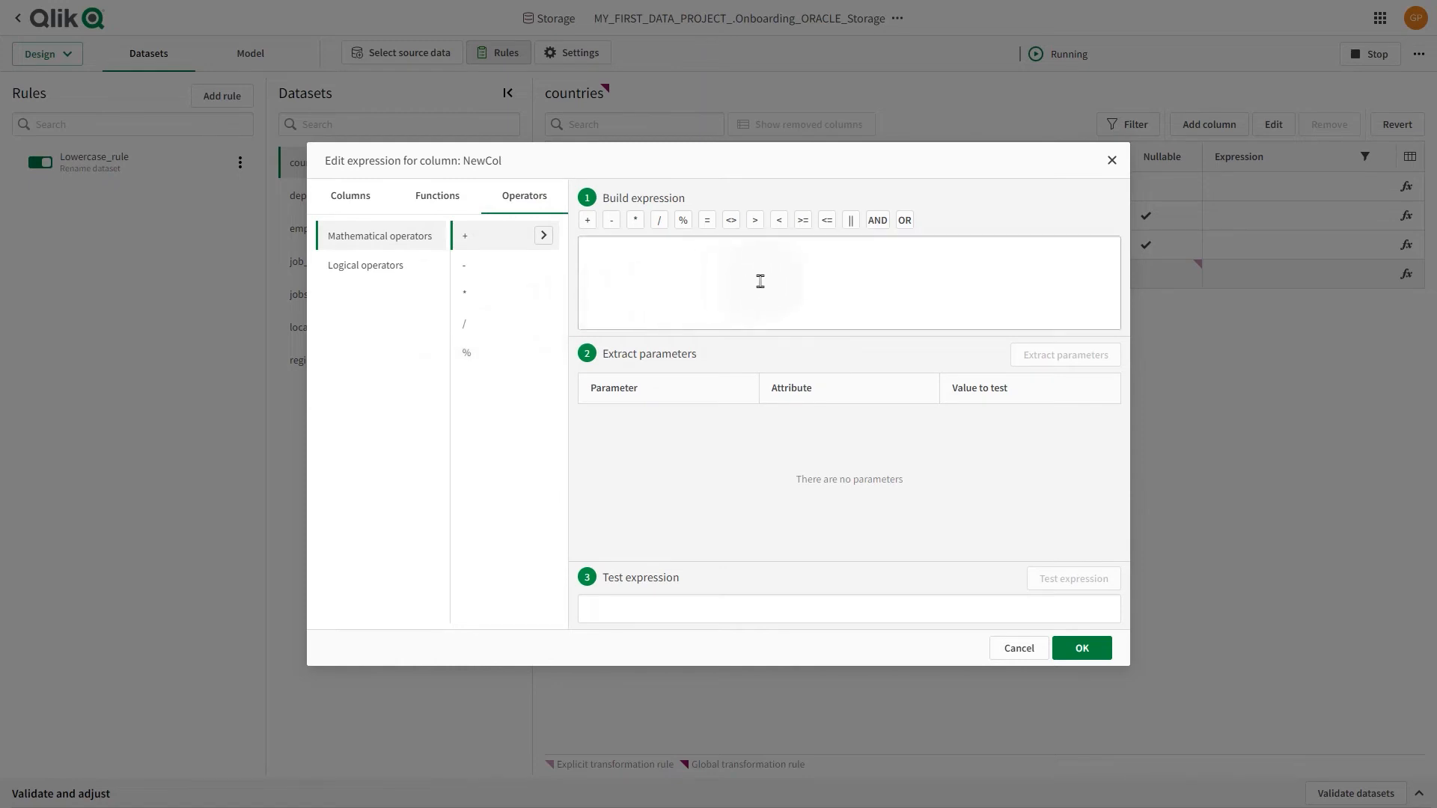
left_click(1018, 649)
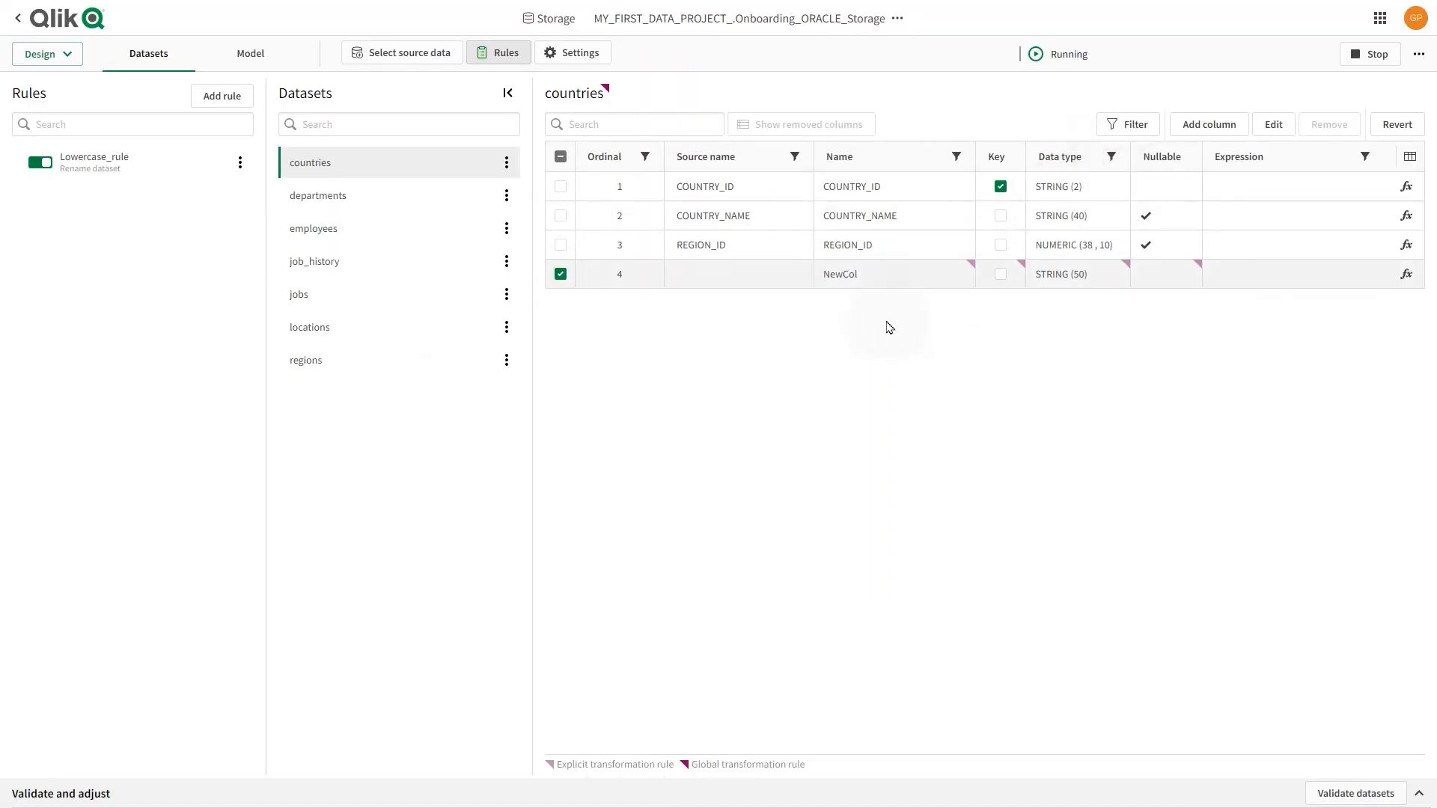
Step: Validate datasets, revealing the error that COUNTRIES.NewCol is not nullable while NULL
left_click(504, 162)
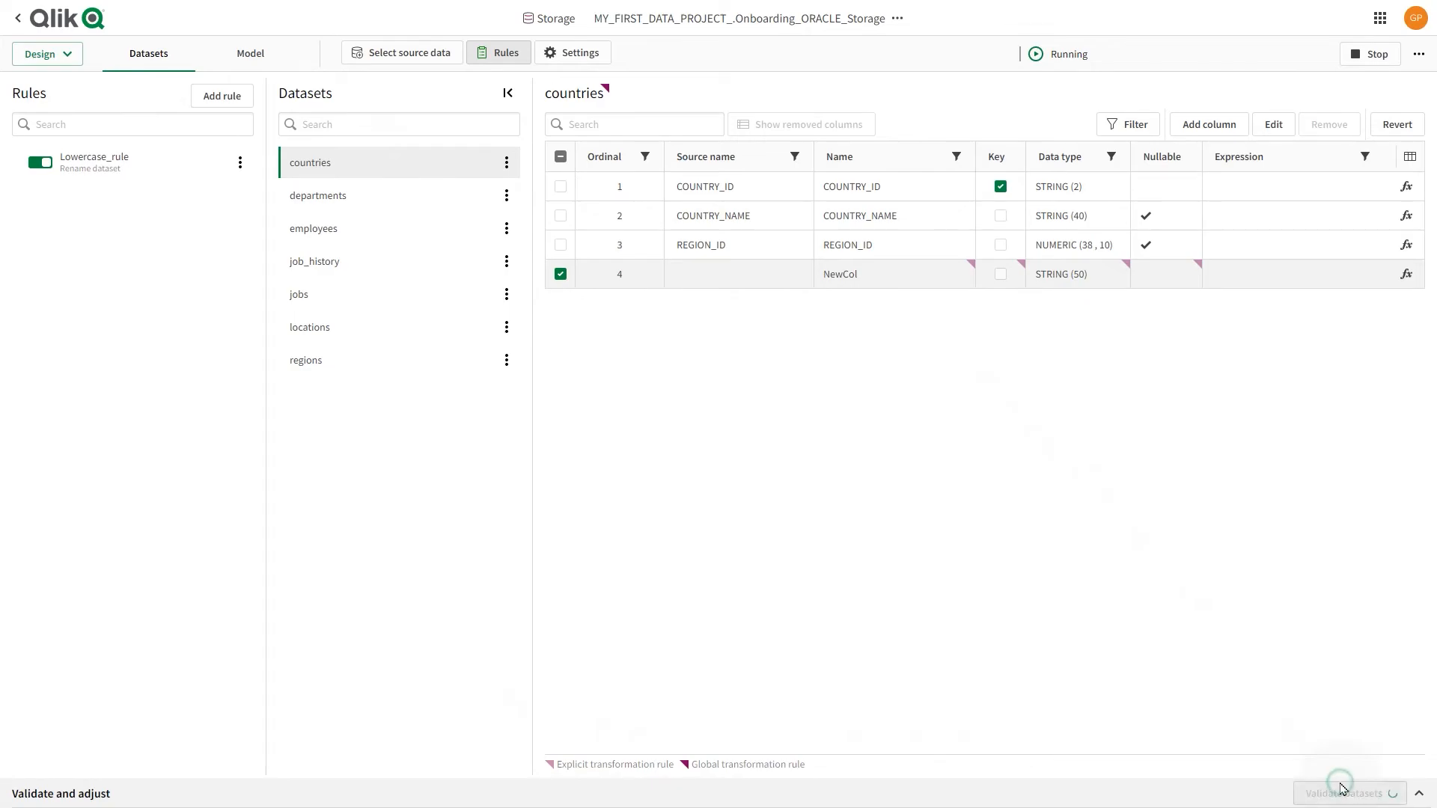
left_click(1348, 793)
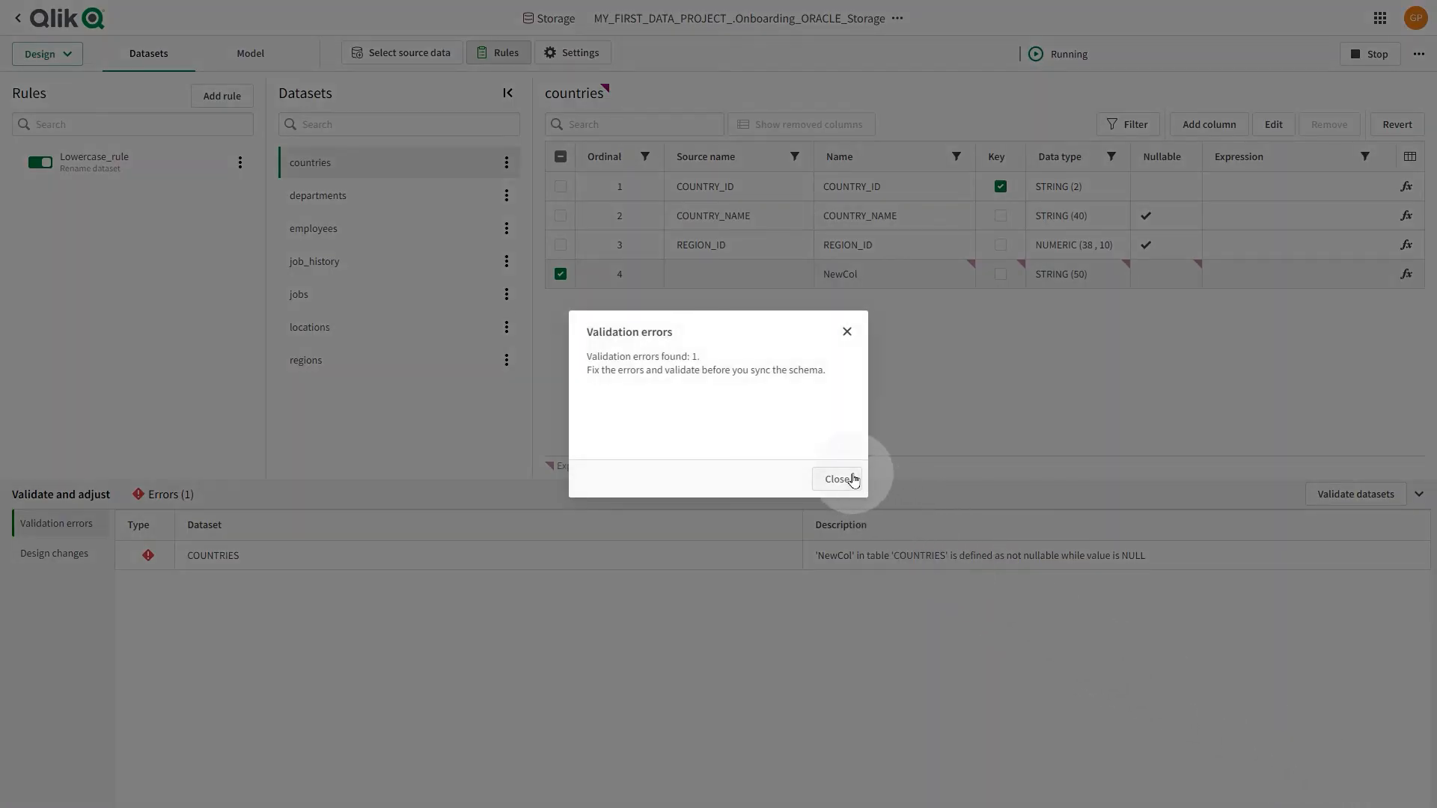
left_click(837, 479)
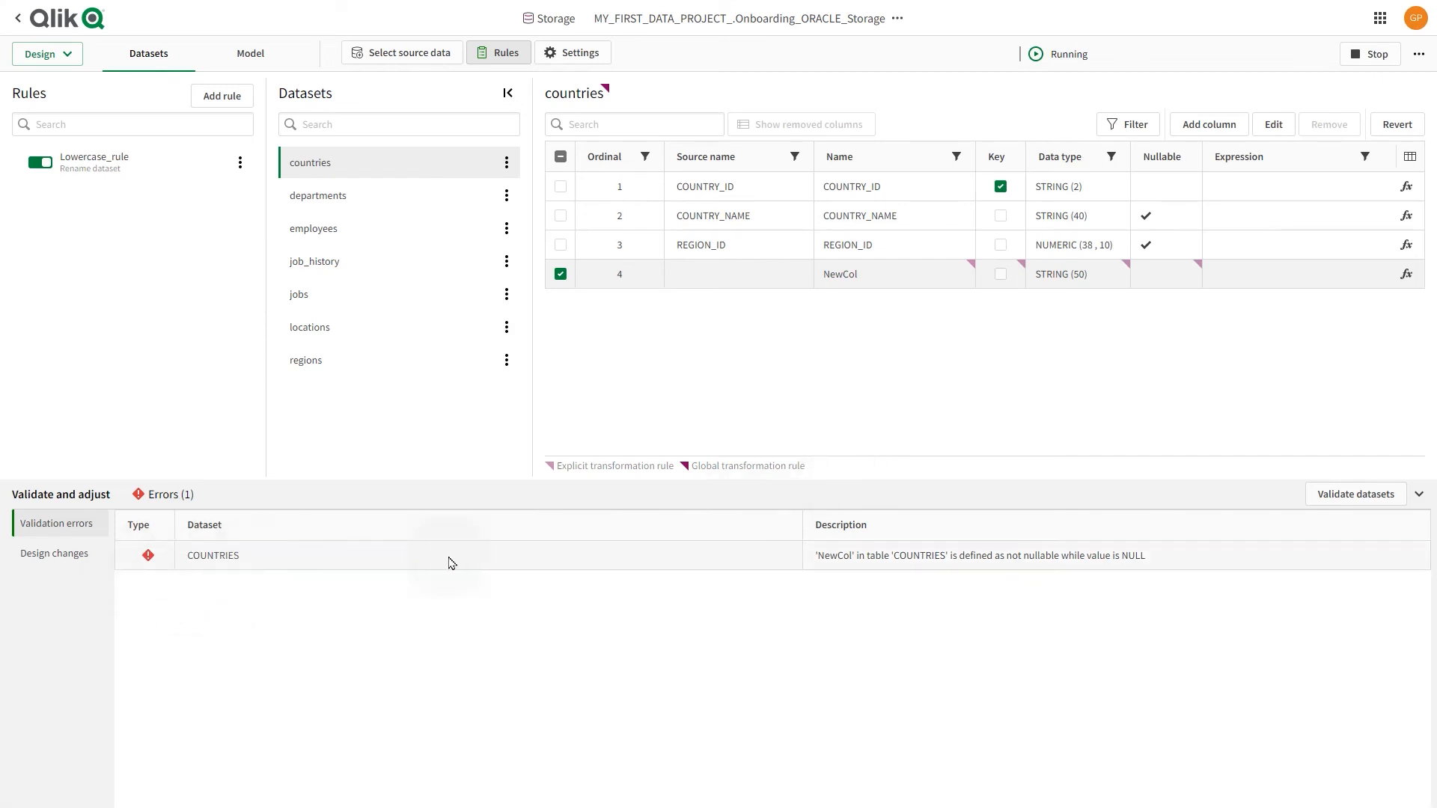
mouse_move(974, 575)
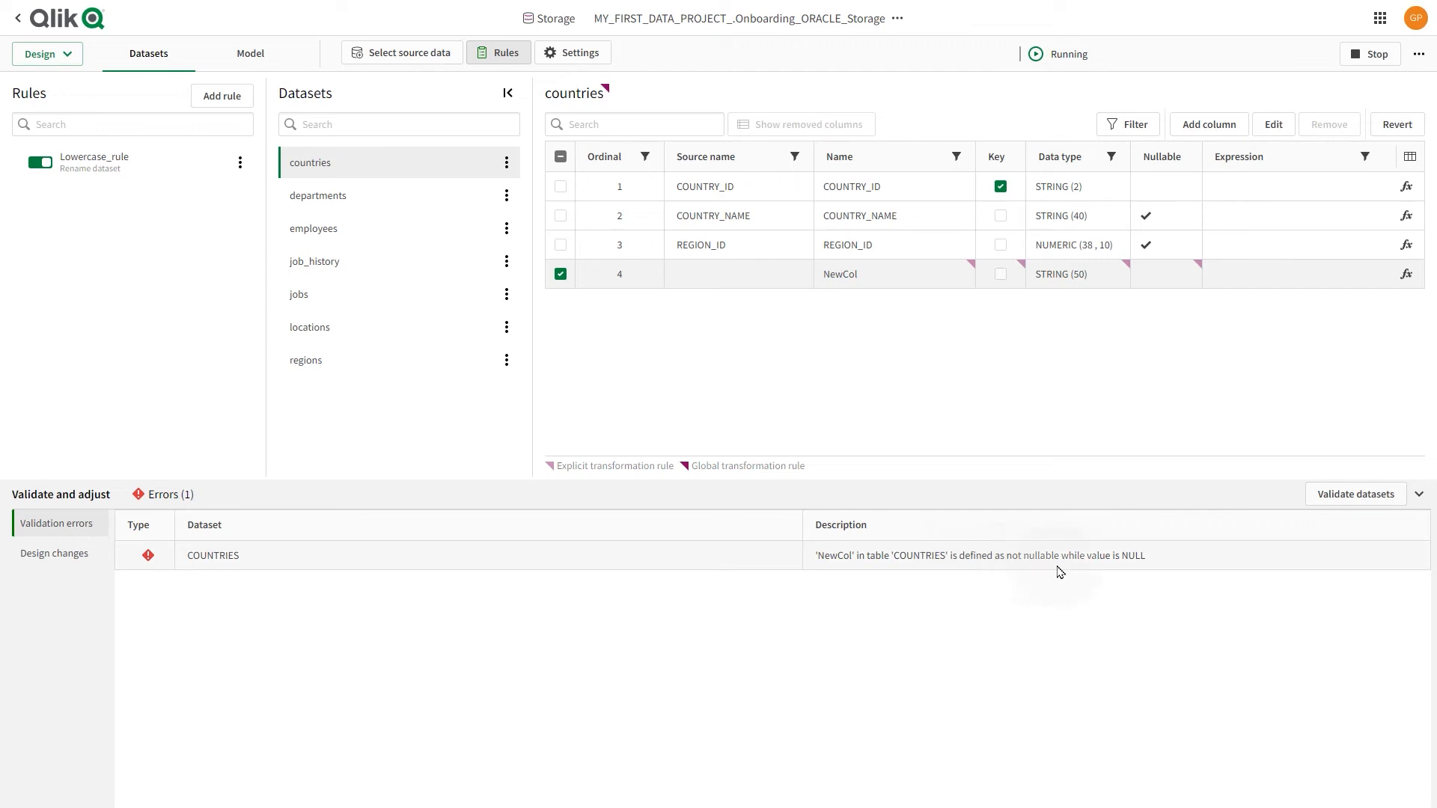
mouse_move(1118, 569)
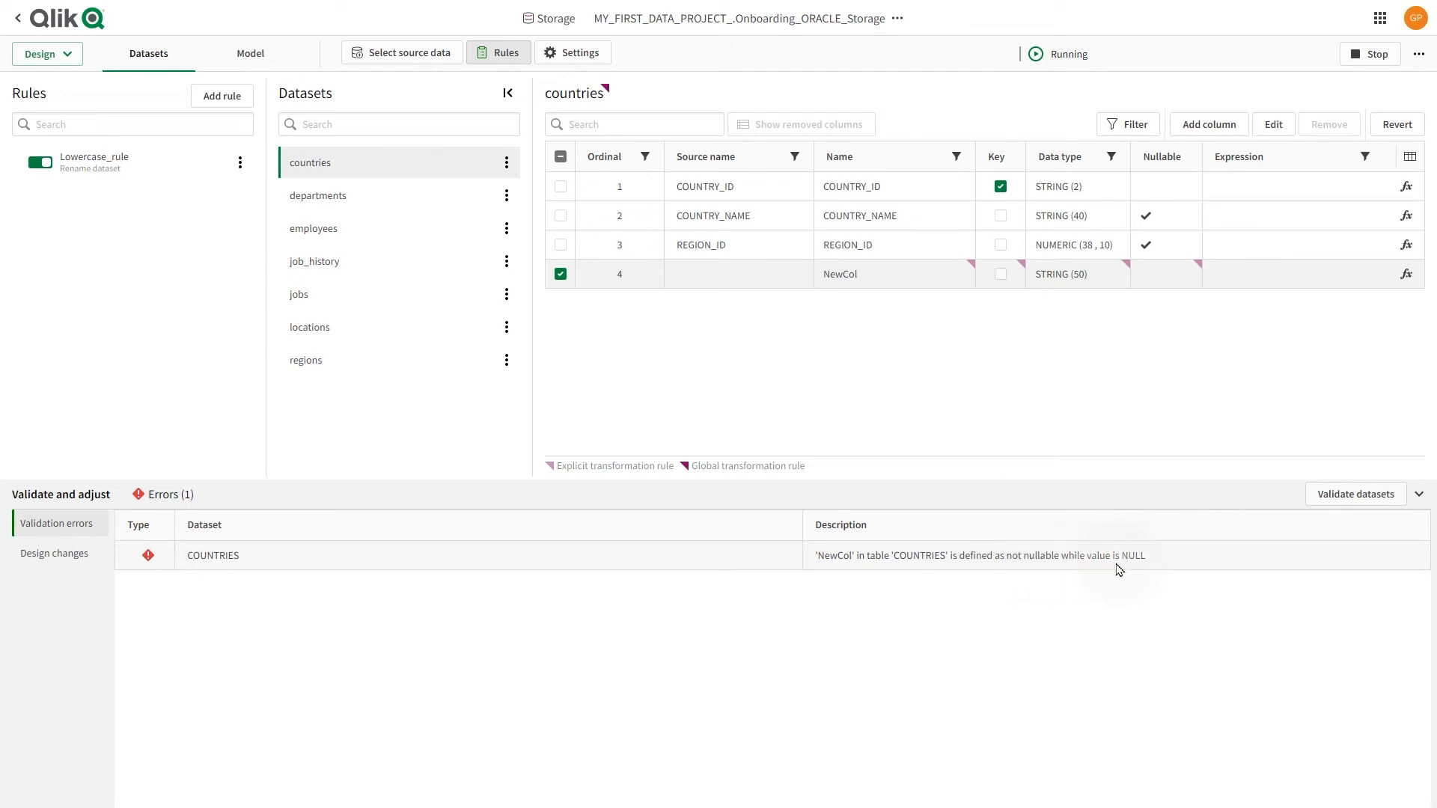
mouse_move(1110, 571)
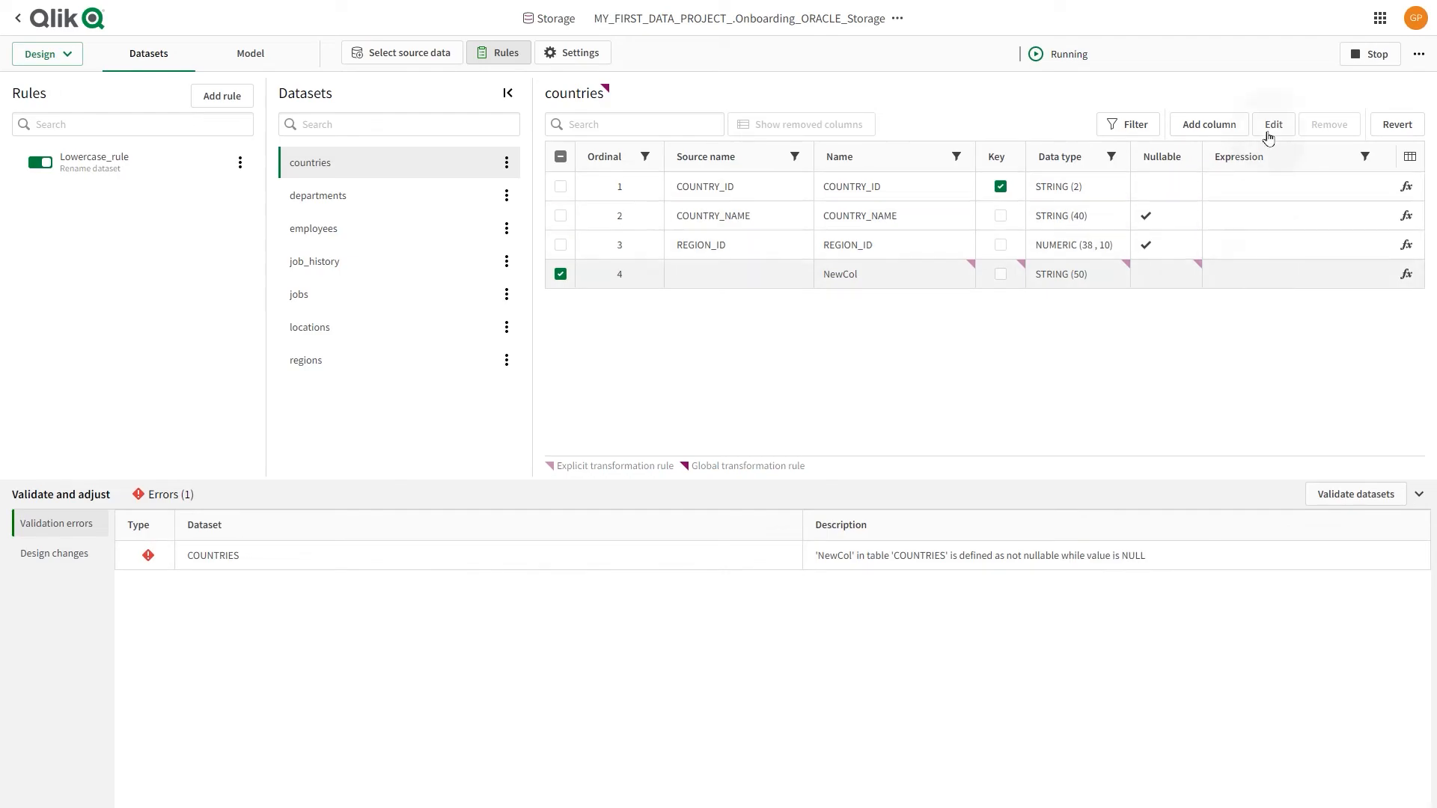
Step: Make the NewCol column in countries nullable
left_click(1273, 124)
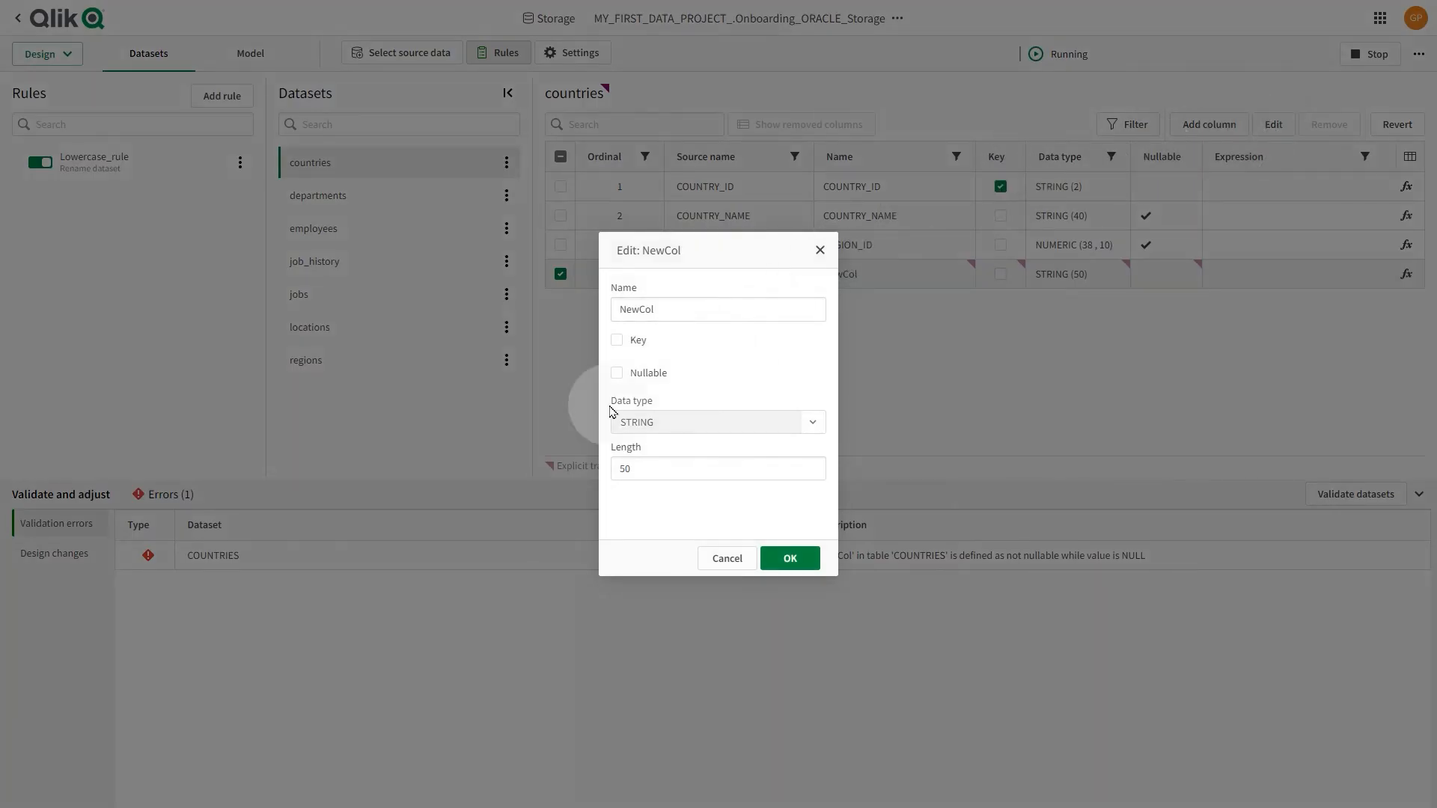
left_click(617, 373)
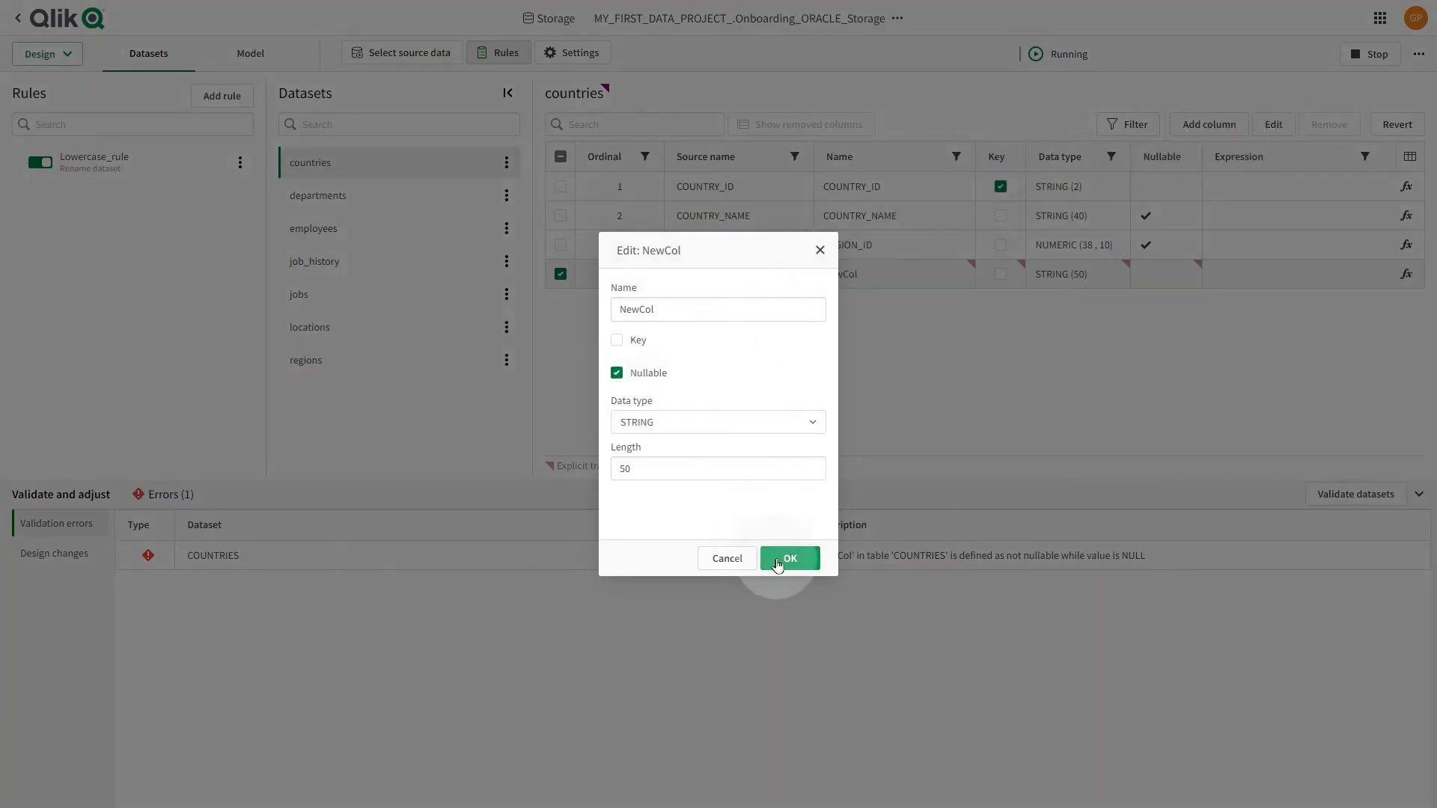
left_click(789, 559)
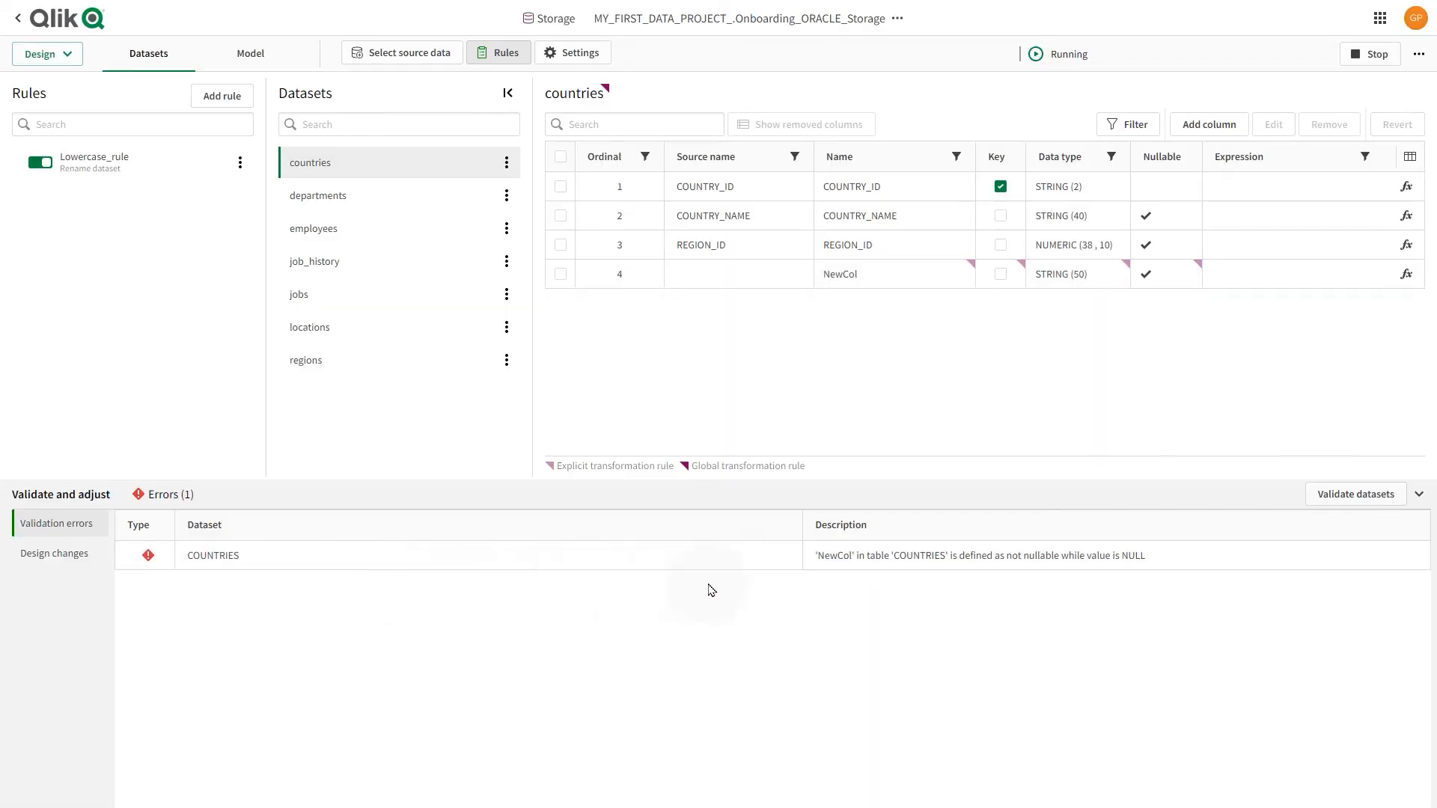
Step: Revalidate to zero errors and review the pending design changes listing renamed datasets
left_click(1355, 494)
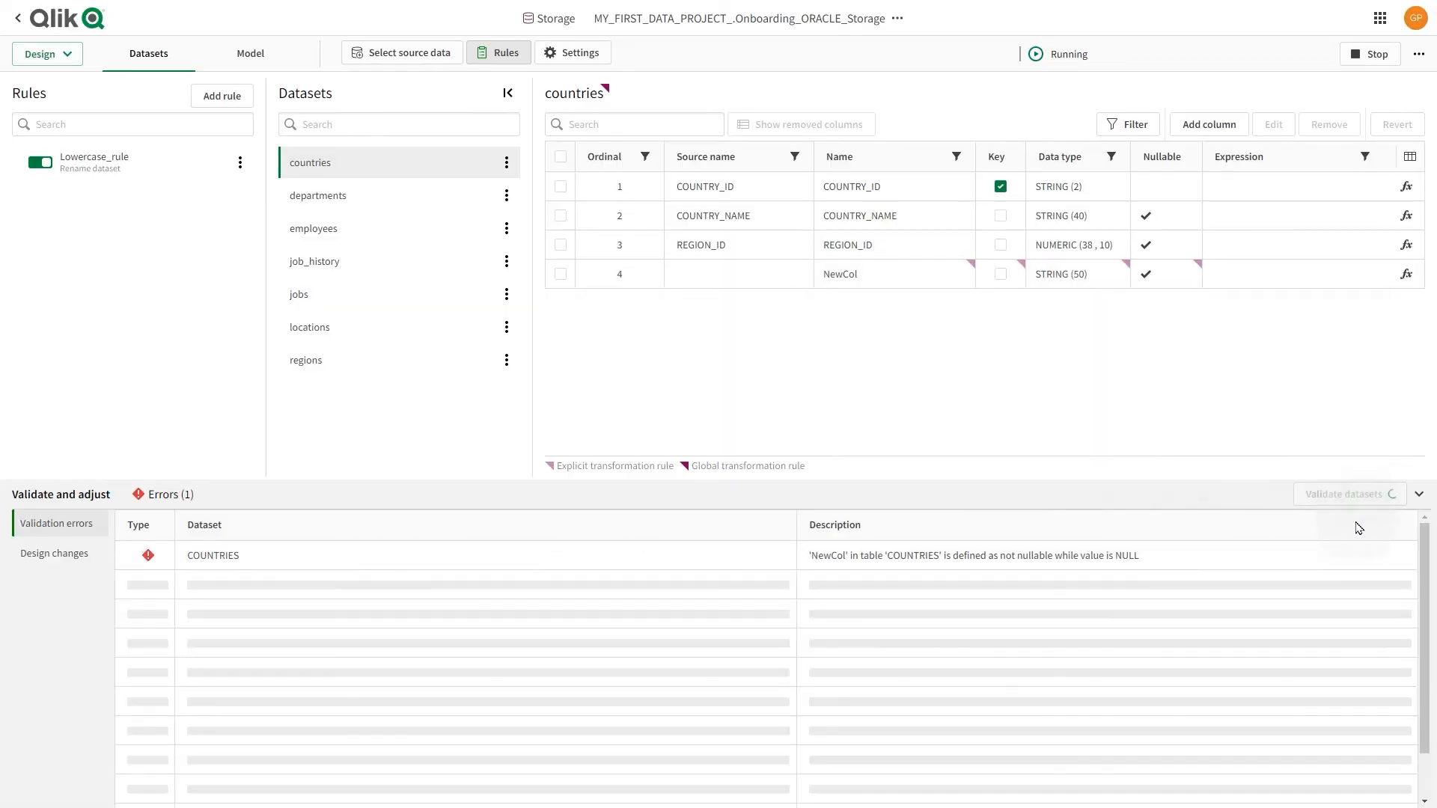
left_click(1356, 494)
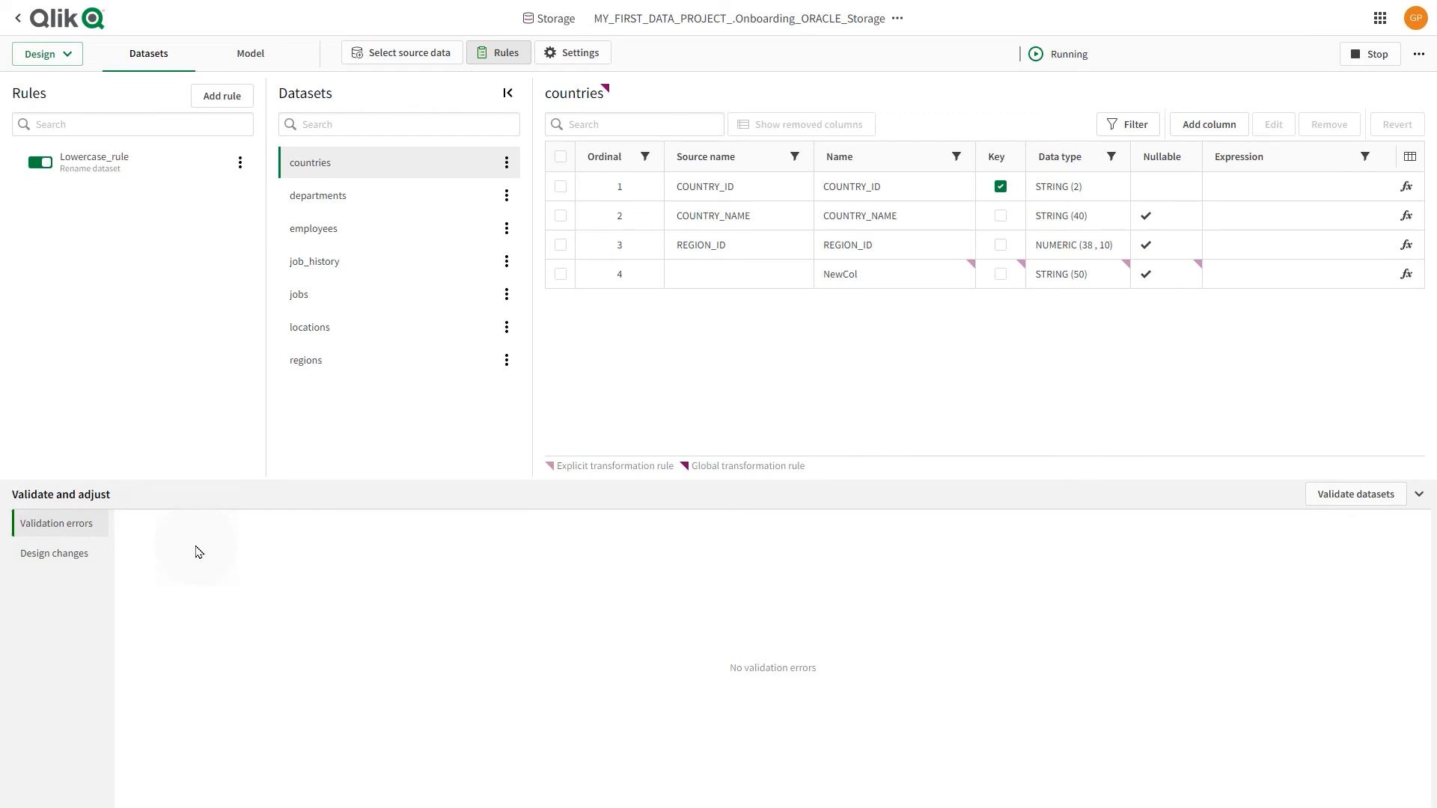
left_click(54, 553)
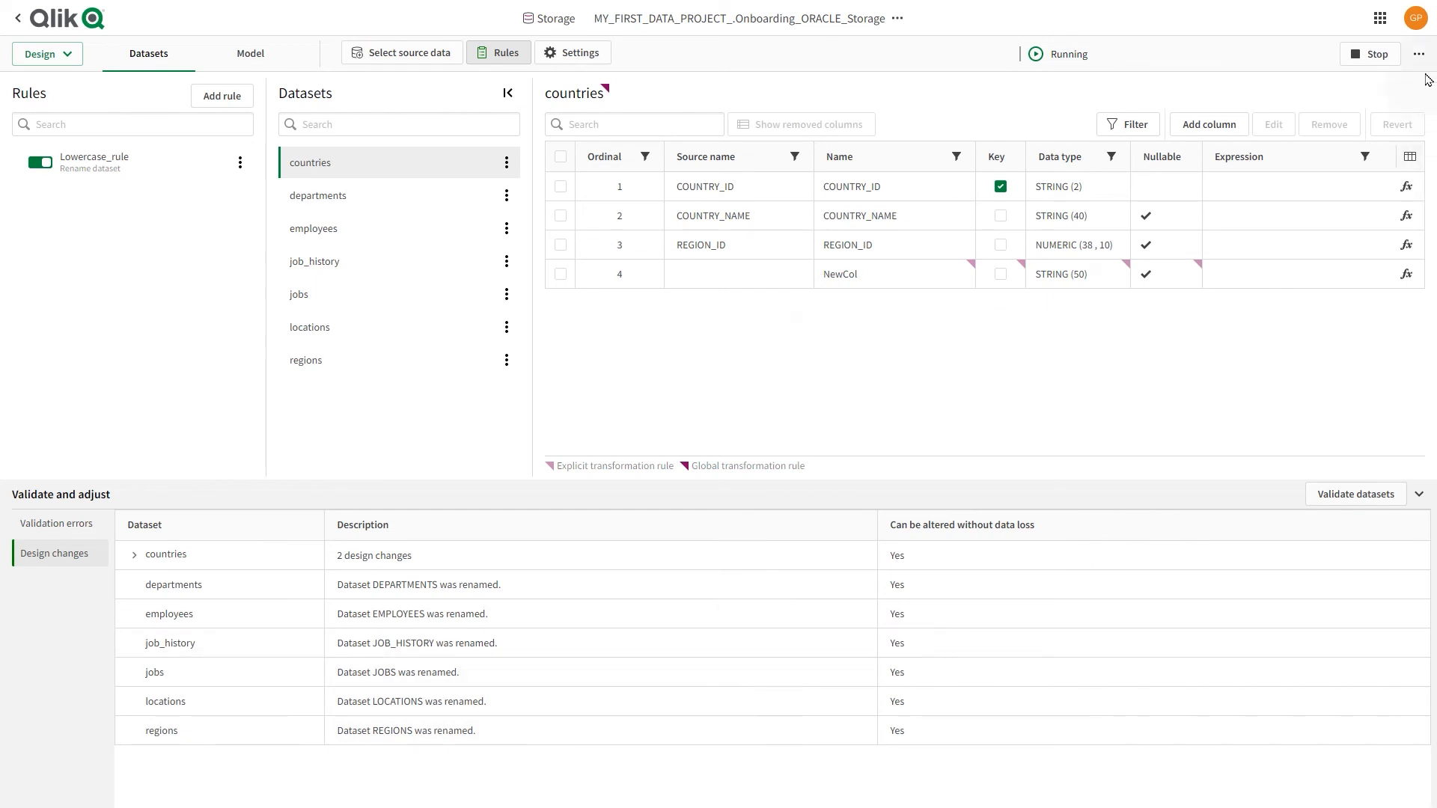
Step: Stop the running storage task from the Sync datasets dialog so syncing can proceed
left_click(1419, 54)
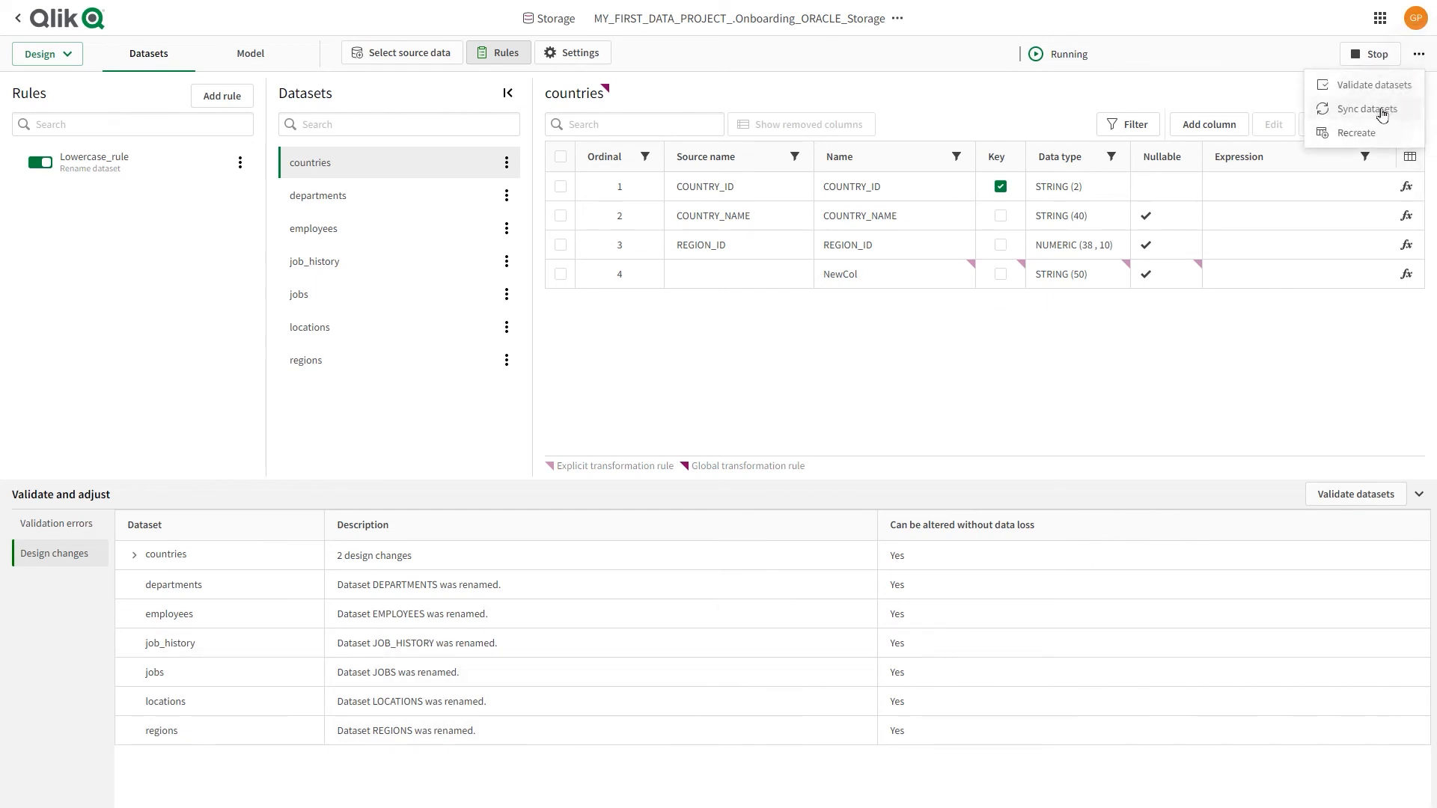
left_click(1367, 109)
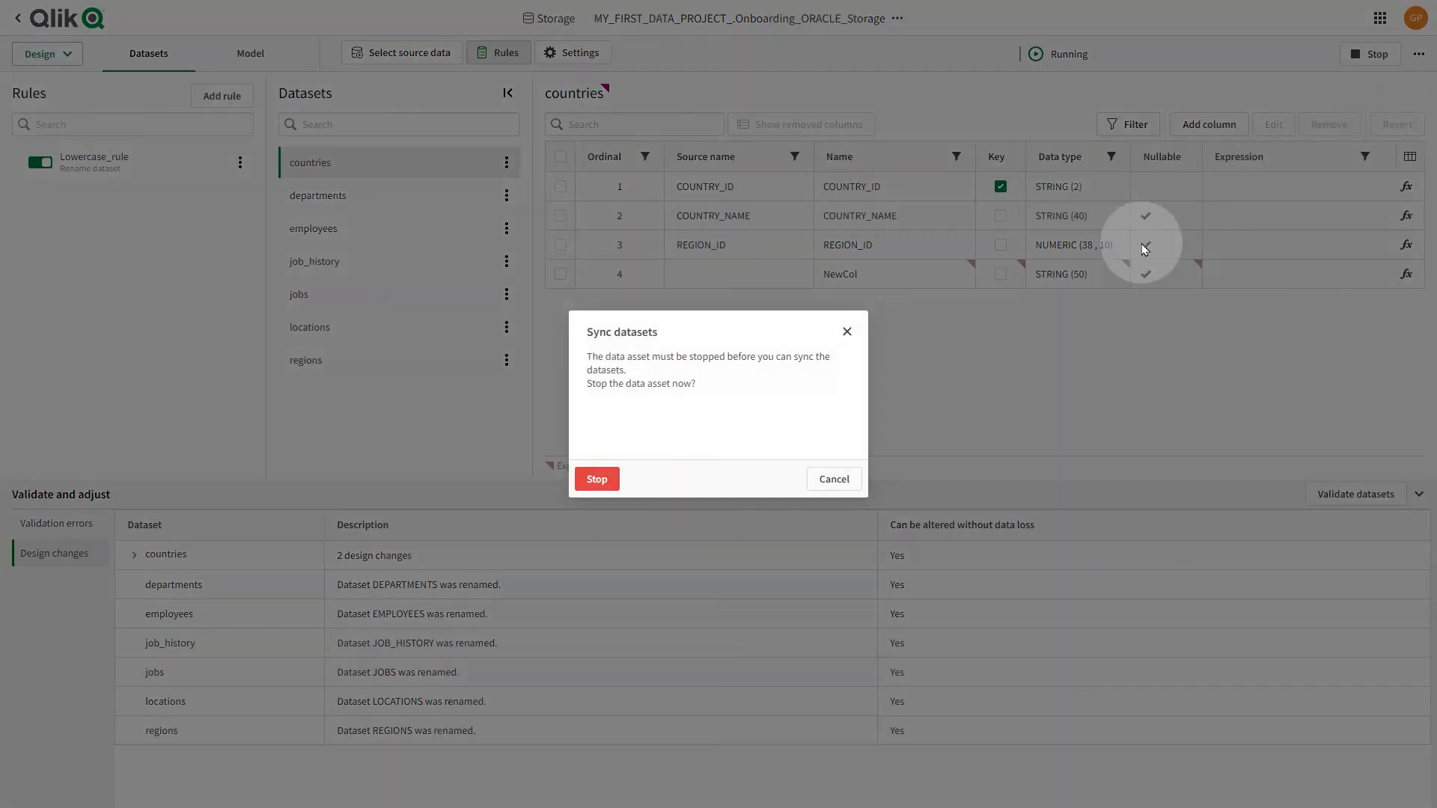
left_click(596, 479)
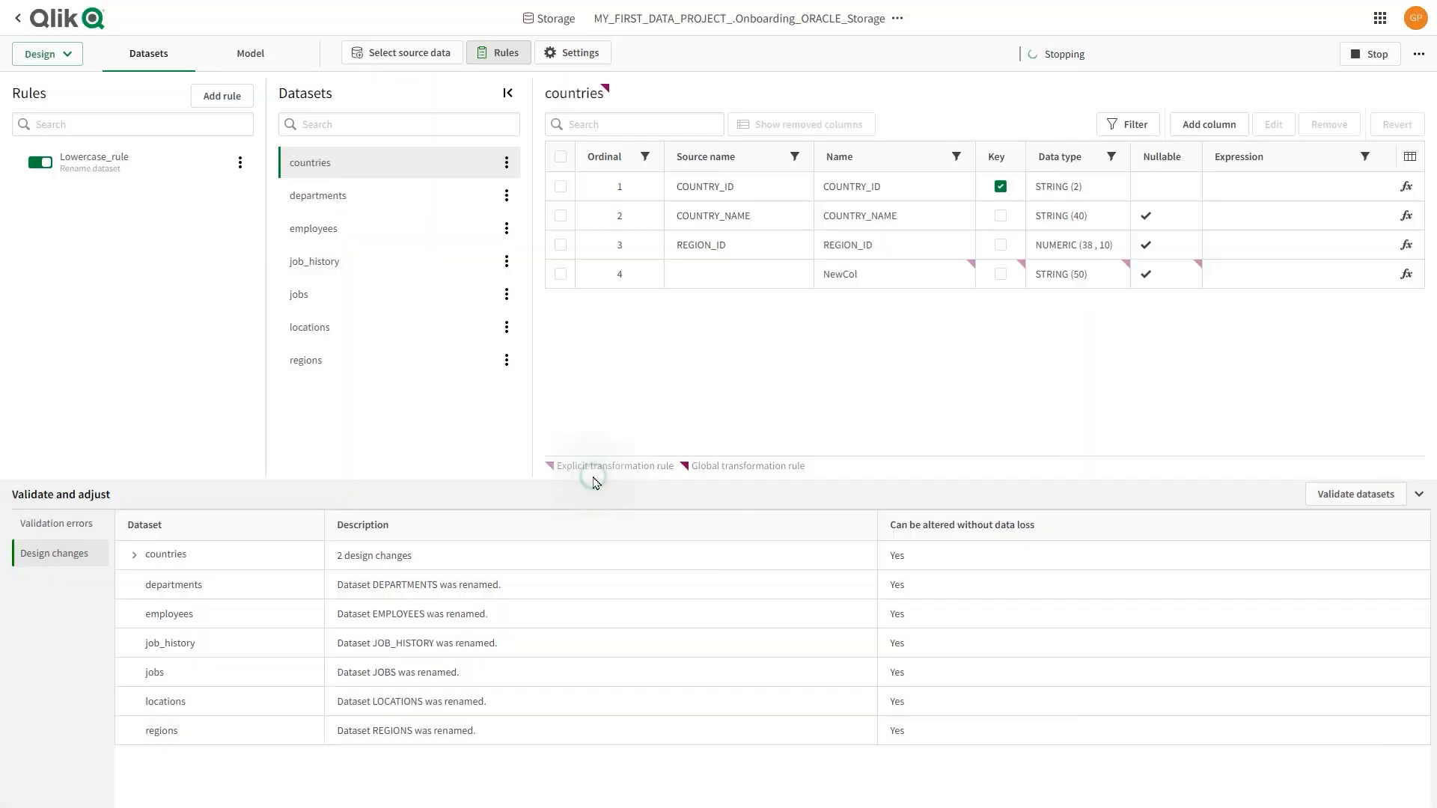
left_click(1416, 494)
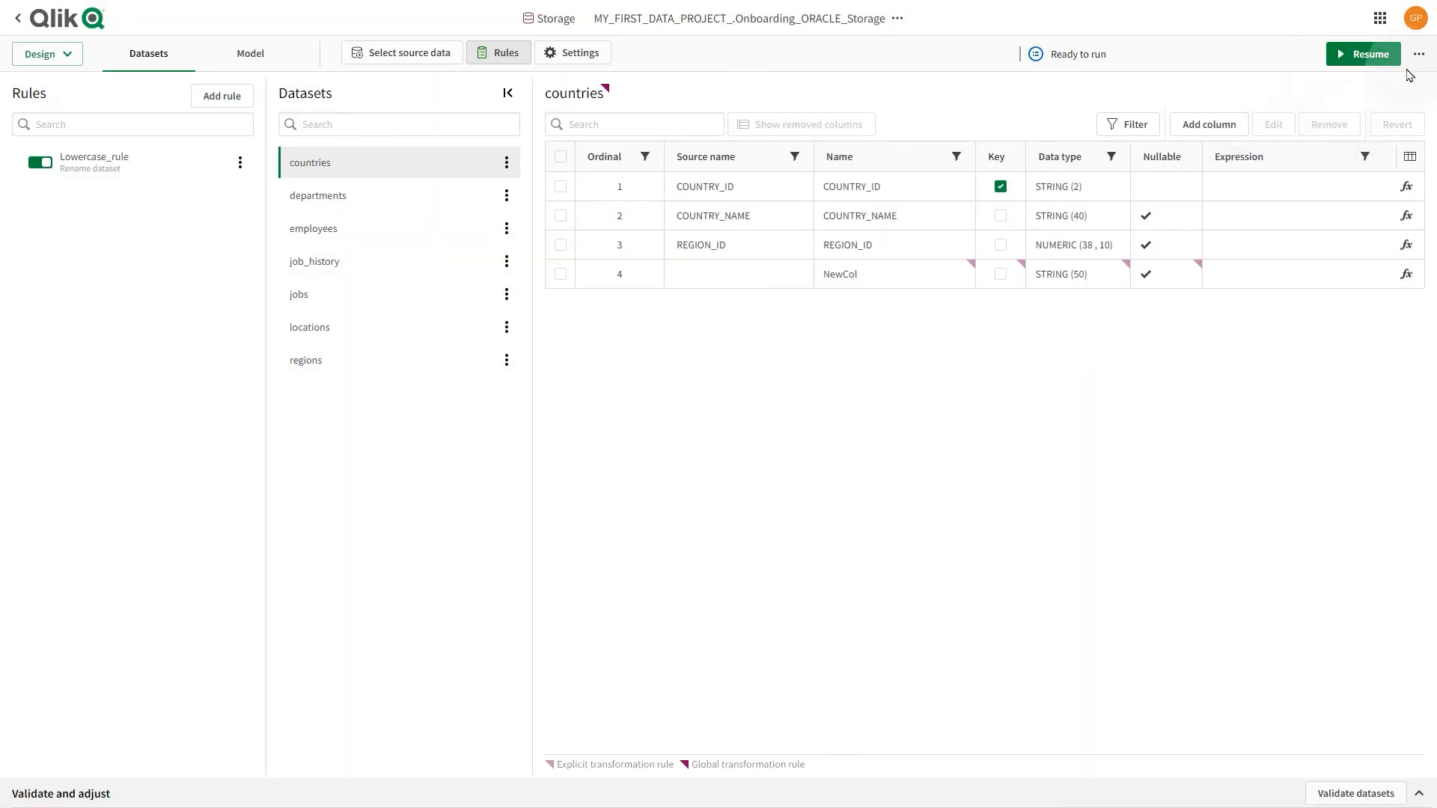
Step: Sync the datasets with the design changes and resume the task
left_click(1417, 54)
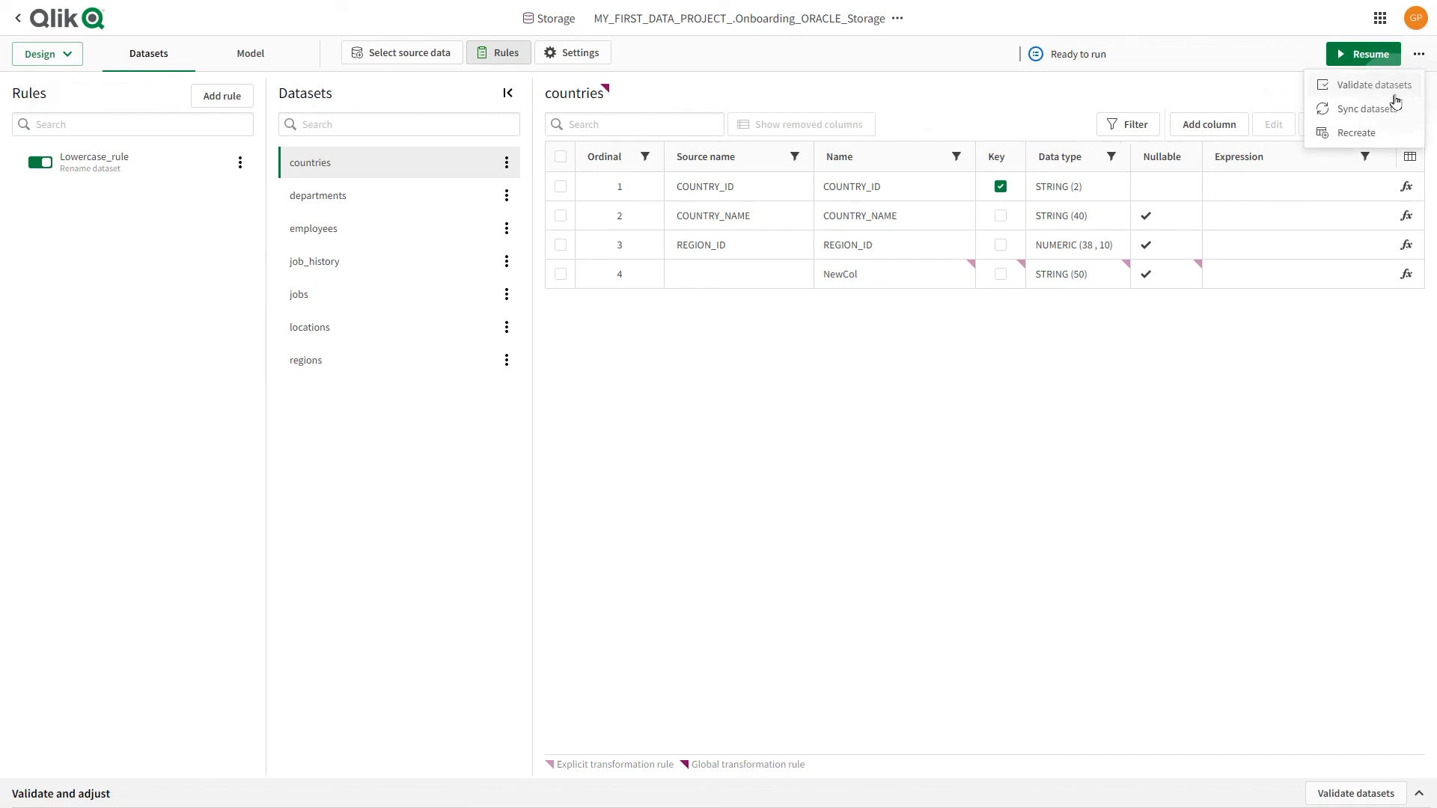
left_click(1419, 54)
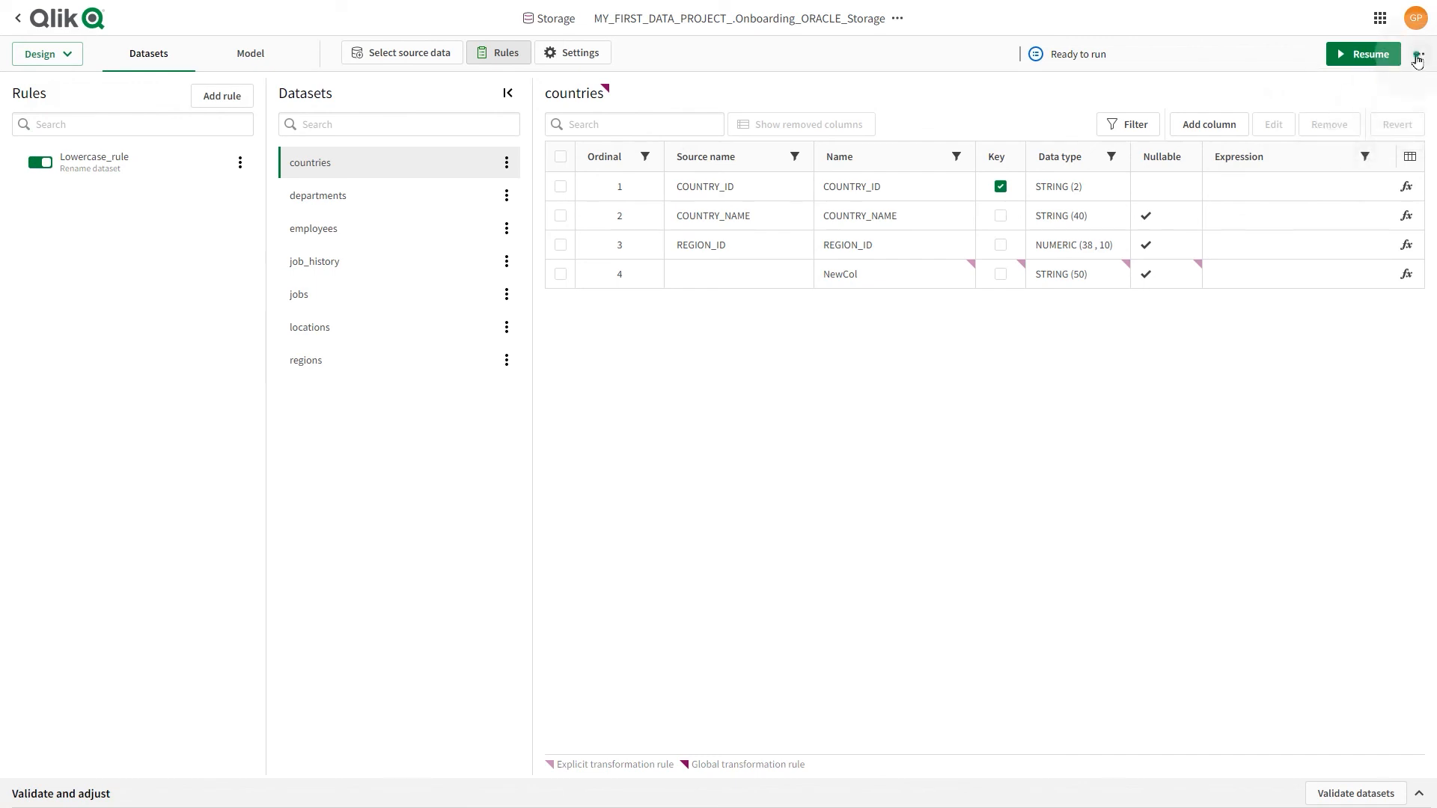
left_click(1418, 54)
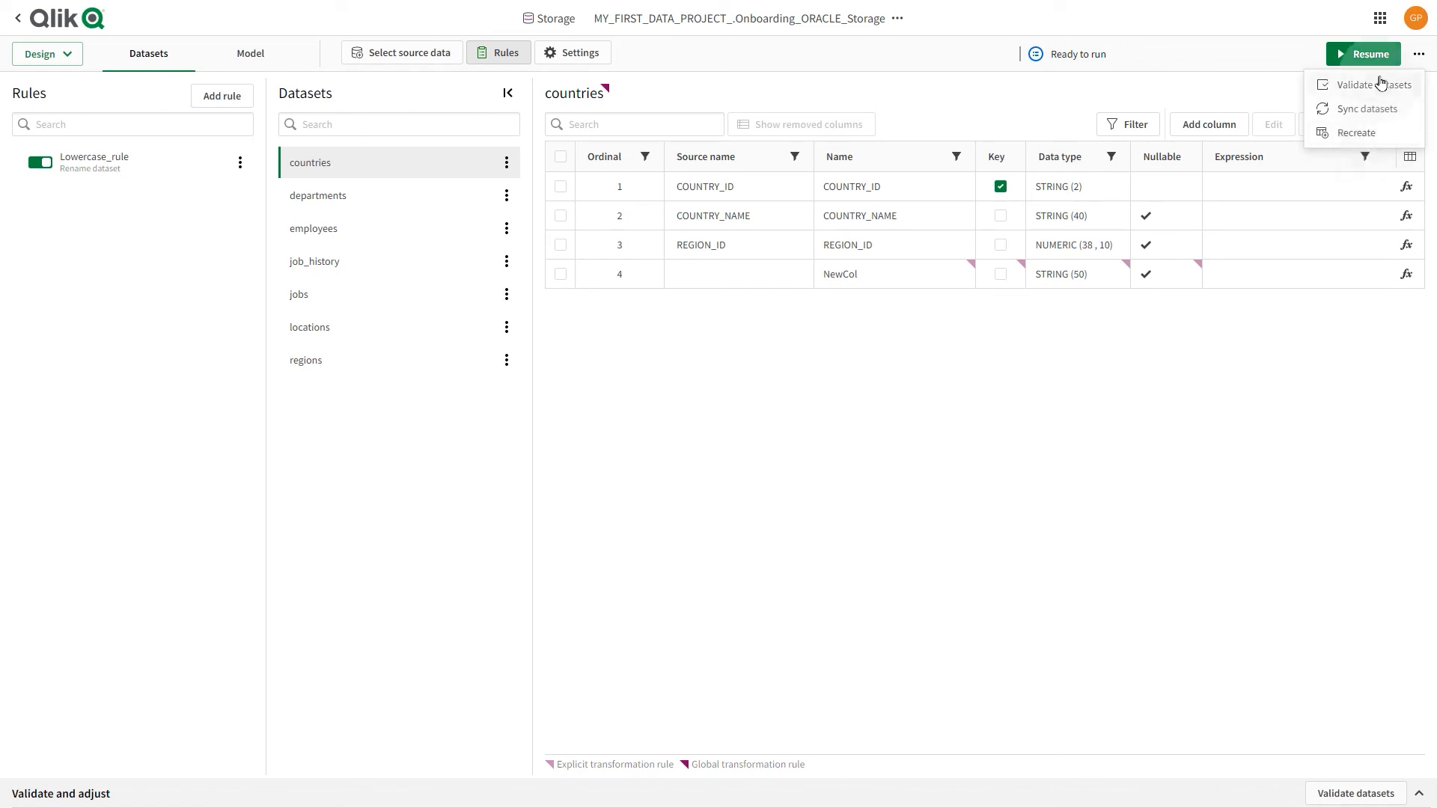
left_click(1362, 54)
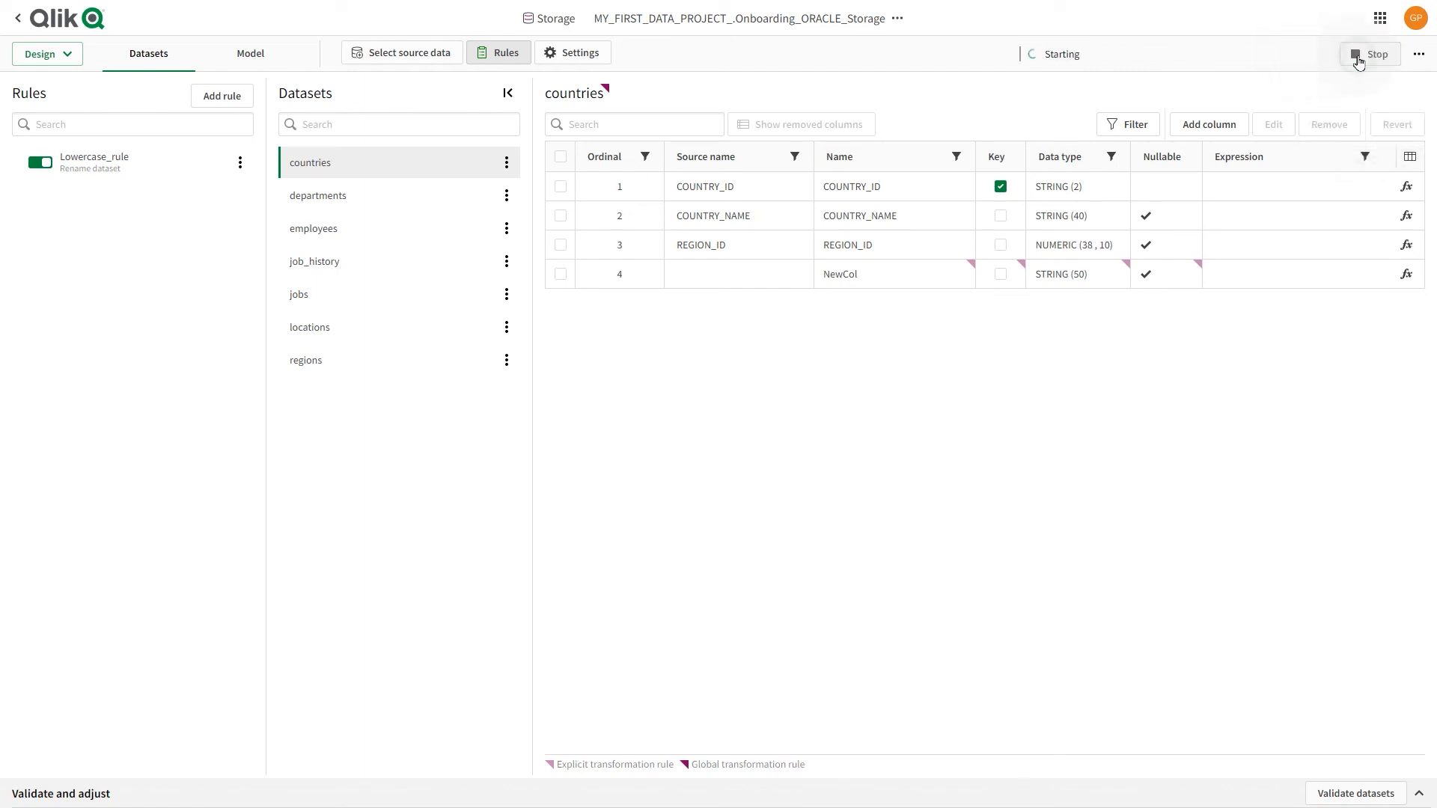